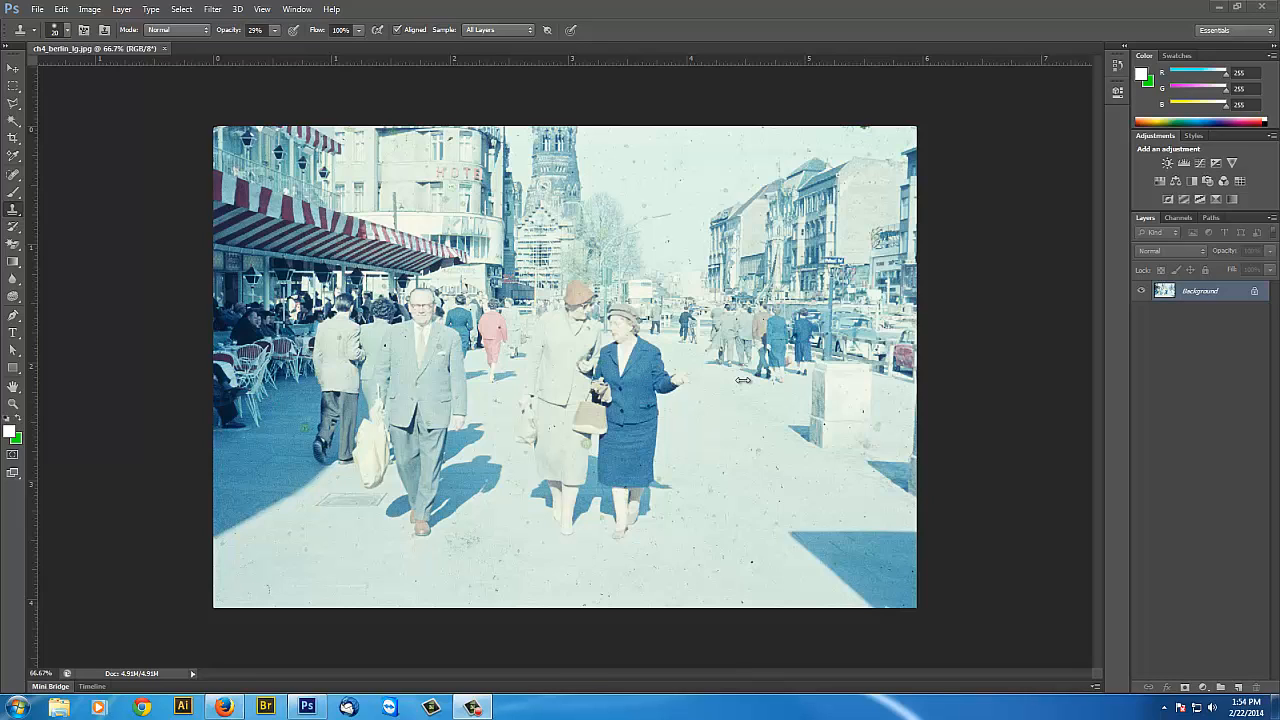
{"action": "mouse_move", "coordinate": [722, 388]}
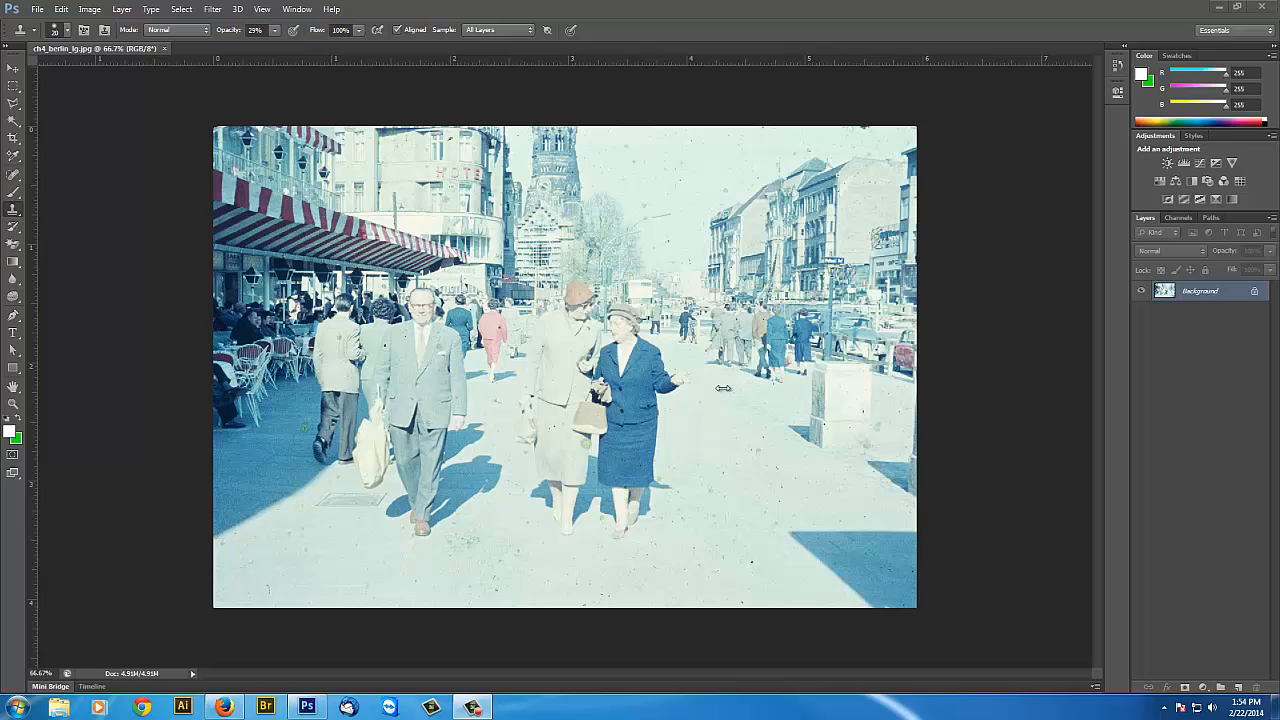
{"action": "mouse_move", "coordinate": [804, 404]}
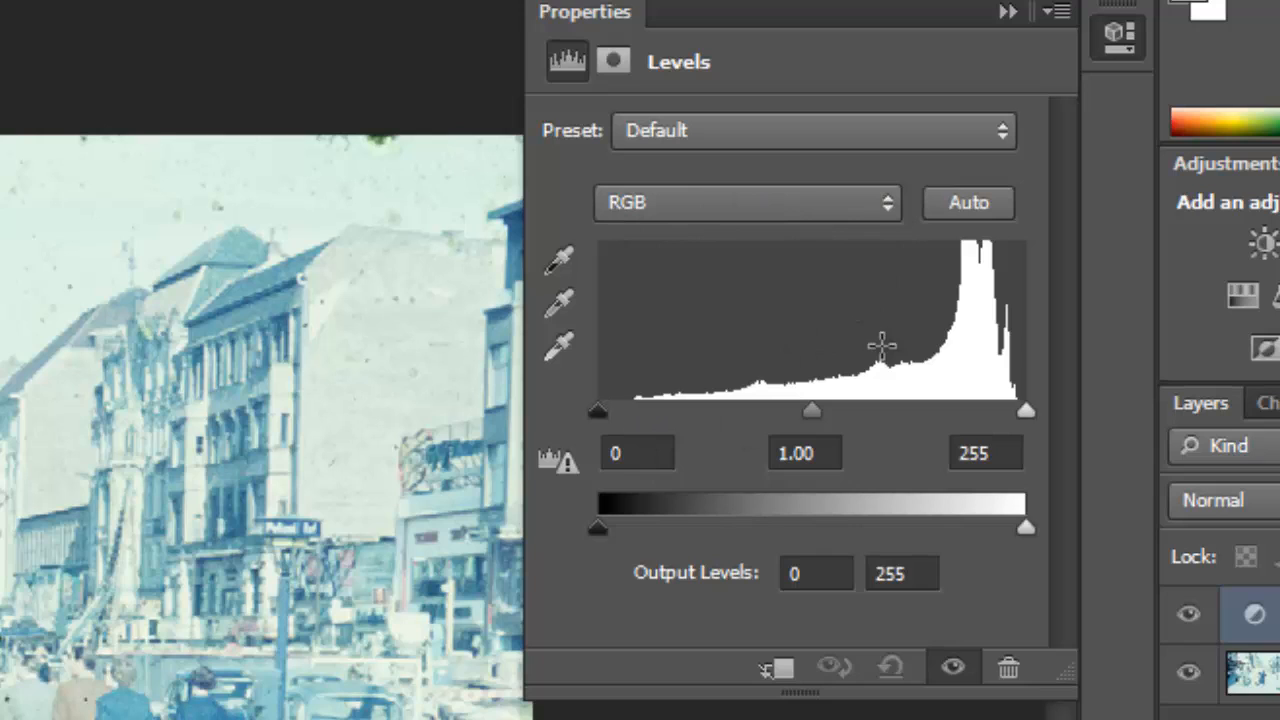
{"action": "mouse_move", "coordinate": [850, 418]}
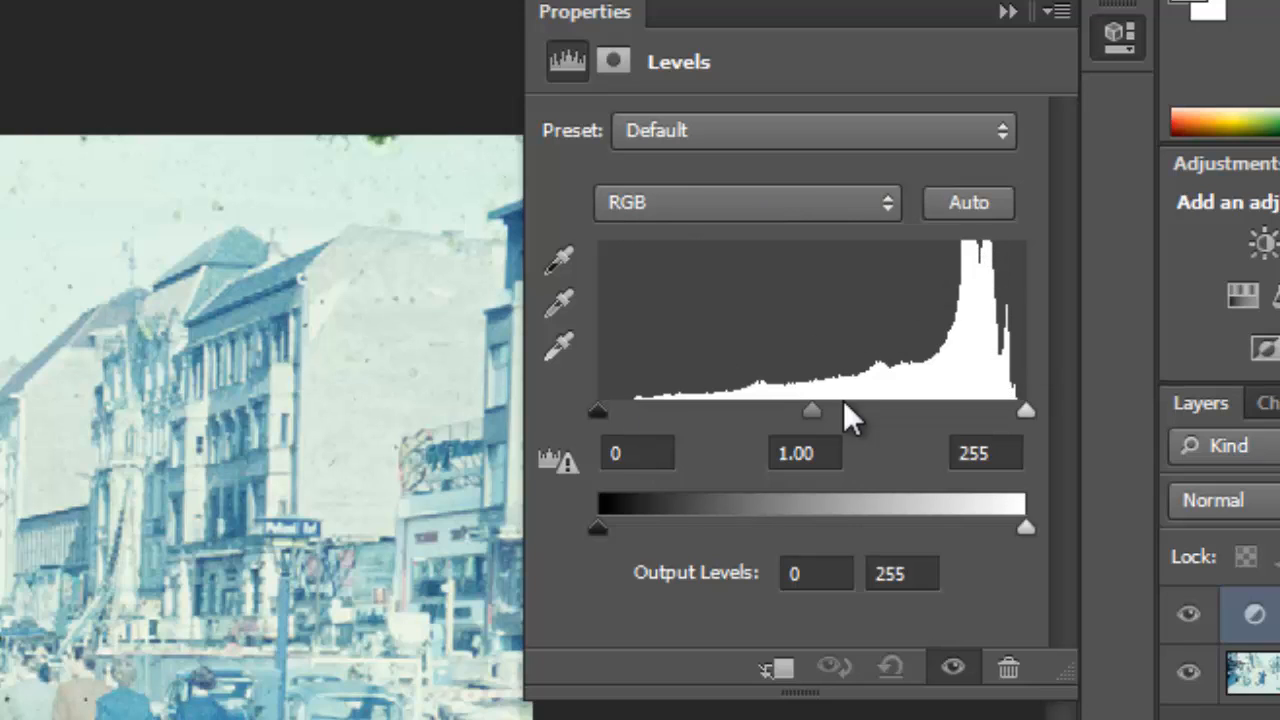
{"action": "mouse_move", "coordinate": [890, 212]}
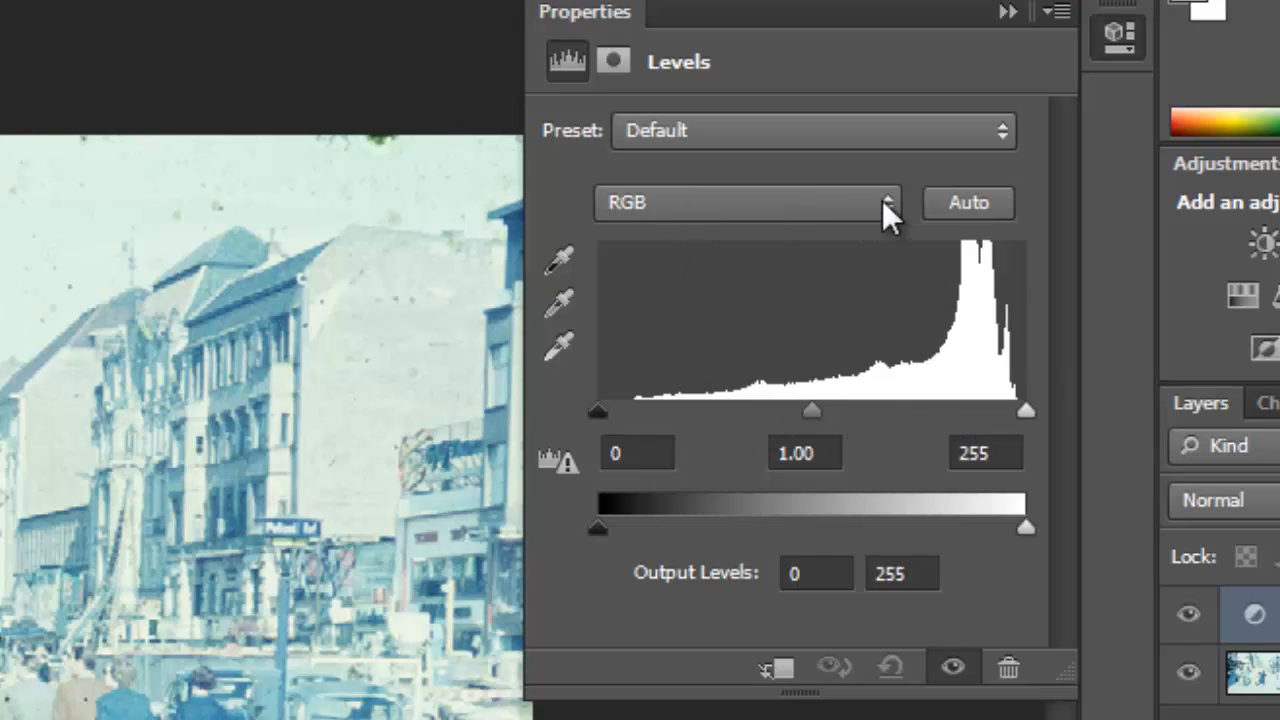
Step: In the Levels adjustment, narrow the red channel's input range to 14–252
{"action": "left_click", "coordinate": [748, 204]}
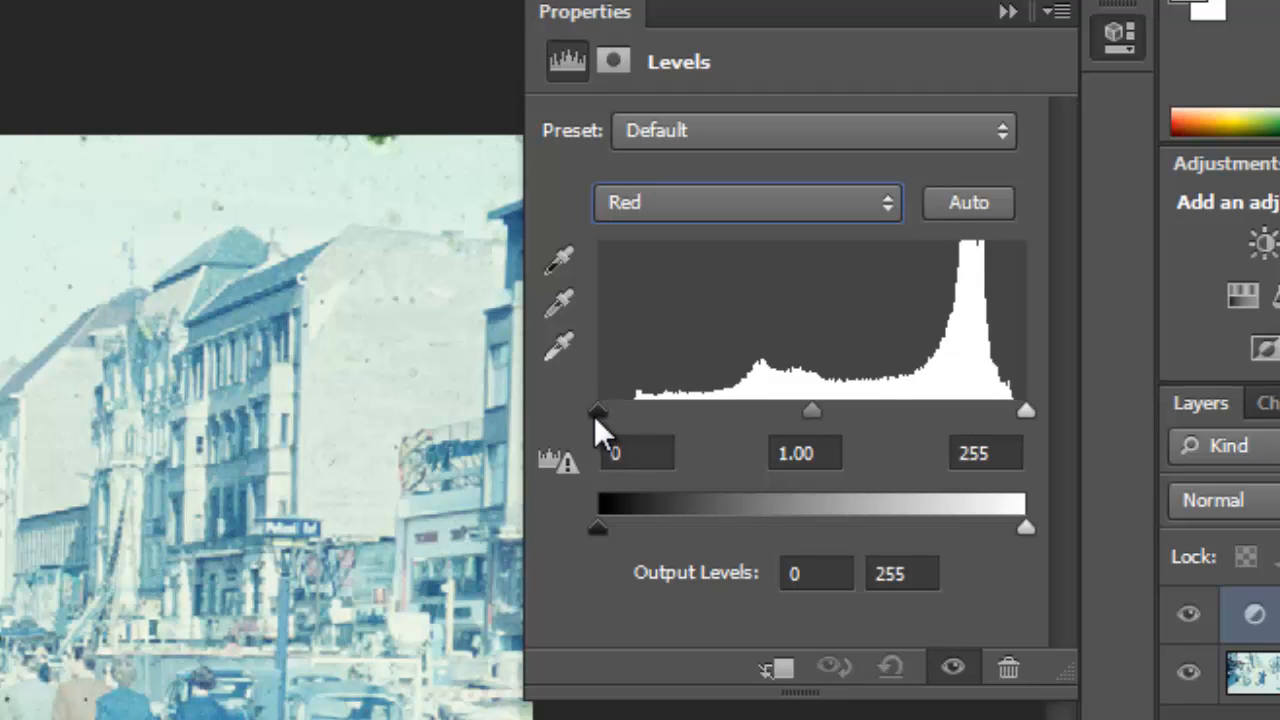
{"action": "left_click_drag", "start_coordinate": [596, 412], "coordinate": [628, 412]}
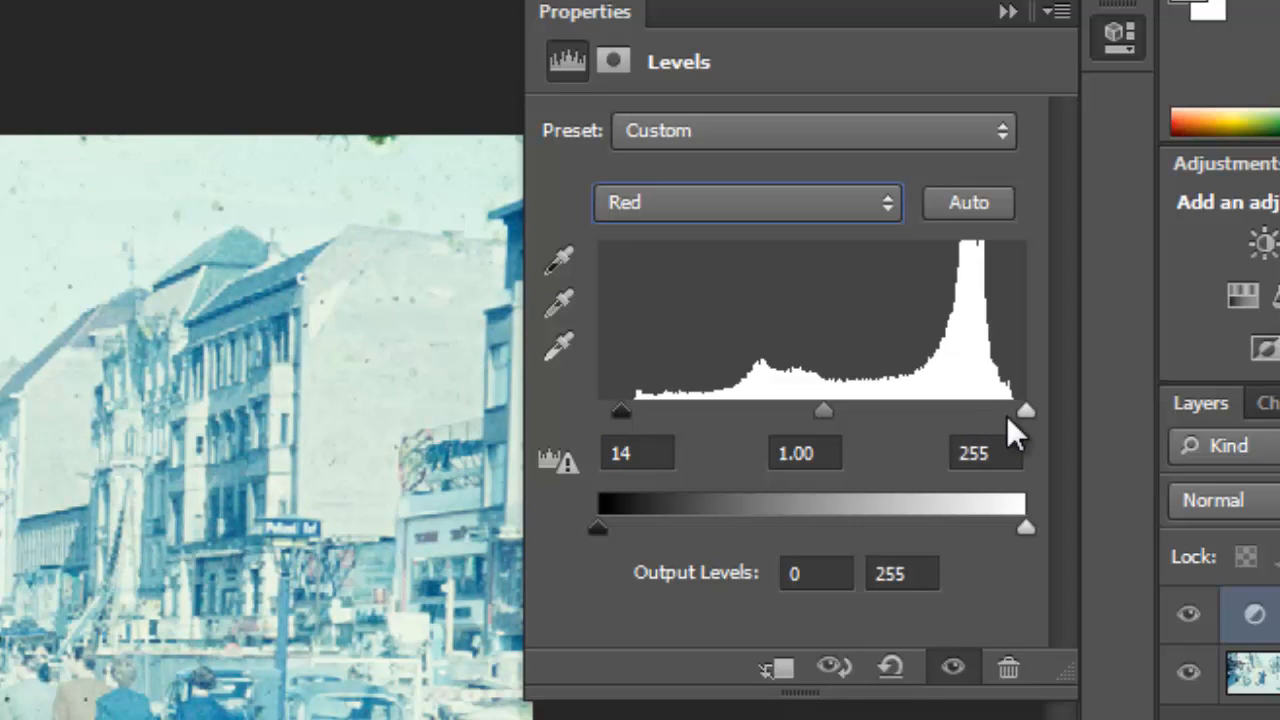
{"action": "left_click_drag", "start_coordinate": [1026, 410], "coordinate": [1020, 410]}
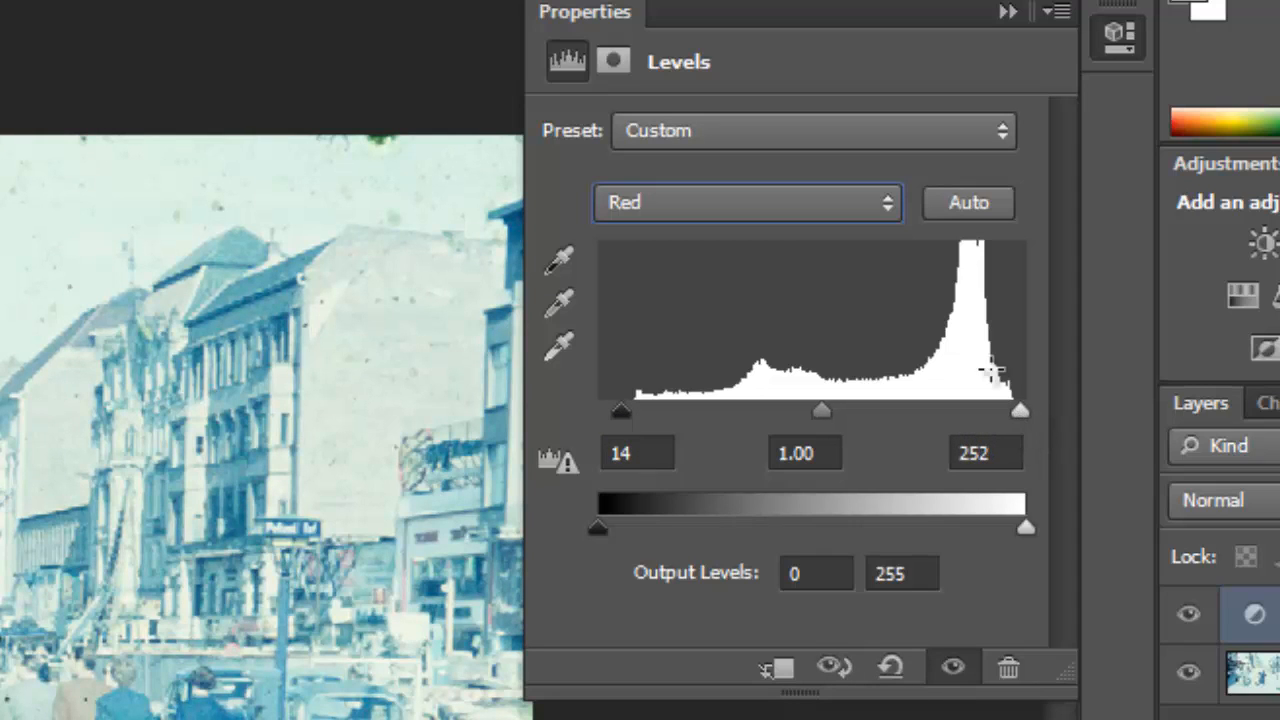
Step: Move to the green channel and begin raising its black input point
{"action": "left_click", "coordinate": [748, 204]}
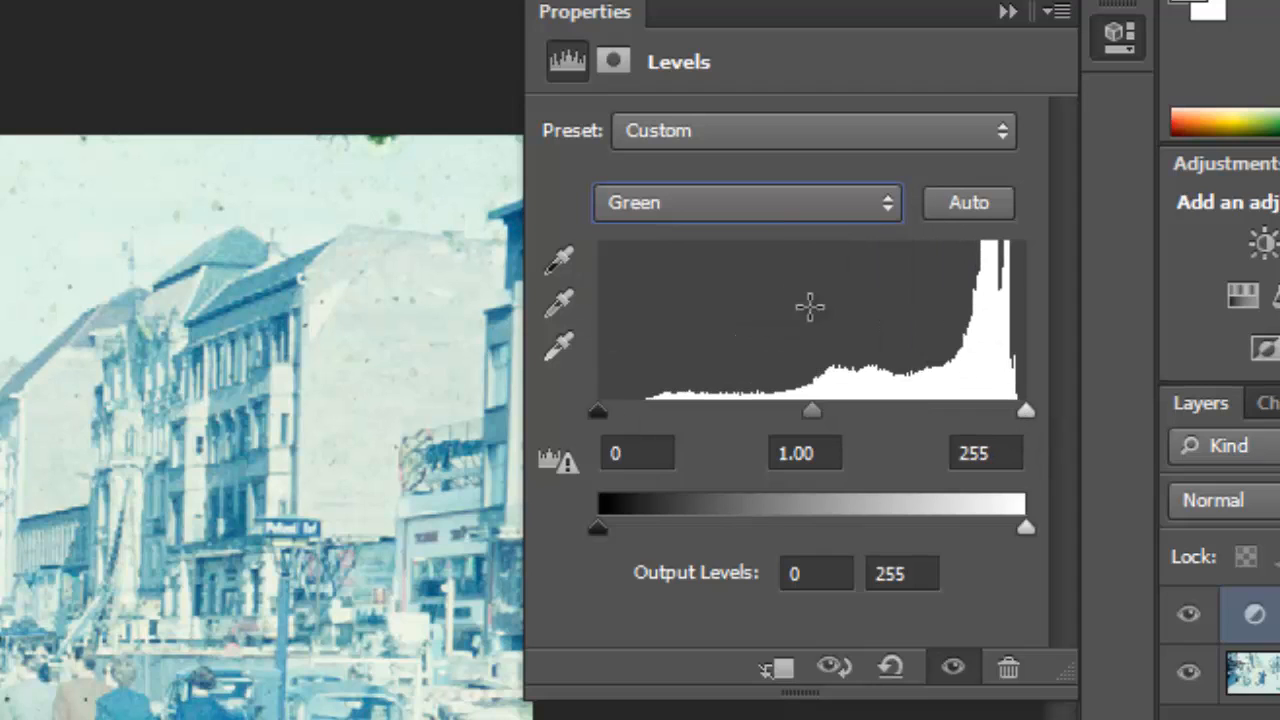
{"action": "left_click_drag", "start_coordinate": [596, 410], "coordinate": [642, 410]}
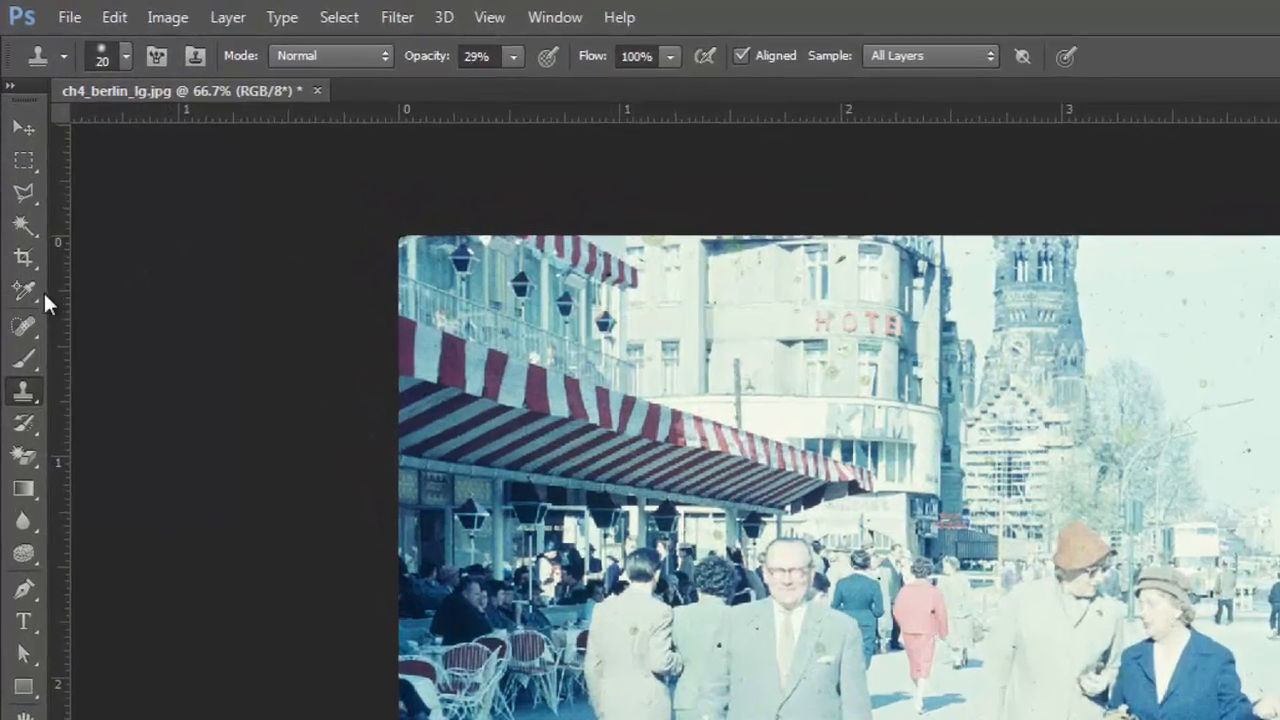
Step: Choose the Color Sampler Tool from the Eyedropper flyout
{"action": "left_click", "coordinate": [20, 290]}
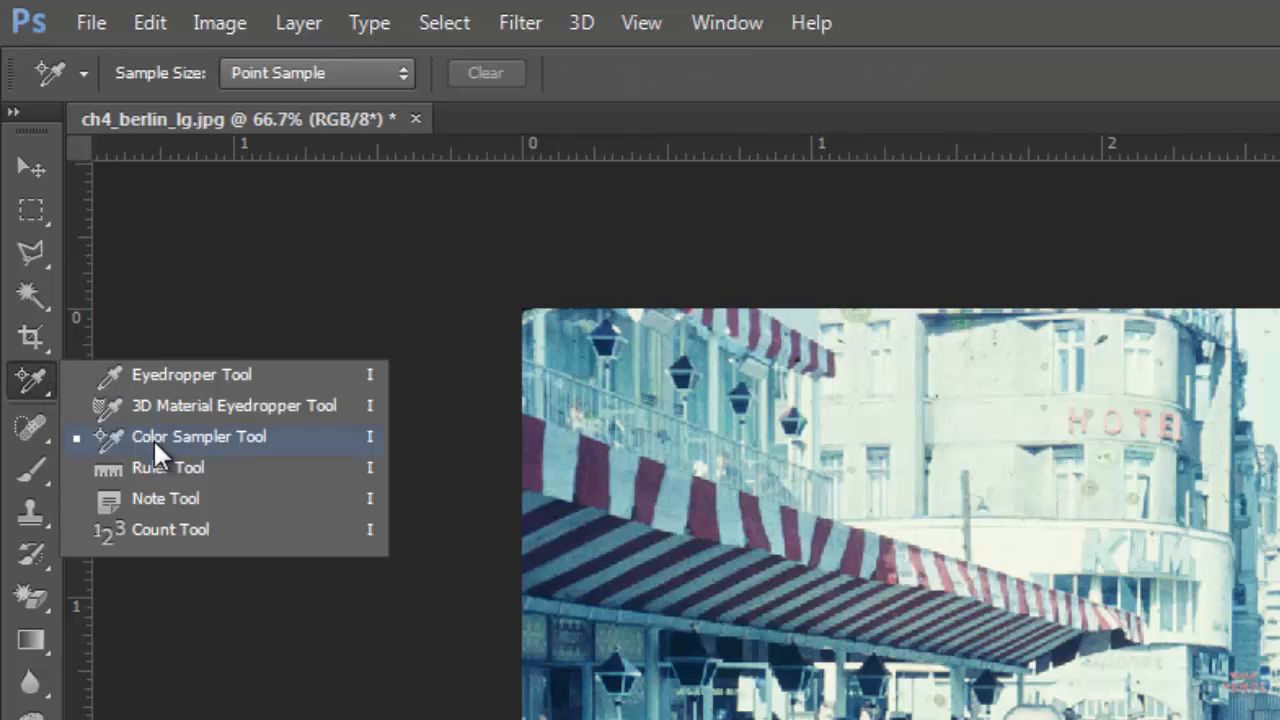
{"action": "left_click", "coordinate": [198, 436]}
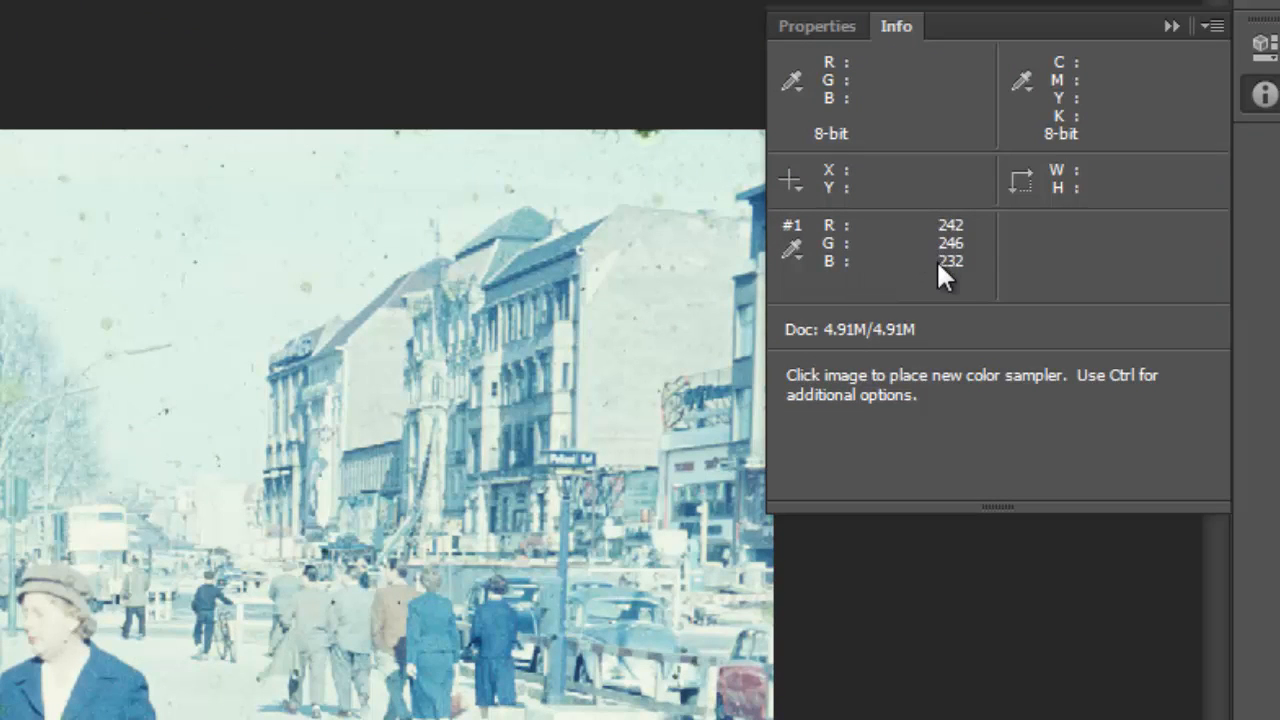
{"action": "mouse_move", "coordinate": [982, 228]}
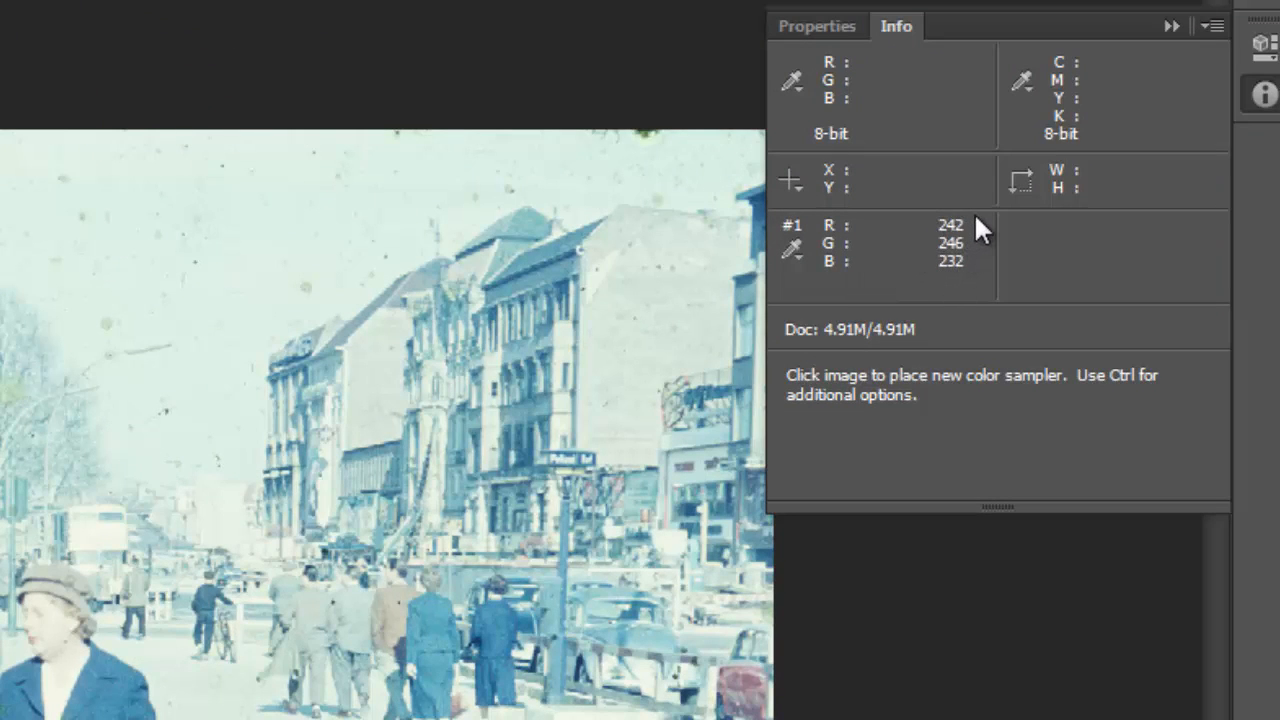
{"action": "mouse_move", "coordinate": [972, 262]}
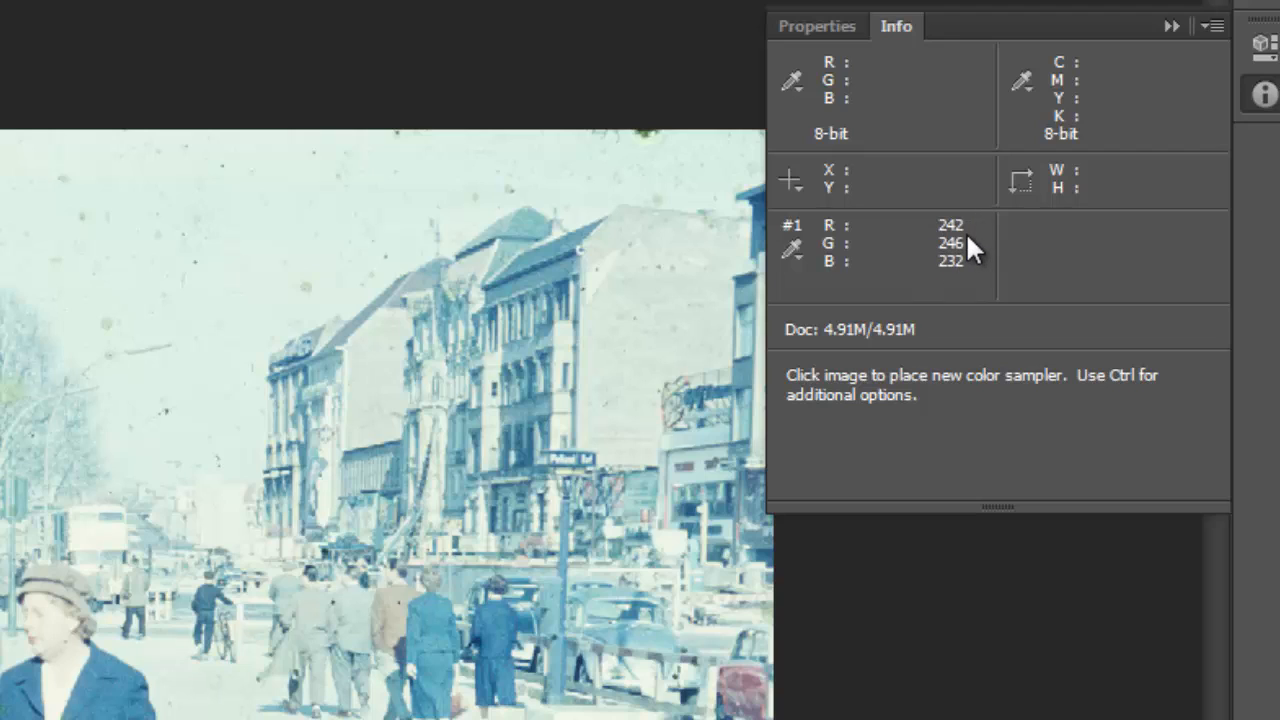
{"action": "mouse_move", "coordinate": [996, 248]}
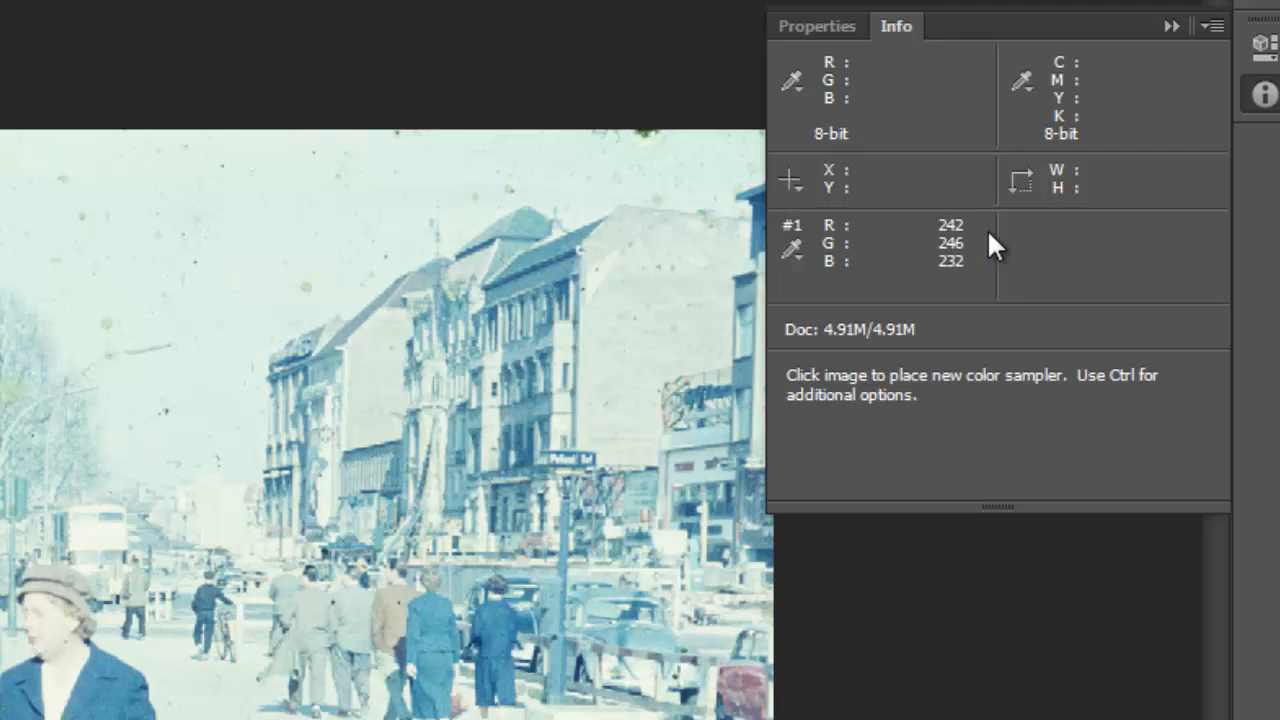
{"action": "mouse_move", "coordinate": [984, 284]}
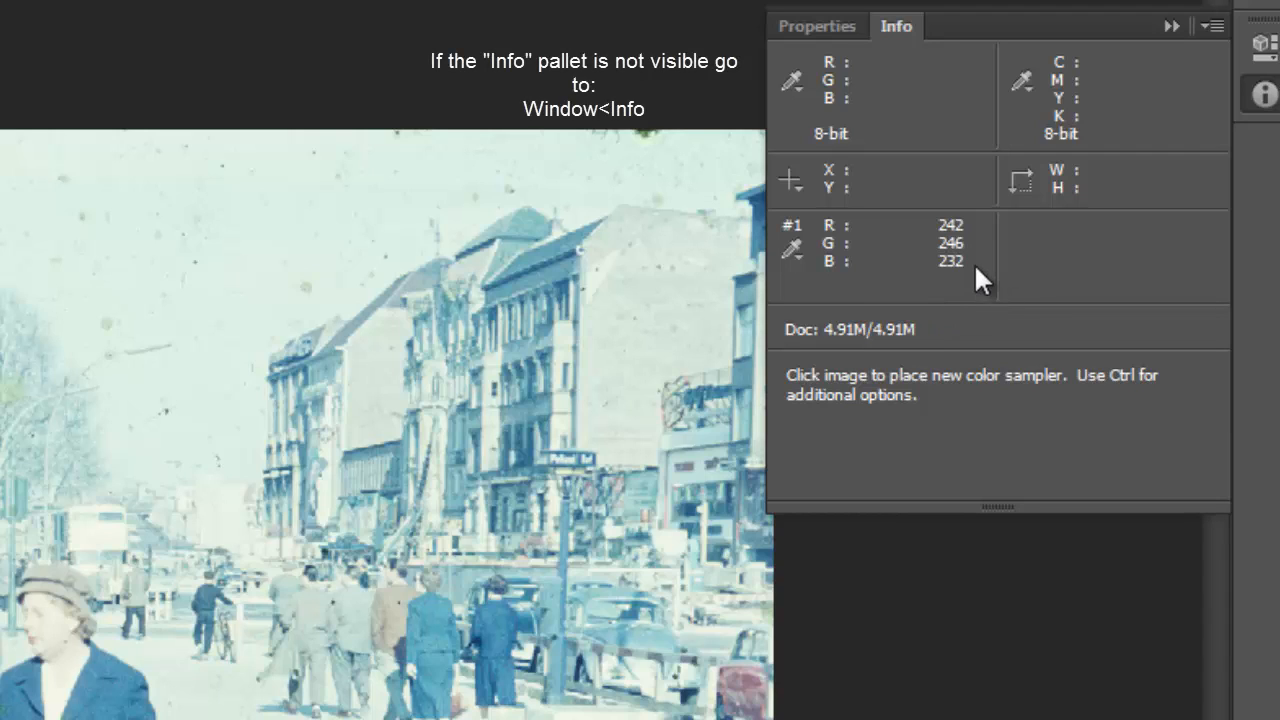
{"action": "mouse_move", "coordinate": [980, 238]}
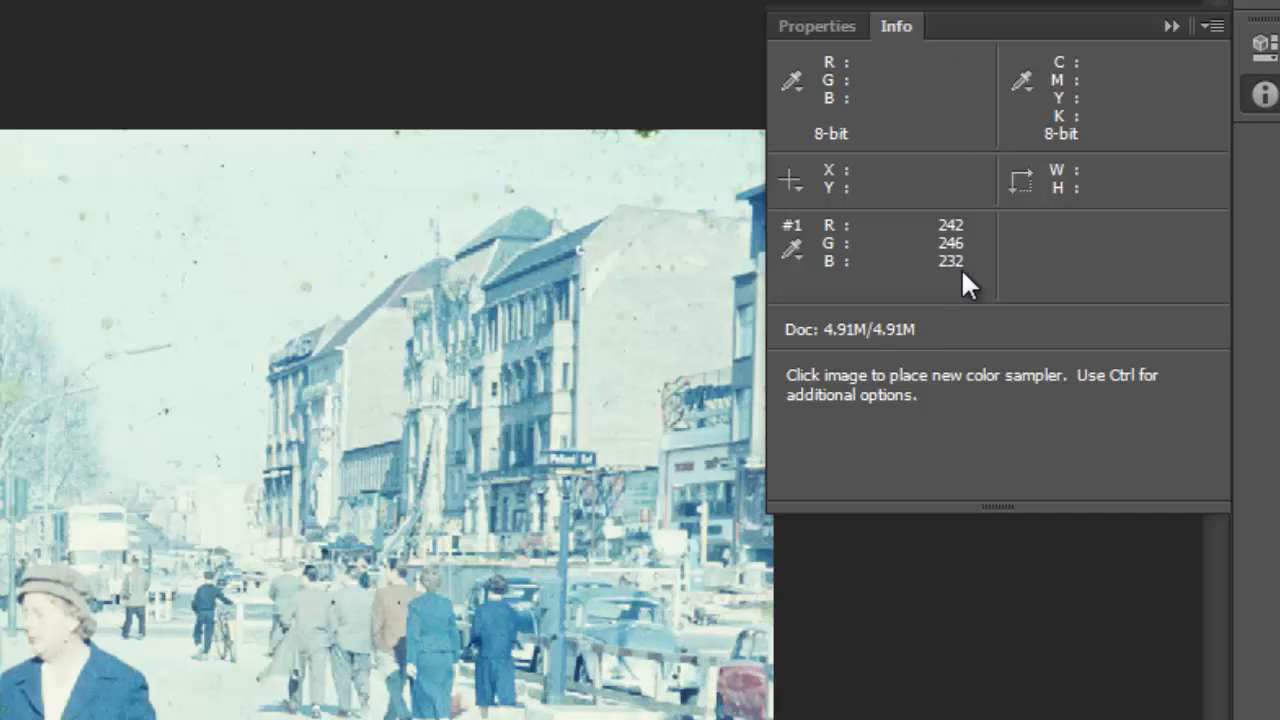
{"action": "mouse_move", "coordinate": [924, 300]}
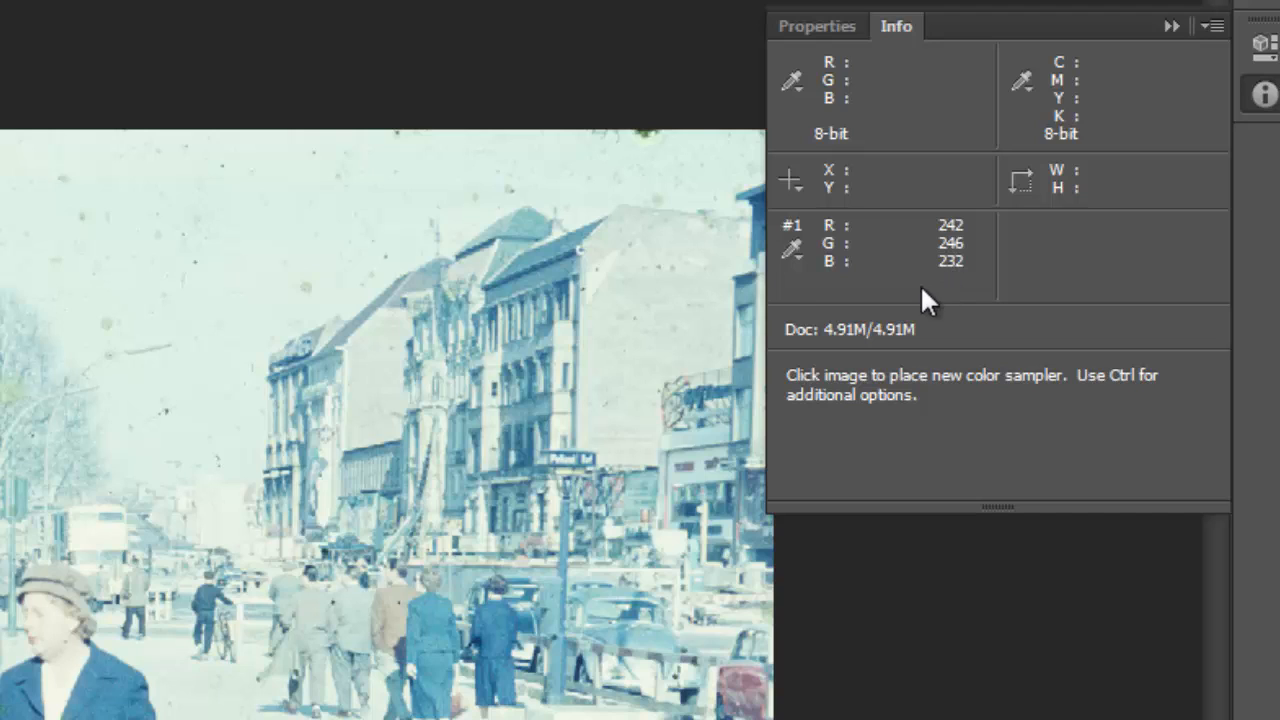
{"action": "mouse_move", "coordinate": [976, 280]}
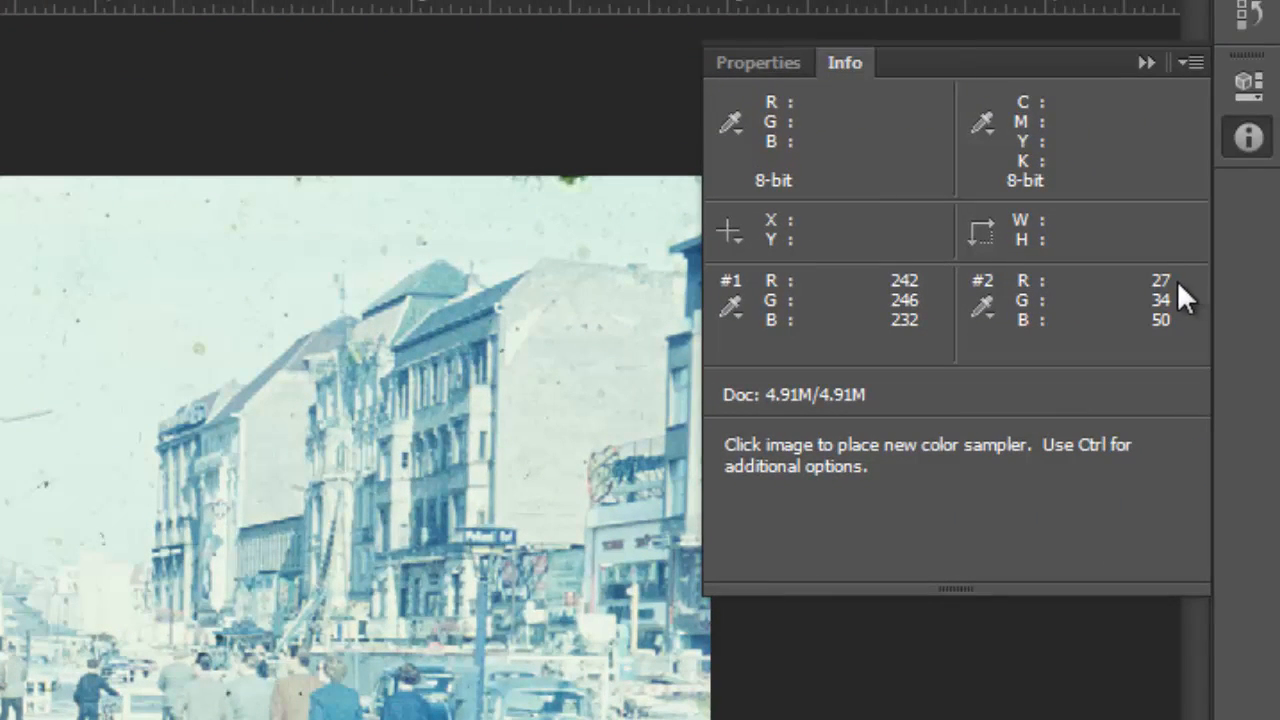
{"action": "mouse_move", "coordinate": [1176, 344]}
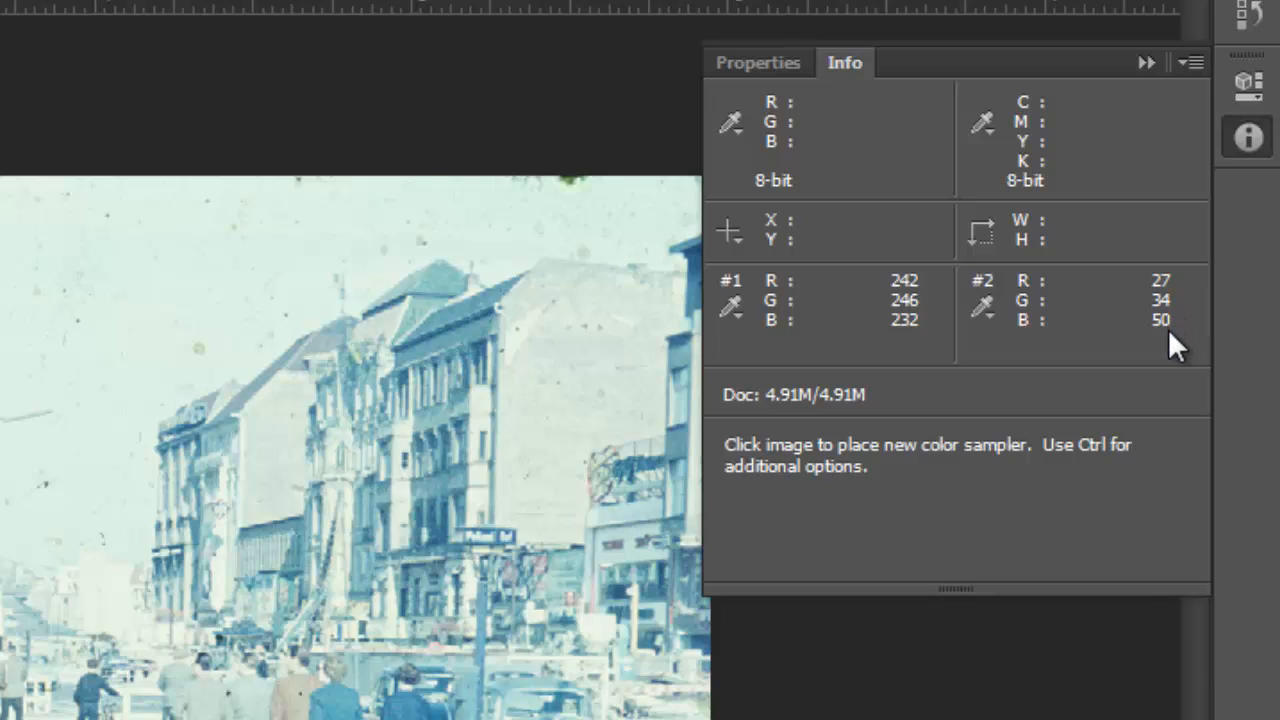
{"action": "mouse_move", "coordinate": [1088, 330]}
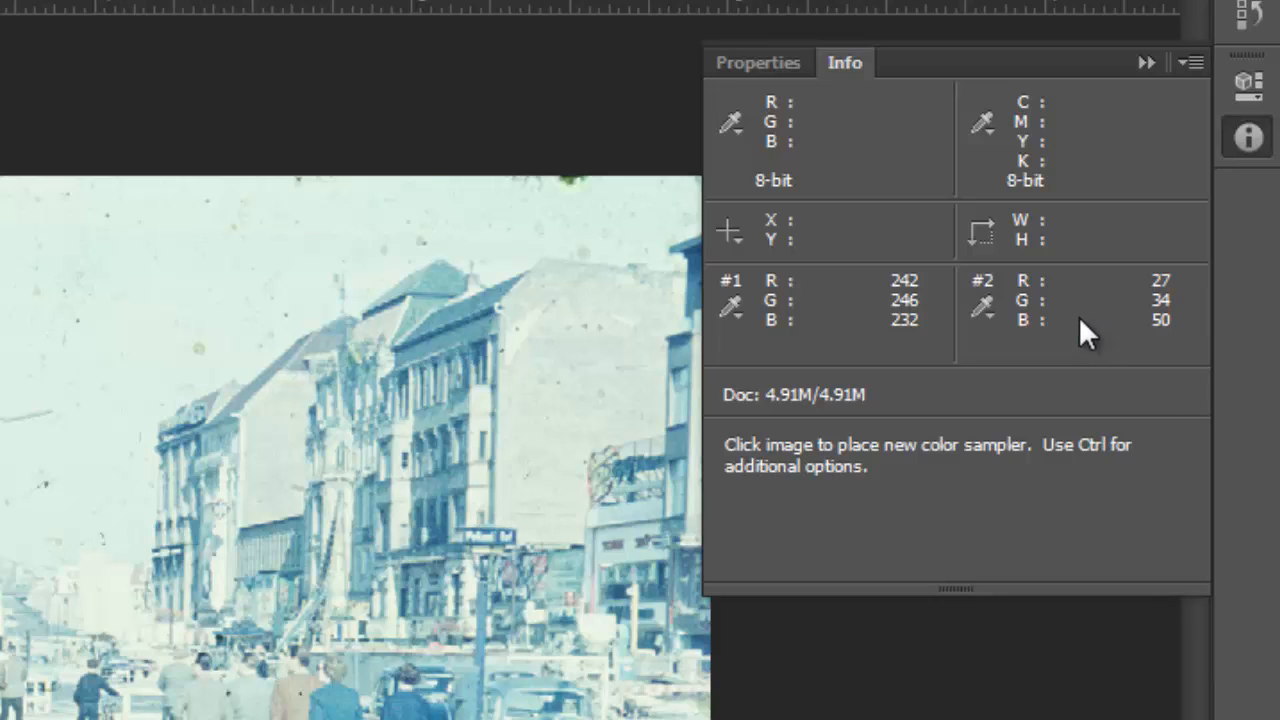
{"action": "mouse_move", "coordinate": [1152, 352]}
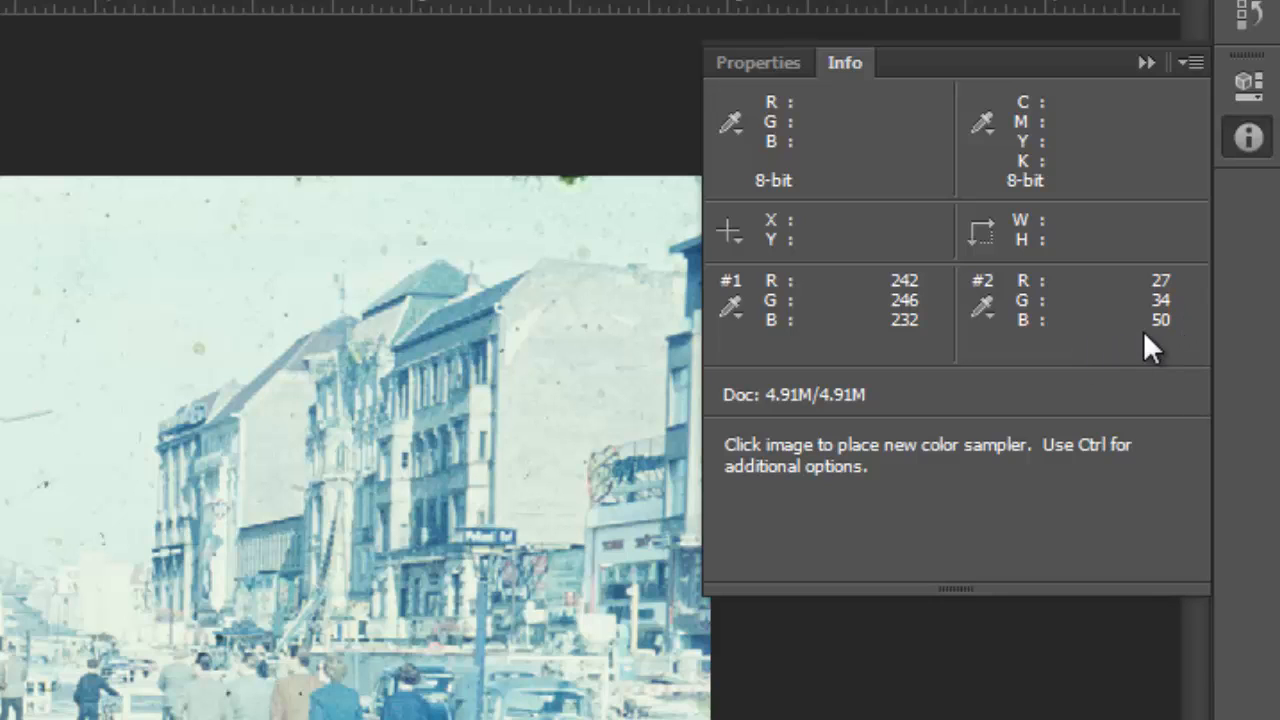
{"action": "mouse_move", "coordinate": [1170, 340]}
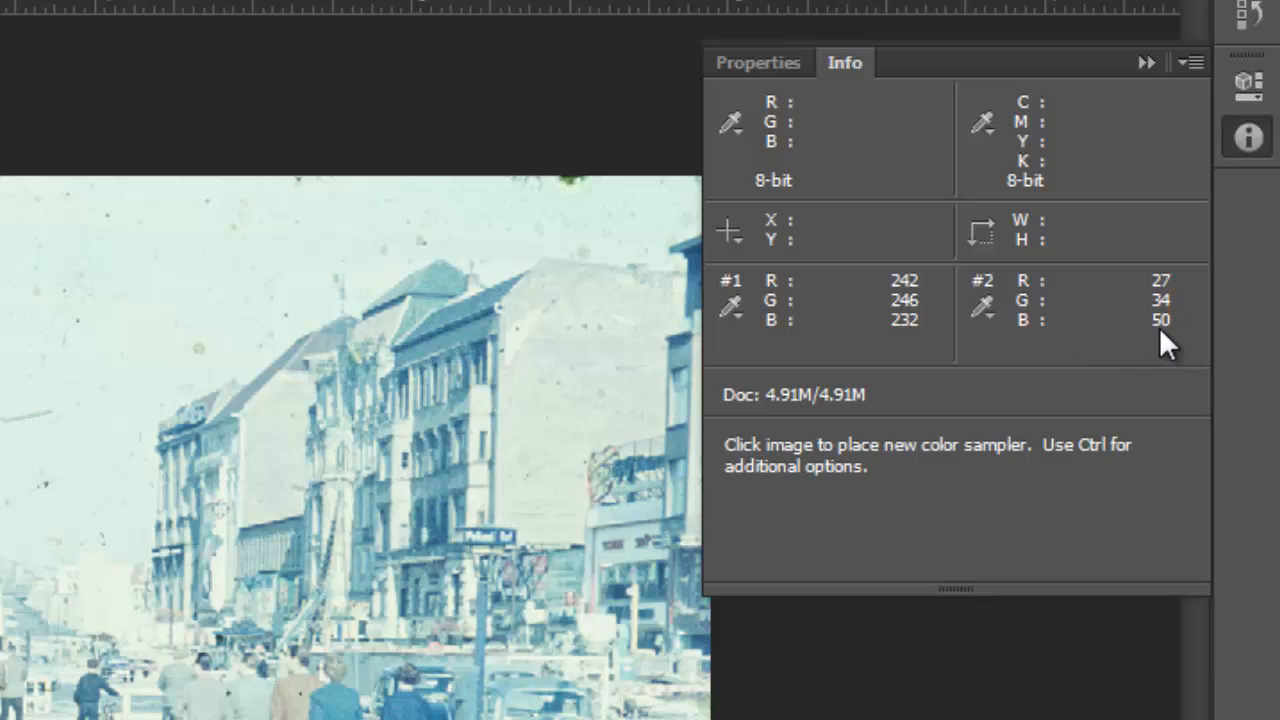
{"action": "mouse_move", "coordinate": [1182, 296]}
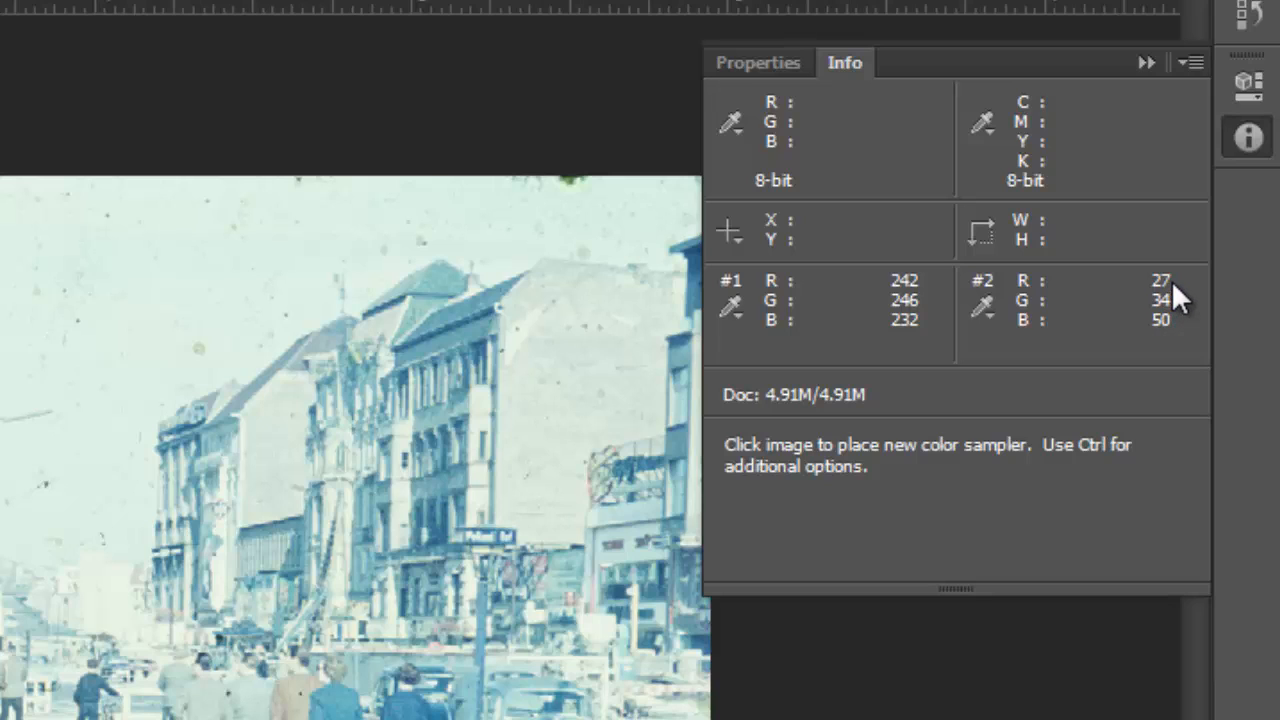
{"action": "mouse_move", "coordinate": [1176, 336]}
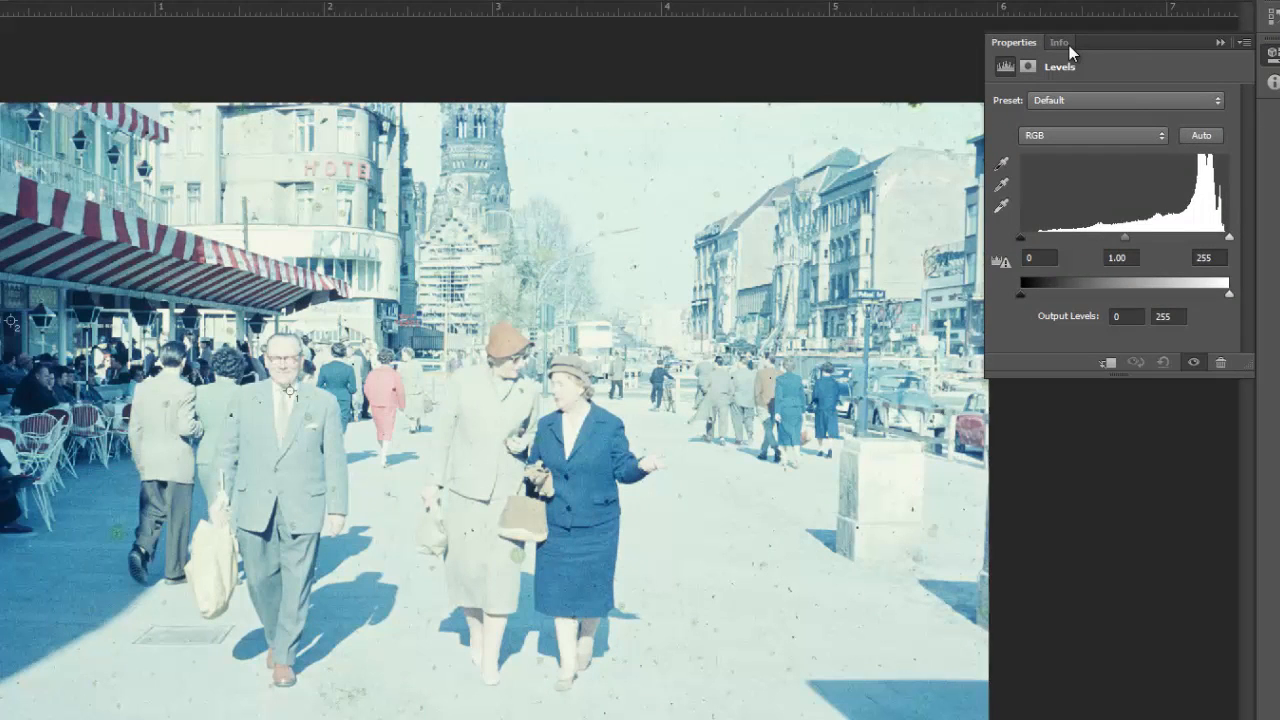
Step: With sample readouts visible, lower the red channel's white point to 243
{"action": "left_click_drag", "start_coordinate": [1058, 42], "coordinate": [716, 44]}
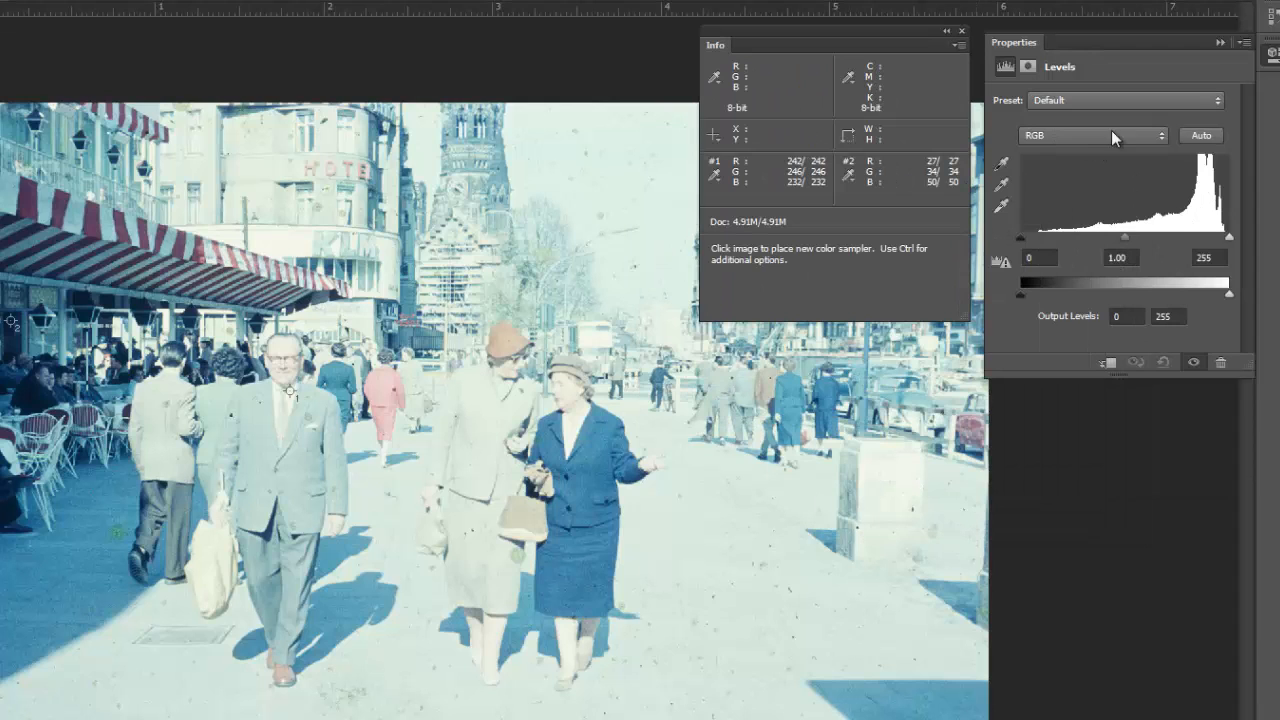
{"action": "left_click", "coordinate": [1110, 136]}
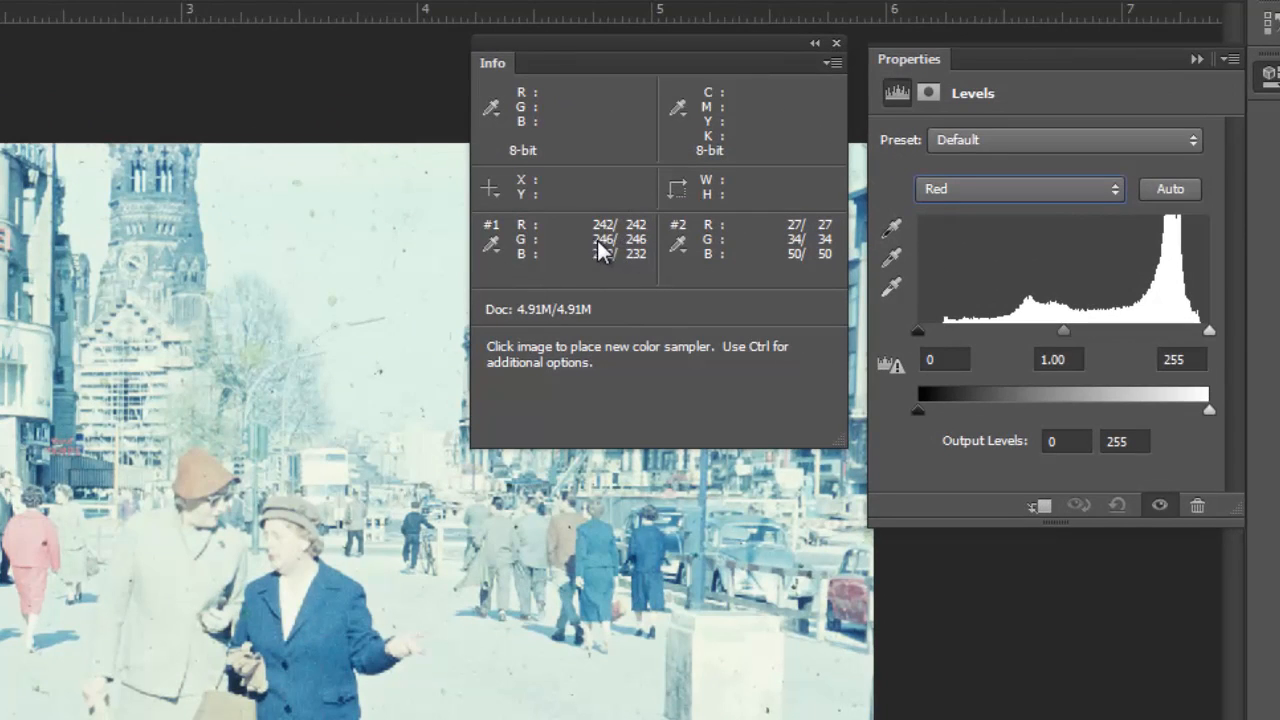
{"action": "mouse_move", "coordinate": [1070, 304]}
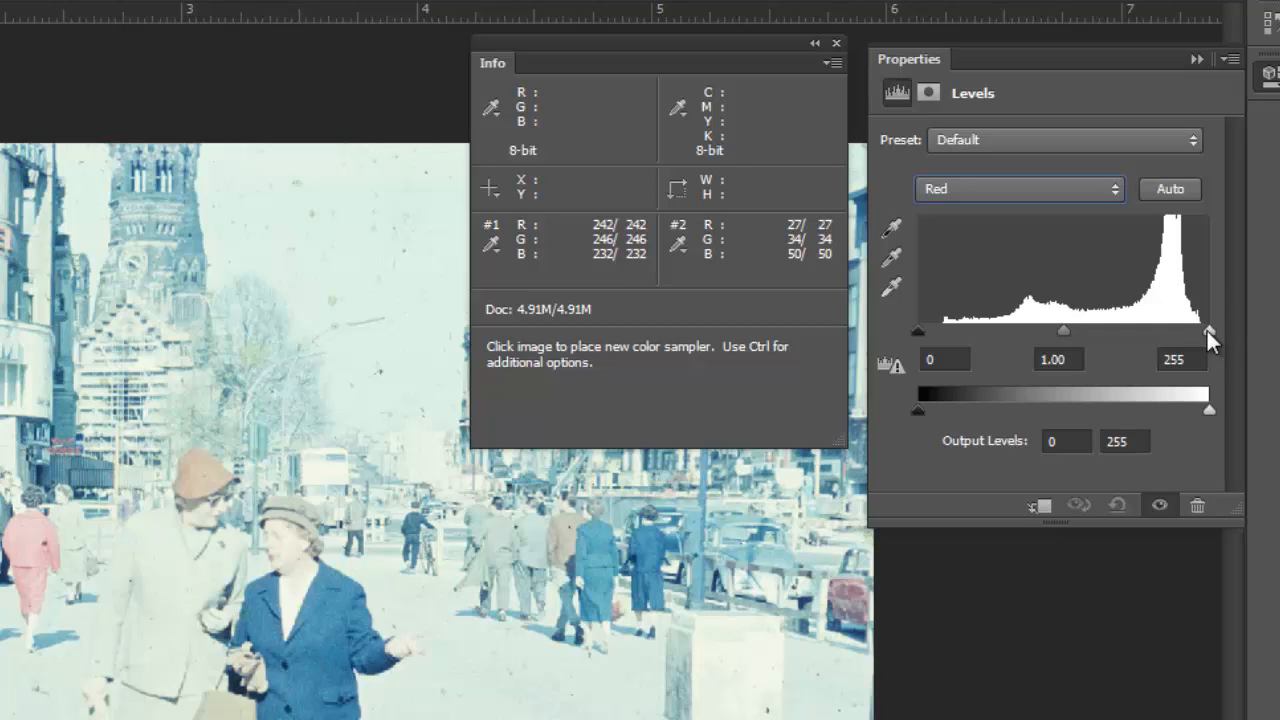
{"action": "mouse_move", "coordinate": [816, 290]}
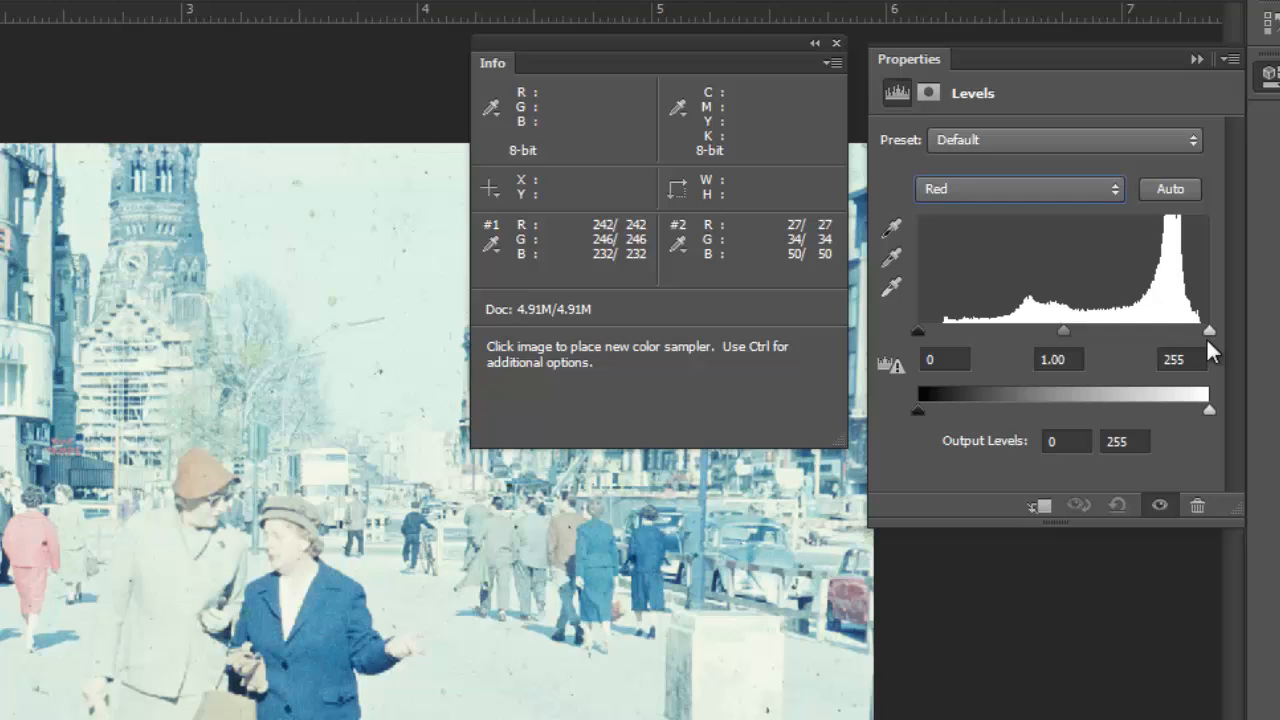
{"action": "left_click_drag", "start_coordinate": [1208, 332], "coordinate": [1204, 332]}
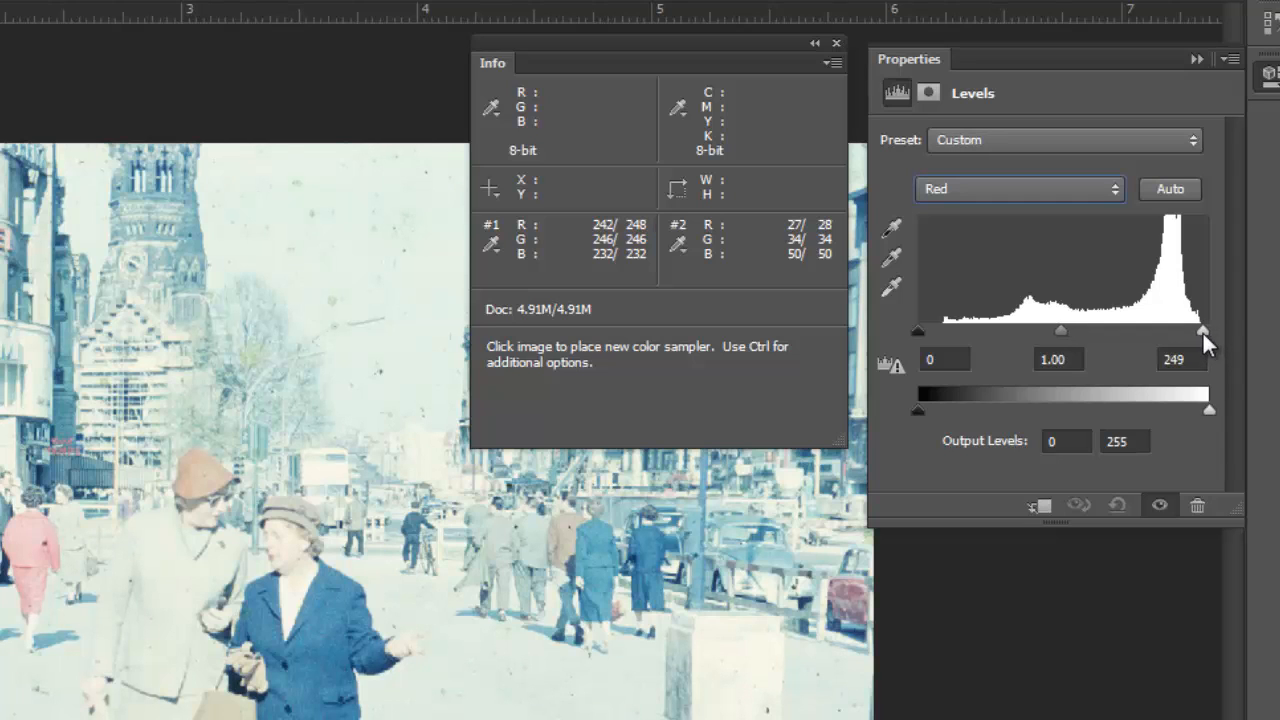
{"action": "left_click_drag", "start_coordinate": [1204, 332], "coordinate": [1200, 332]}
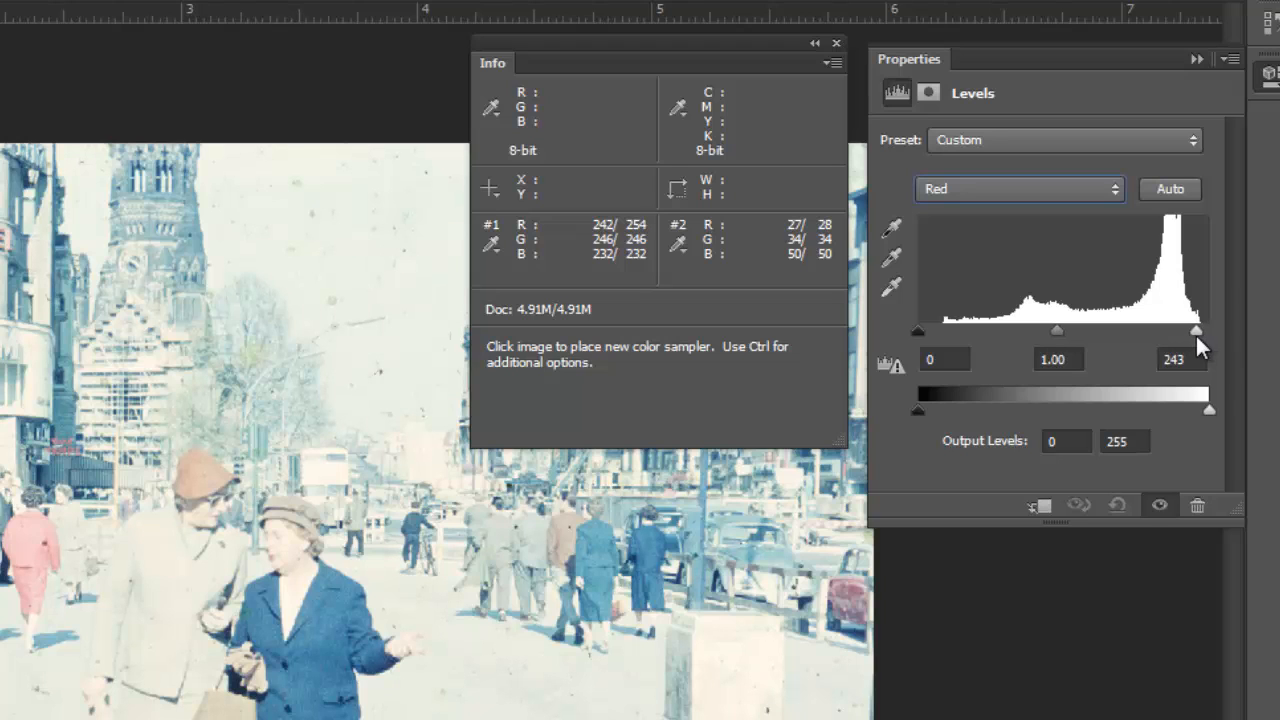
{"action": "mouse_move", "coordinate": [200, 570]}
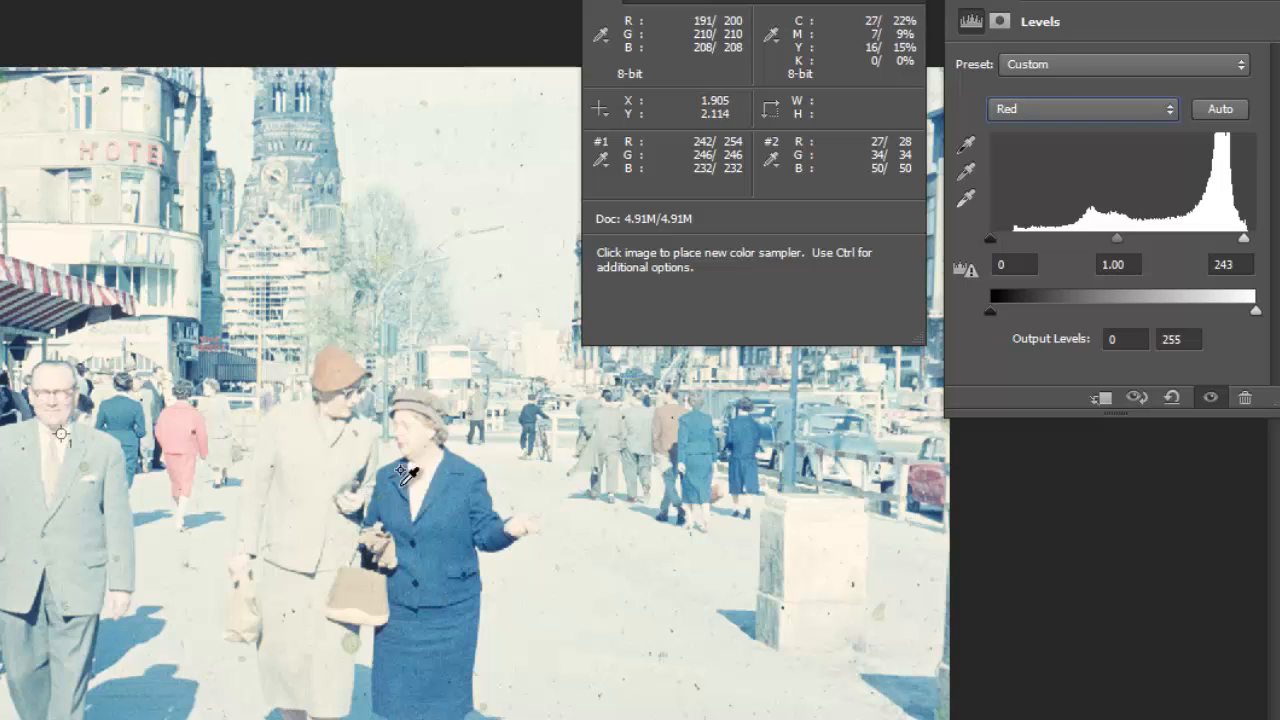
Step: Pull the green channel's highlights point inward to about 248
{"action": "left_click", "coordinate": [1082, 108]}
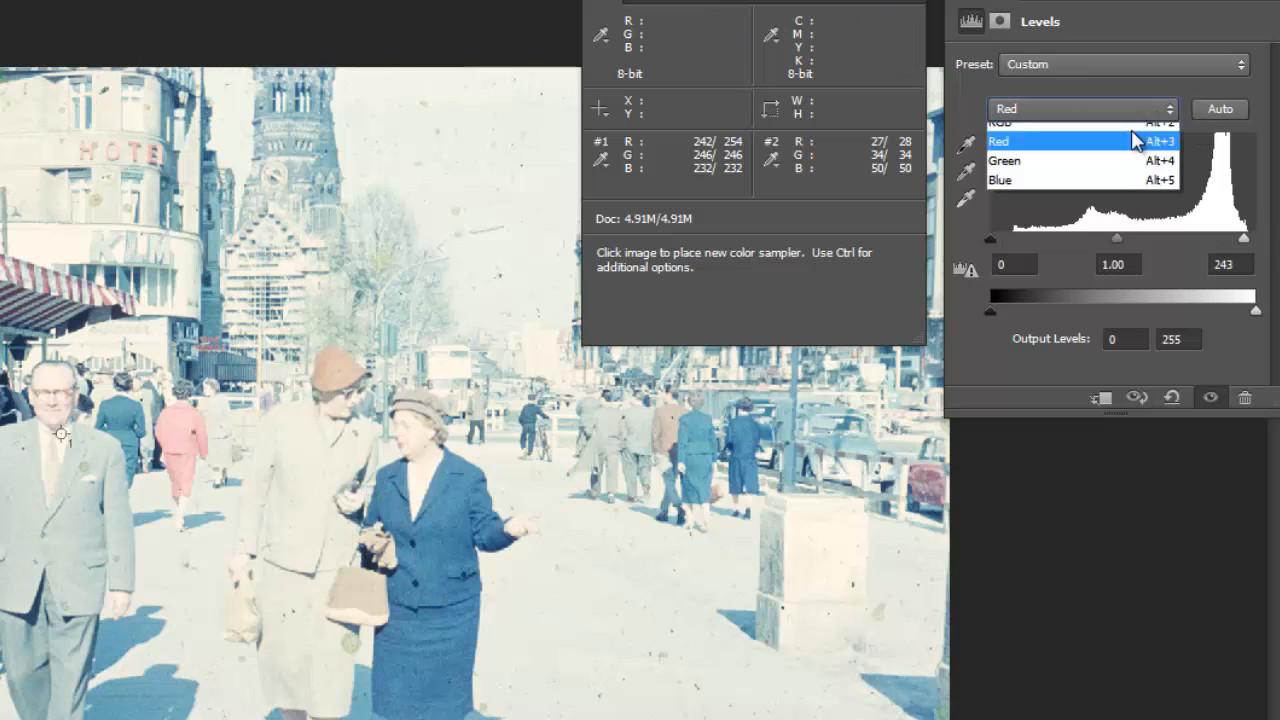
{"action": "left_click", "coordinate": [1006, 160]}
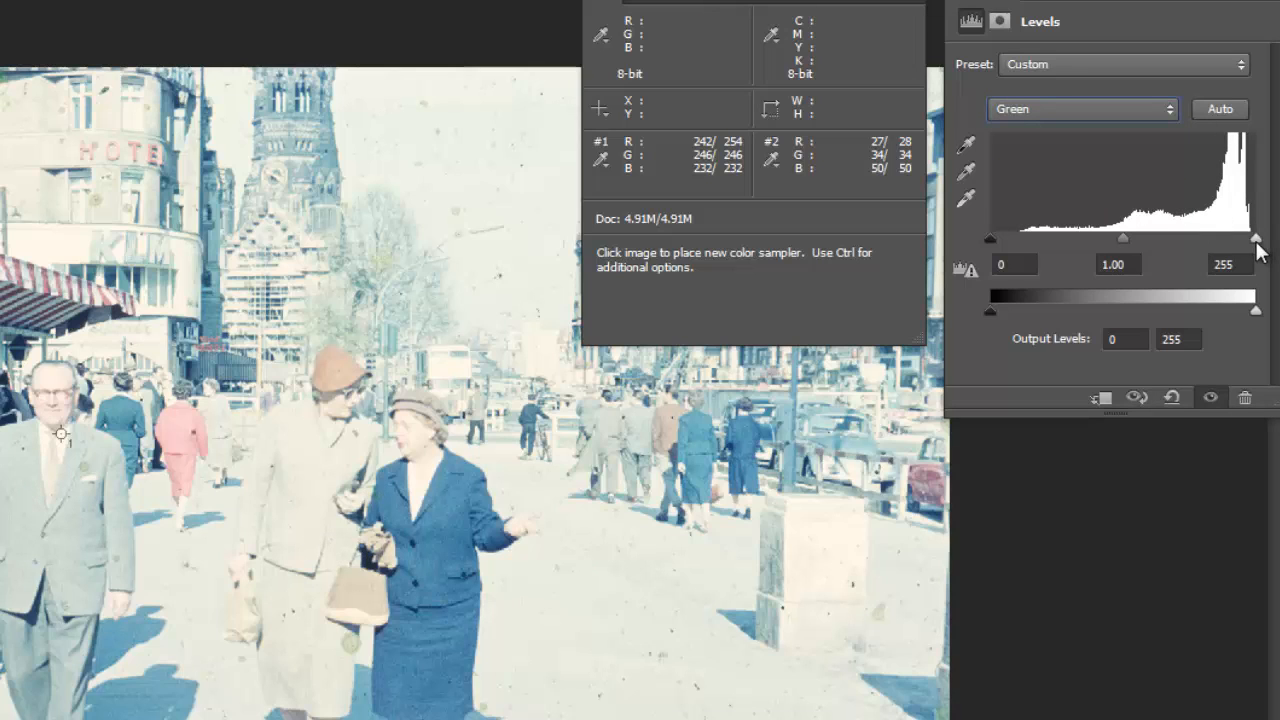
{"action": "left_click_drag", "start_coordinate": [1256, 236], "coordinate": [1252, 236]}
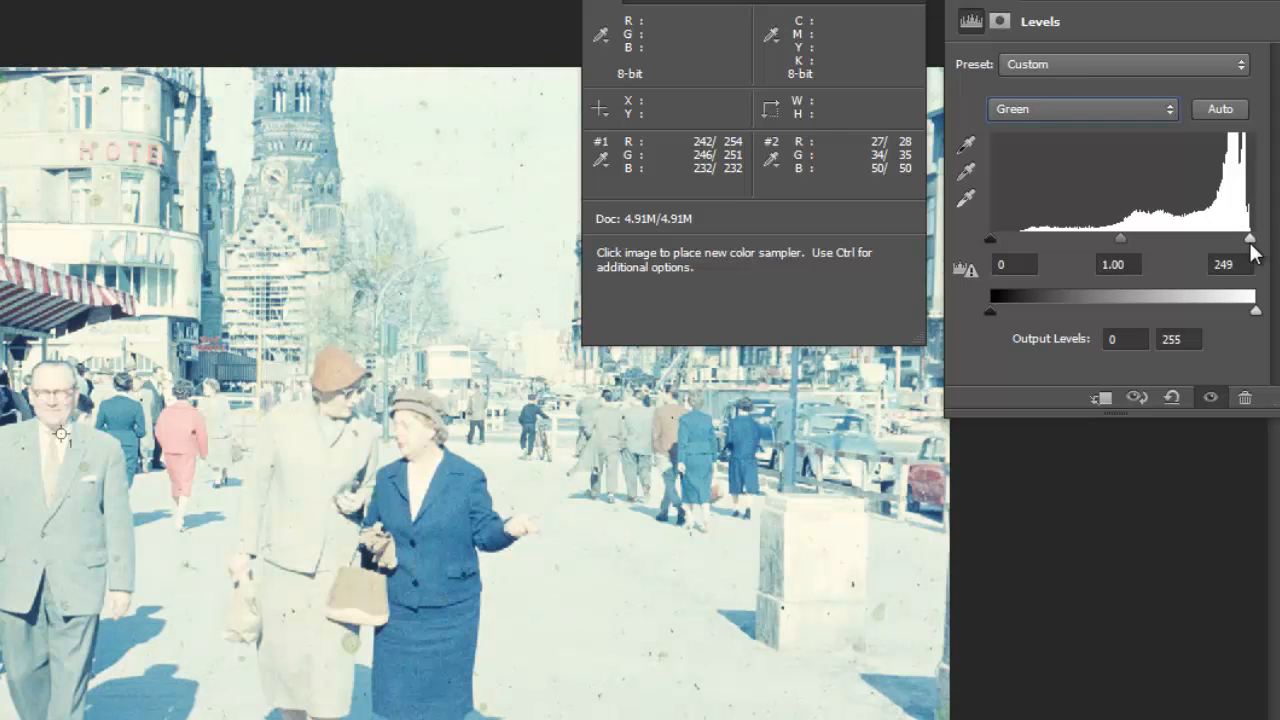
{"action": "left_click_drag", "start_coordinate": [1252, 238], "coordinate": [1248, 238]}
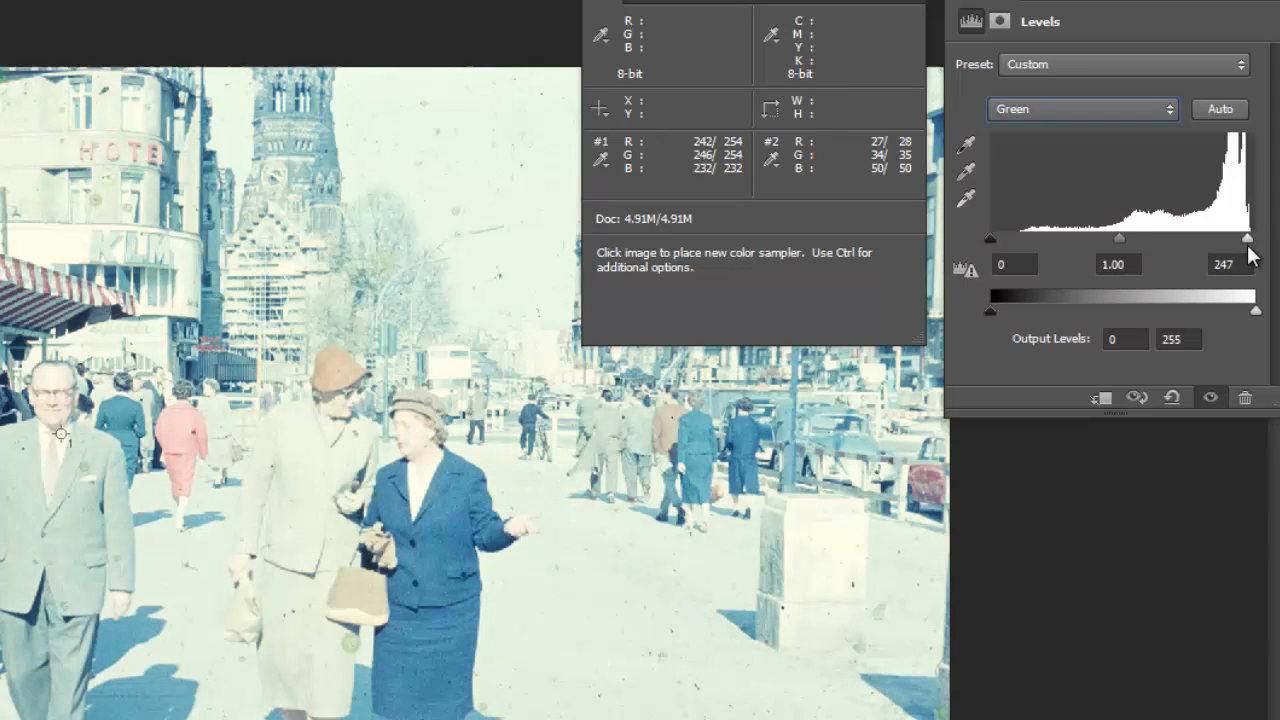
{"action": "left_click", "coordinate": [1082, 108]}
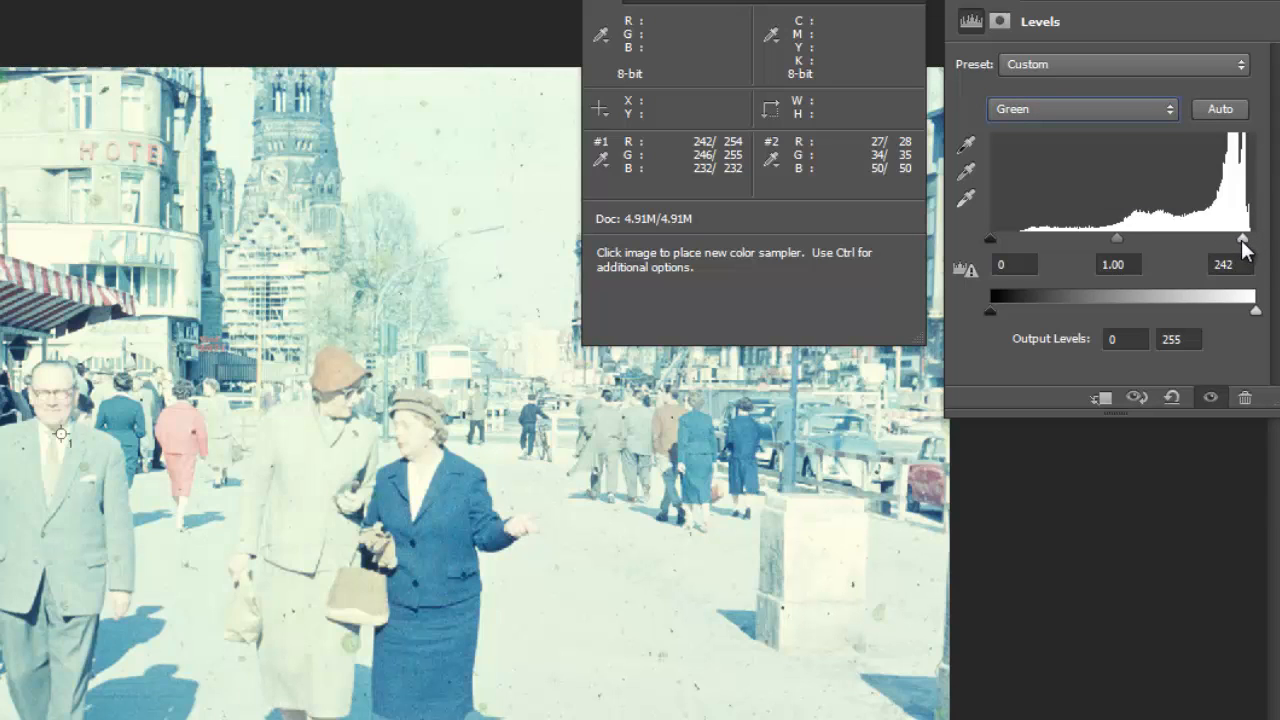
{"action": "left_click_drag", "start_coordinate": [1244, 238], "coordinate": [1236, 238]}
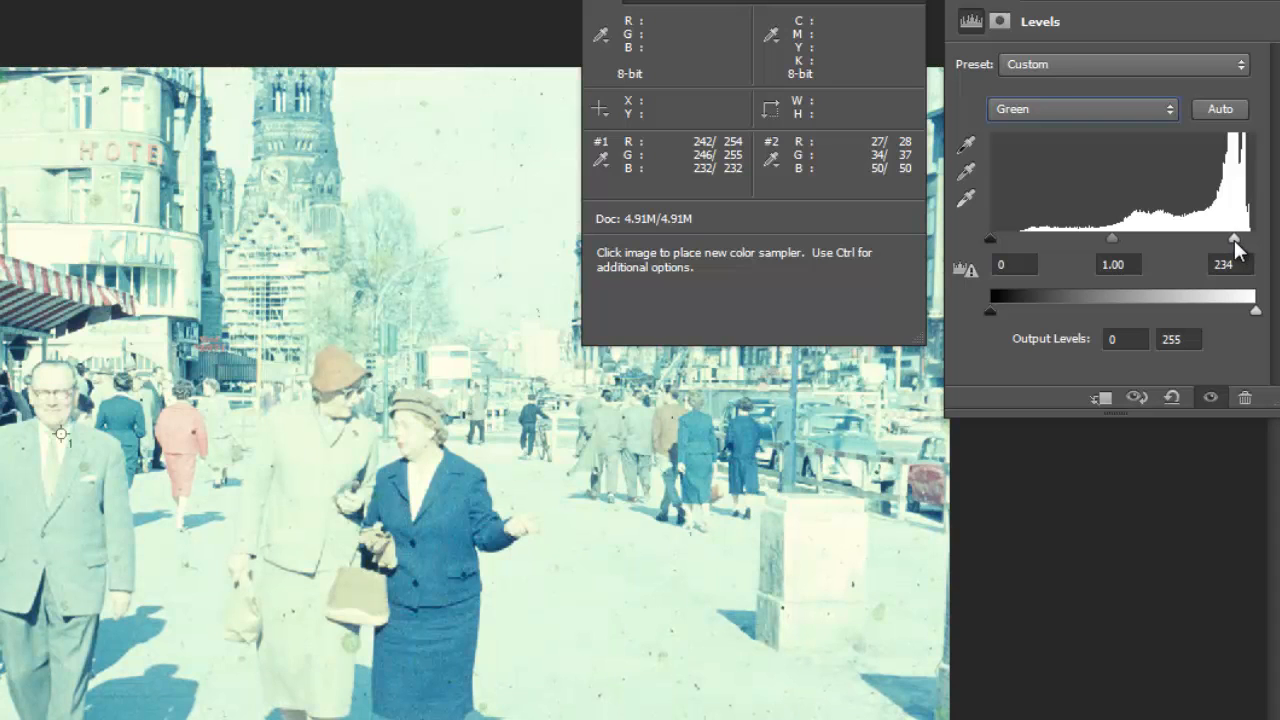
{"action": "left_click_drag", "start_coordinate": [1234, 238], "coordinate": [1256, 238]}
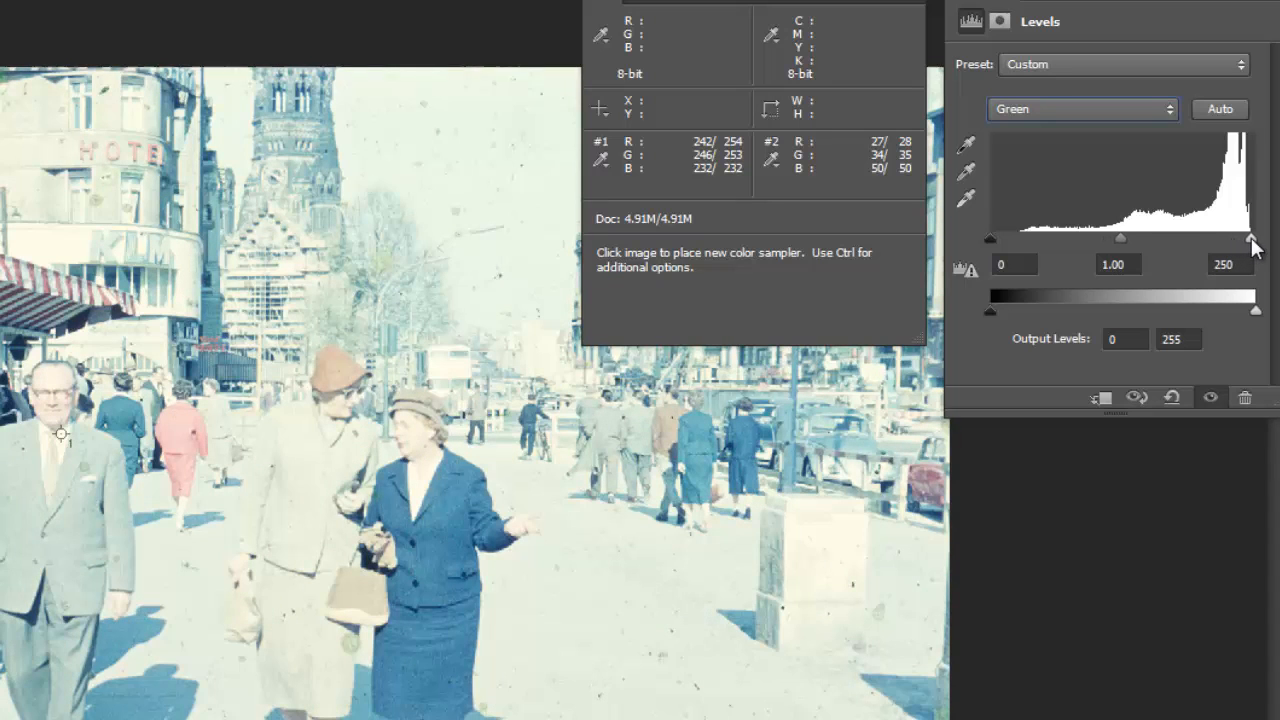
{"action": "left_click_drag", "start_coordinate": [1254, 244], "coordinate": [1244, 244]}
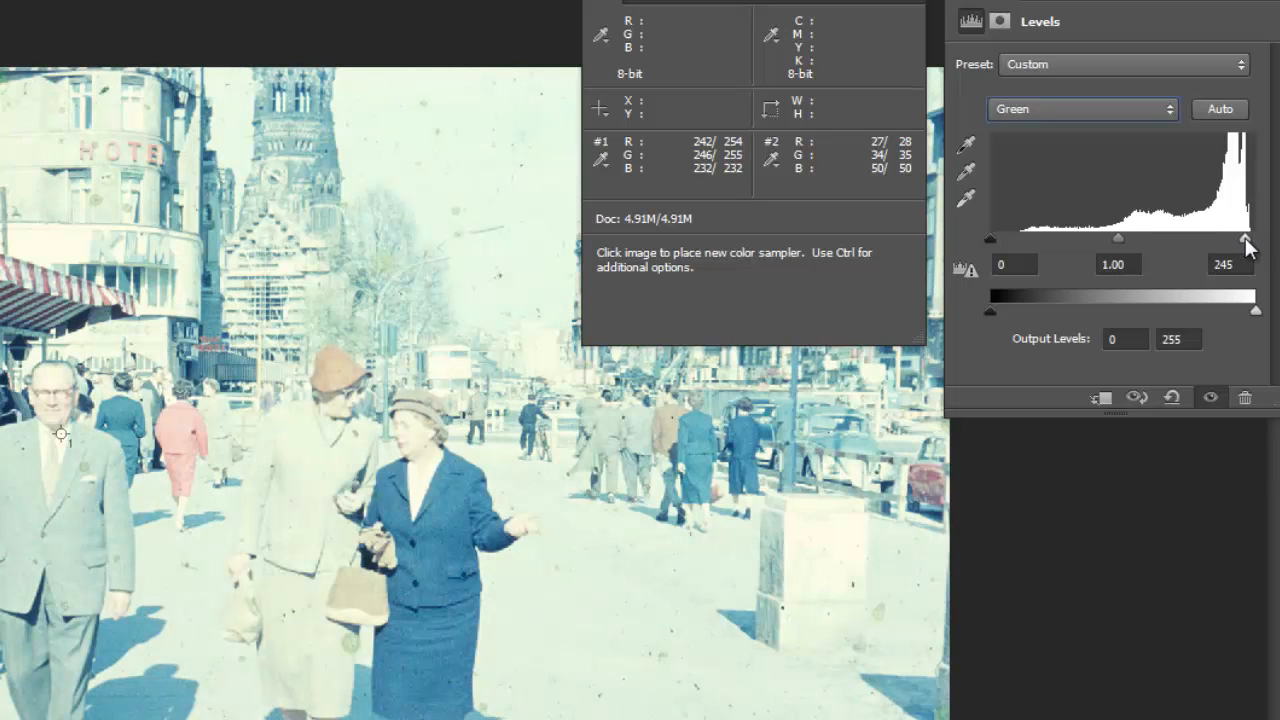
{"action": "left_click_drag", "start_coordinate": [1244, 238], "coordinate": [1250, 238]}
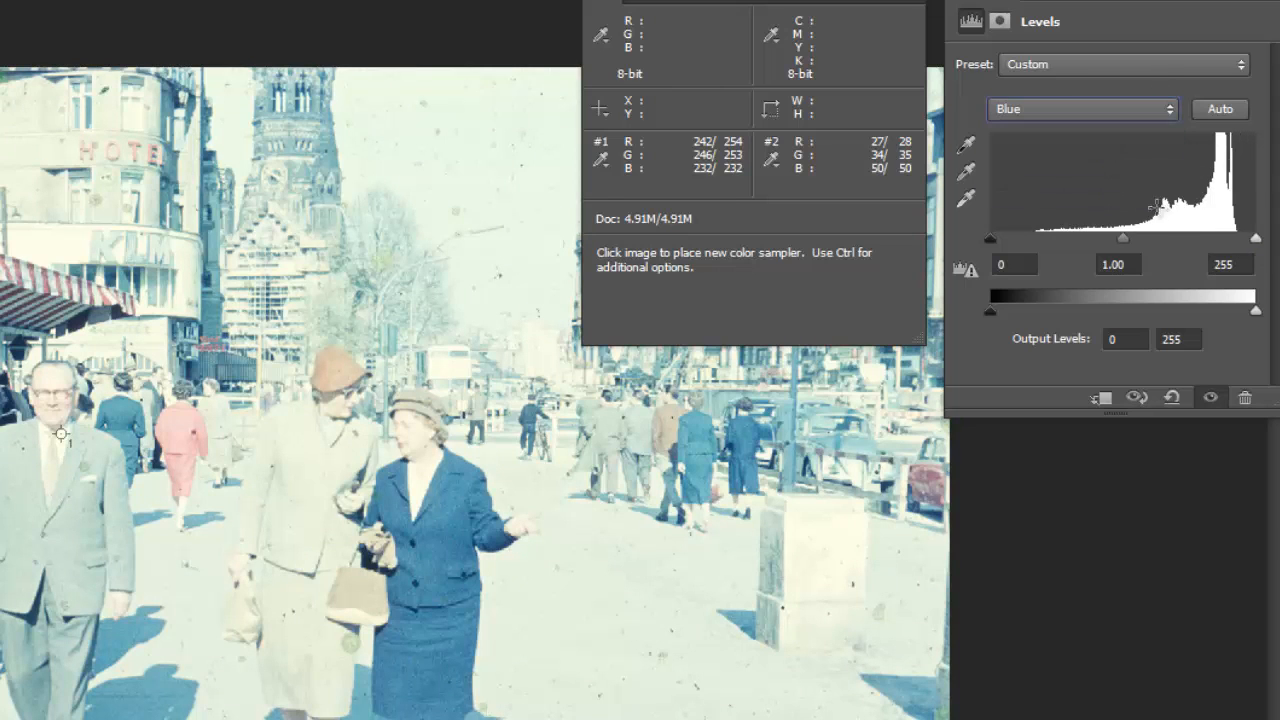
Step: Set the blue channel's input levels to 48, 0.95 and 230
{"action": "left_click_drag", "start_coordinate": [1258, 238], "coordinate": [1248, 238]}
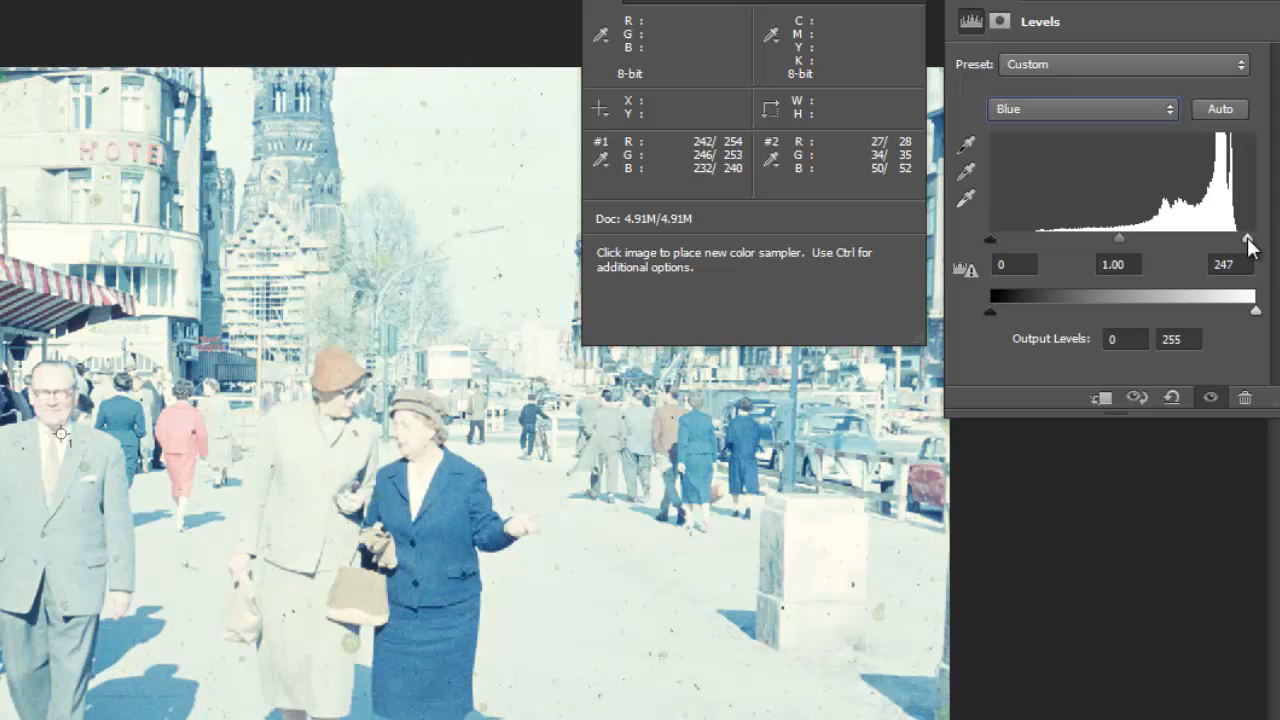
{"action": "left_click_drag", "start_coordinate": [1248, 238], "coordinate": [1236, 238]}
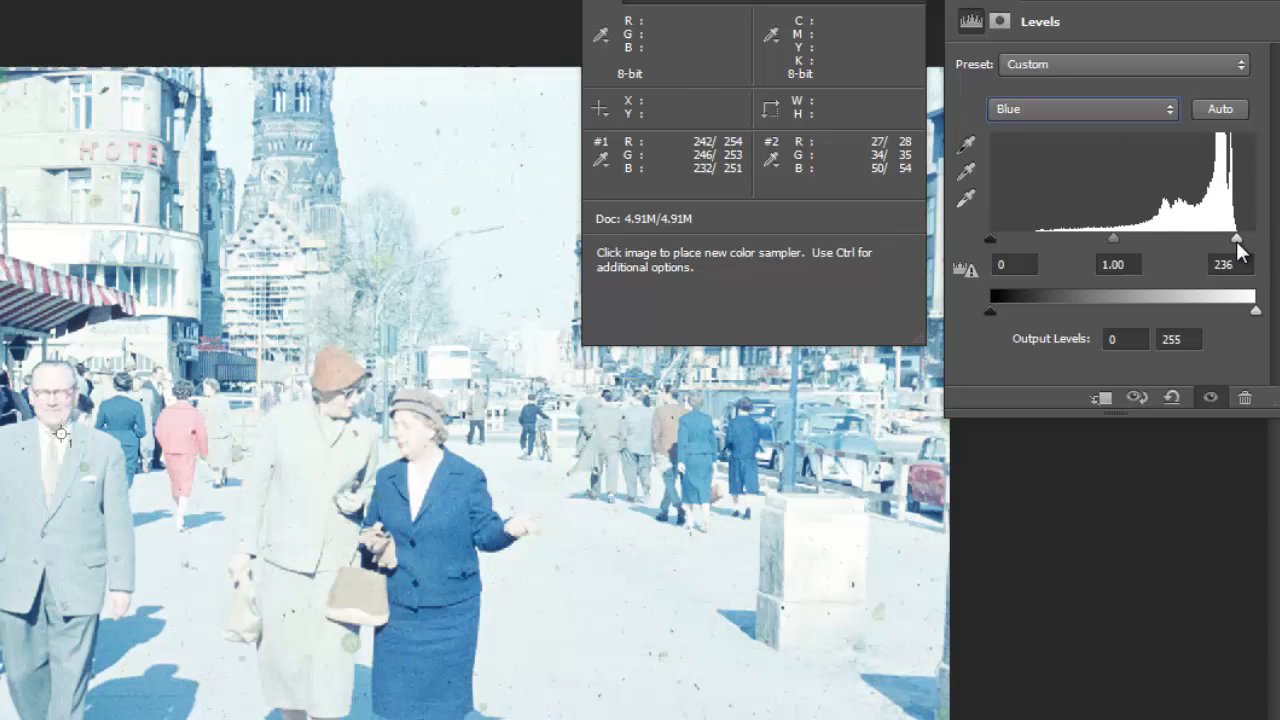
{"action": "left_click_drag", "start_coordinate": [1236, 238], "coordinate": [1230, 238]}
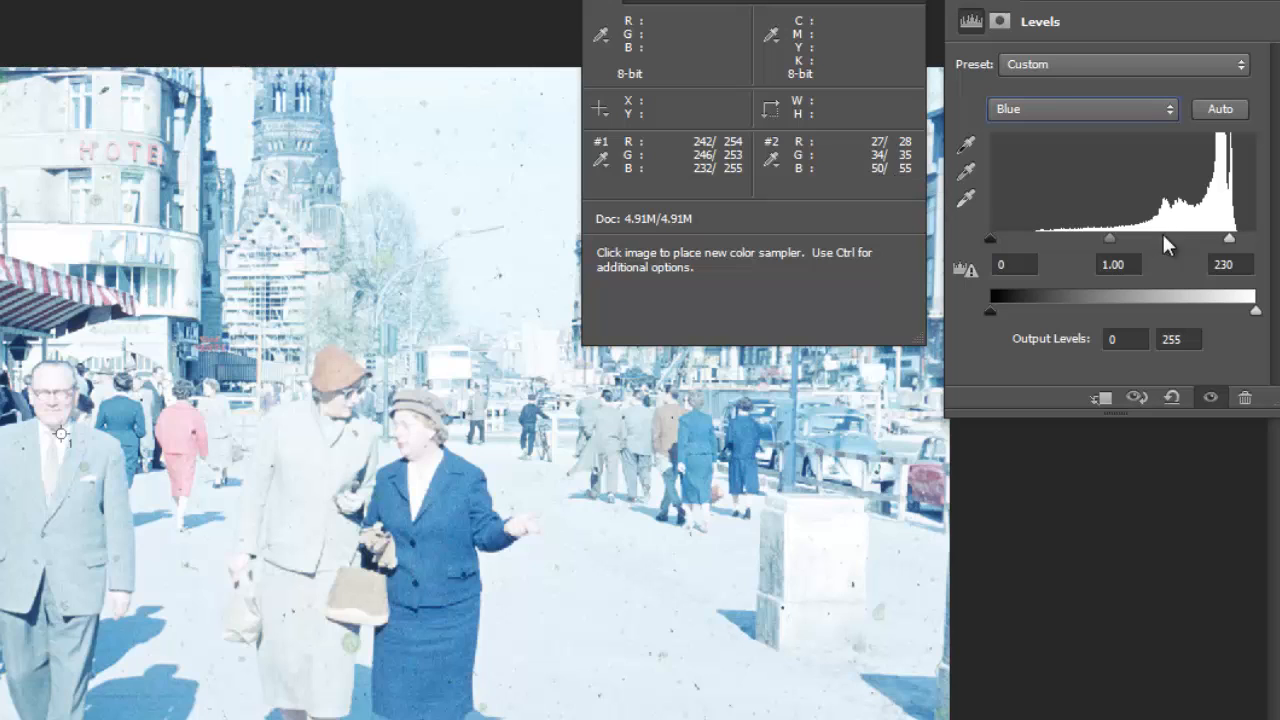
{"action": "mouse_move", "coordinate": [908, 184]}
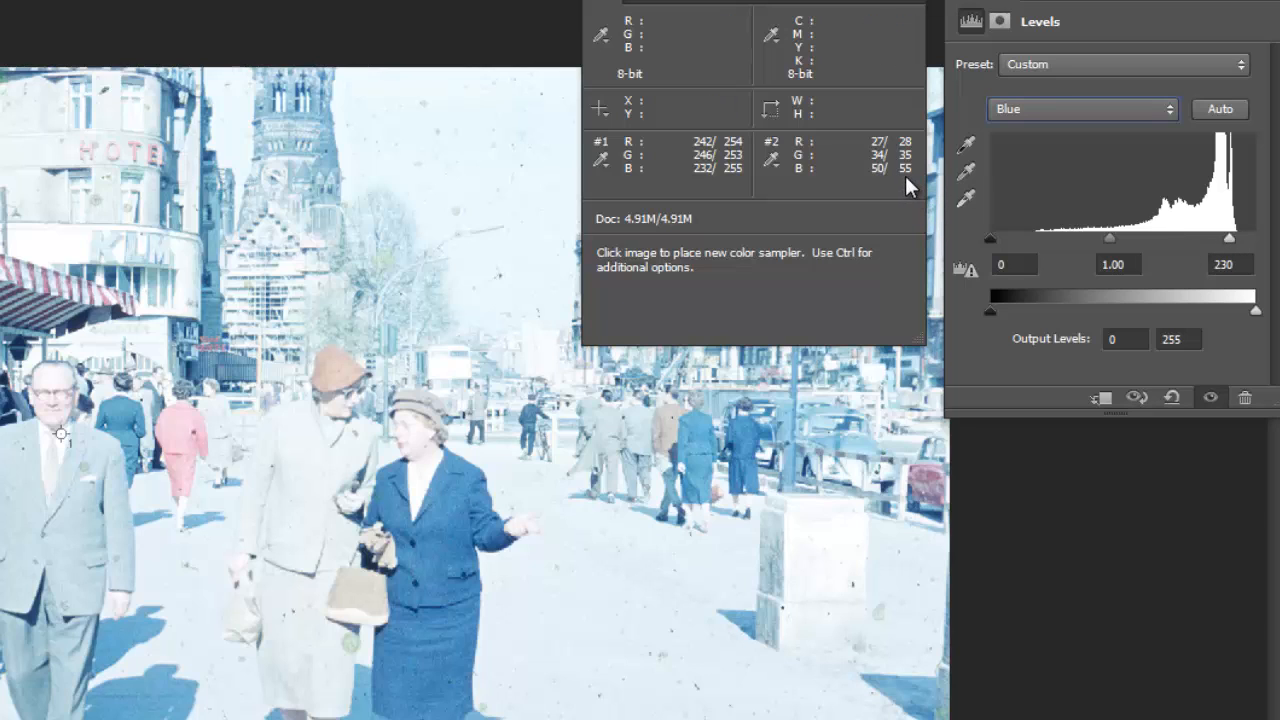
{"action": "mouse_move", "coordinate": [1140, 260]}
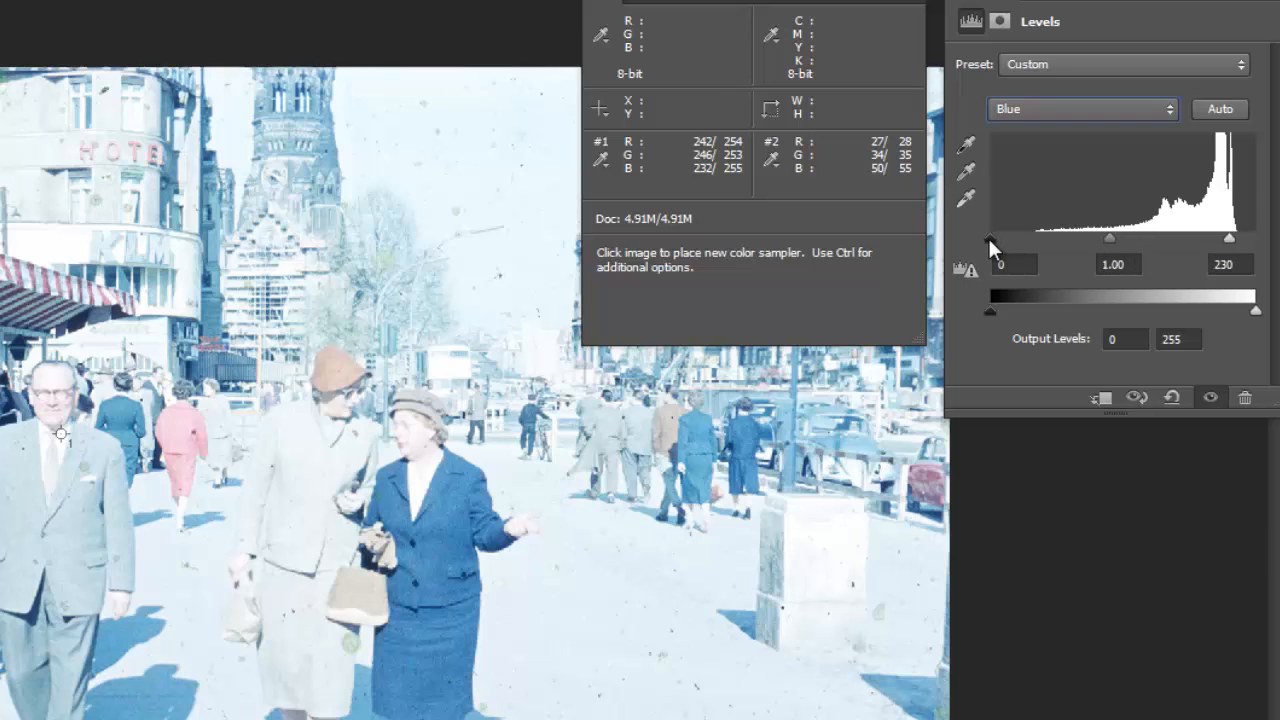
{"action": "left_click_drag", "start_coordinate": [990, 240], "coordinate": [1036, 240]}
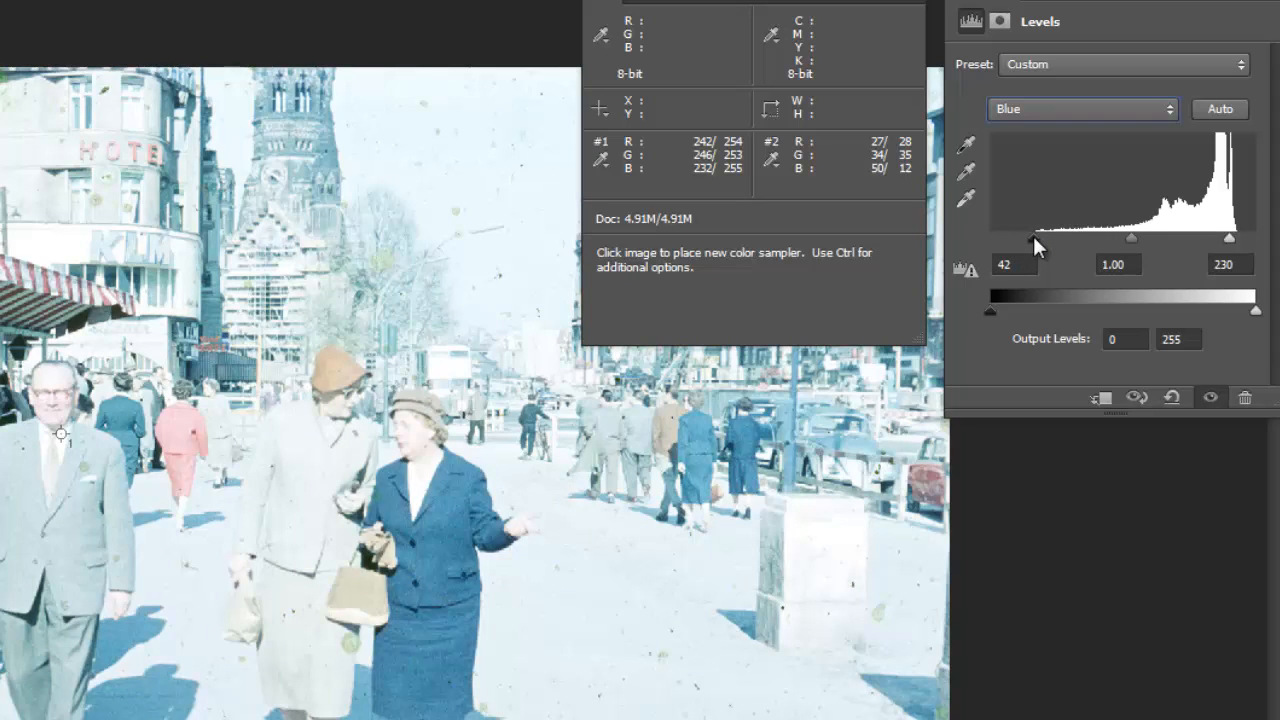
{"action": "left_click_drag", "start_coordinate": [1036, 238], "coordinate": [1036, 238]}
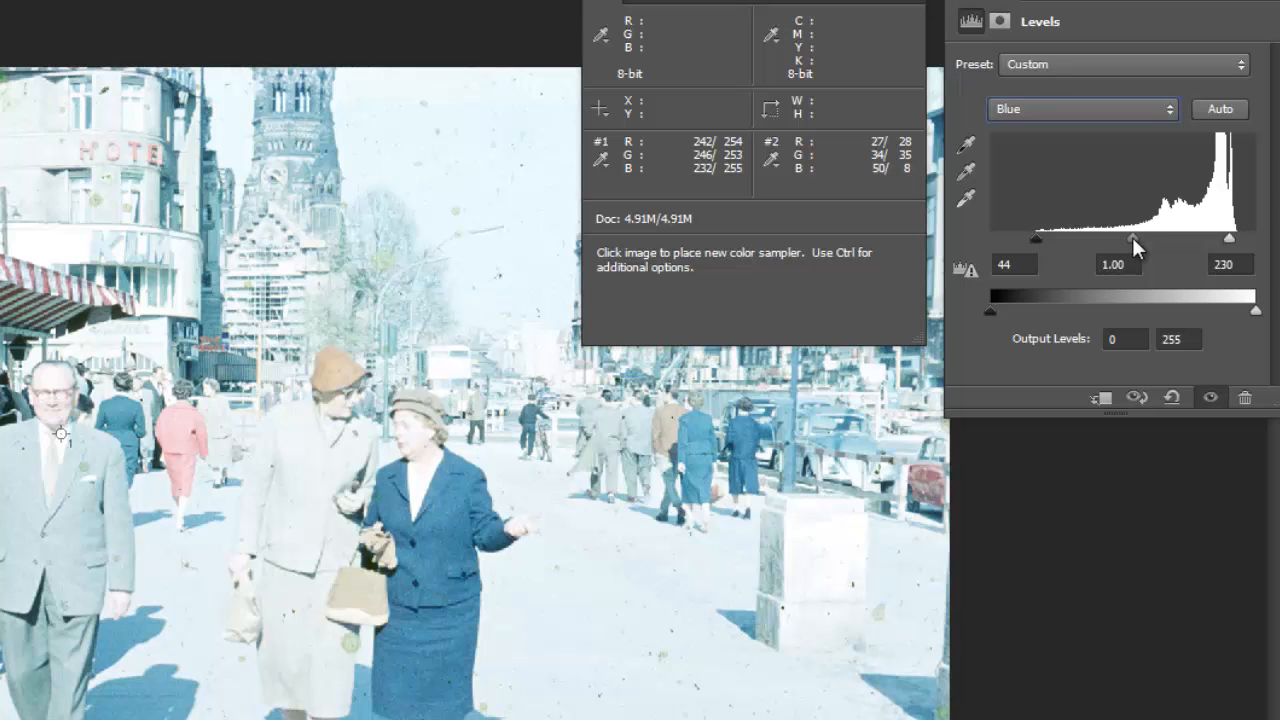
{"action": "left_click_drag", "start_coordinate": [1134, 238], "coordinate": [1138, 238]}
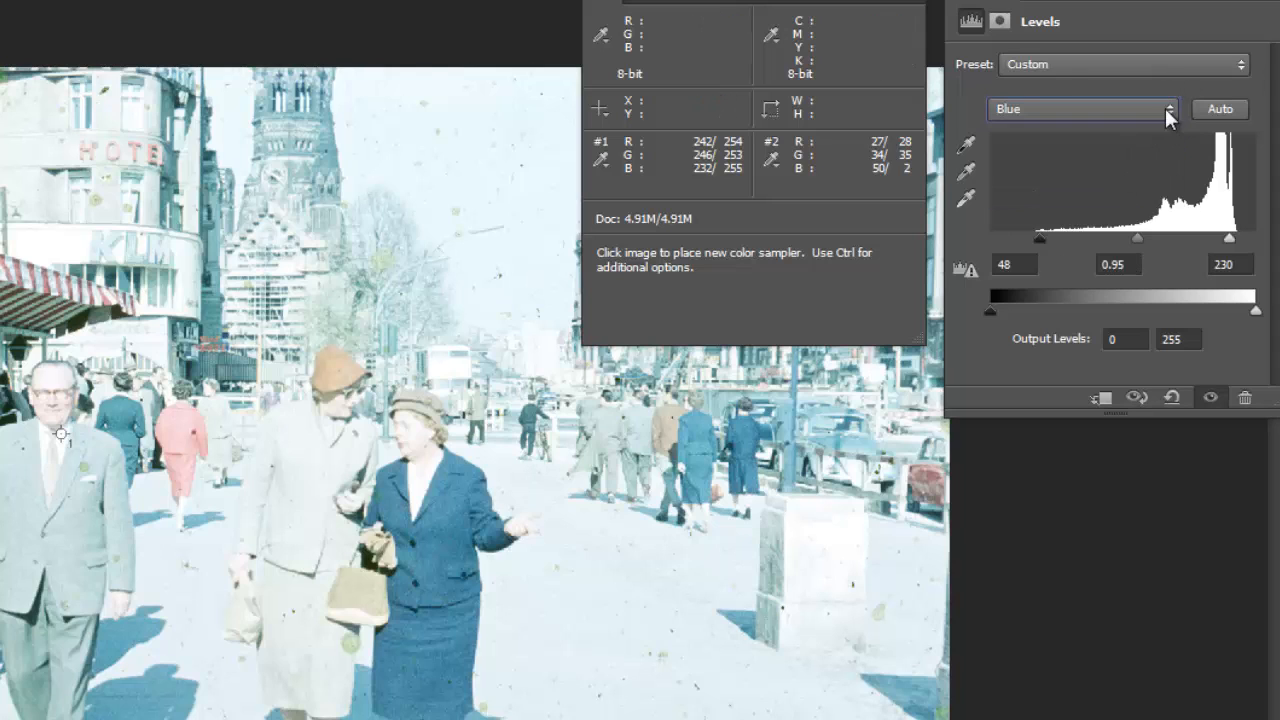
{"action": "left_click", "coordinate": [1082, 108]}
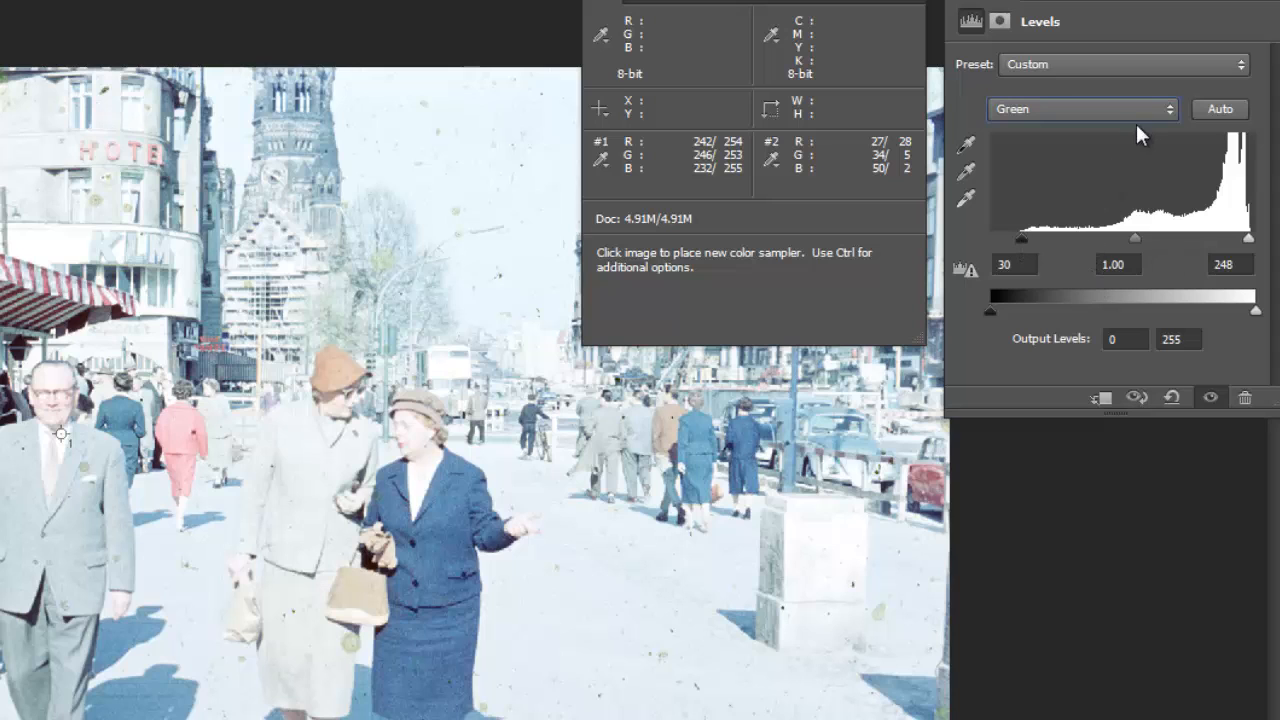
Step: Raise the red channel's black point to about 26
{"action": "left_click", "coordinate": [1084, 108]}
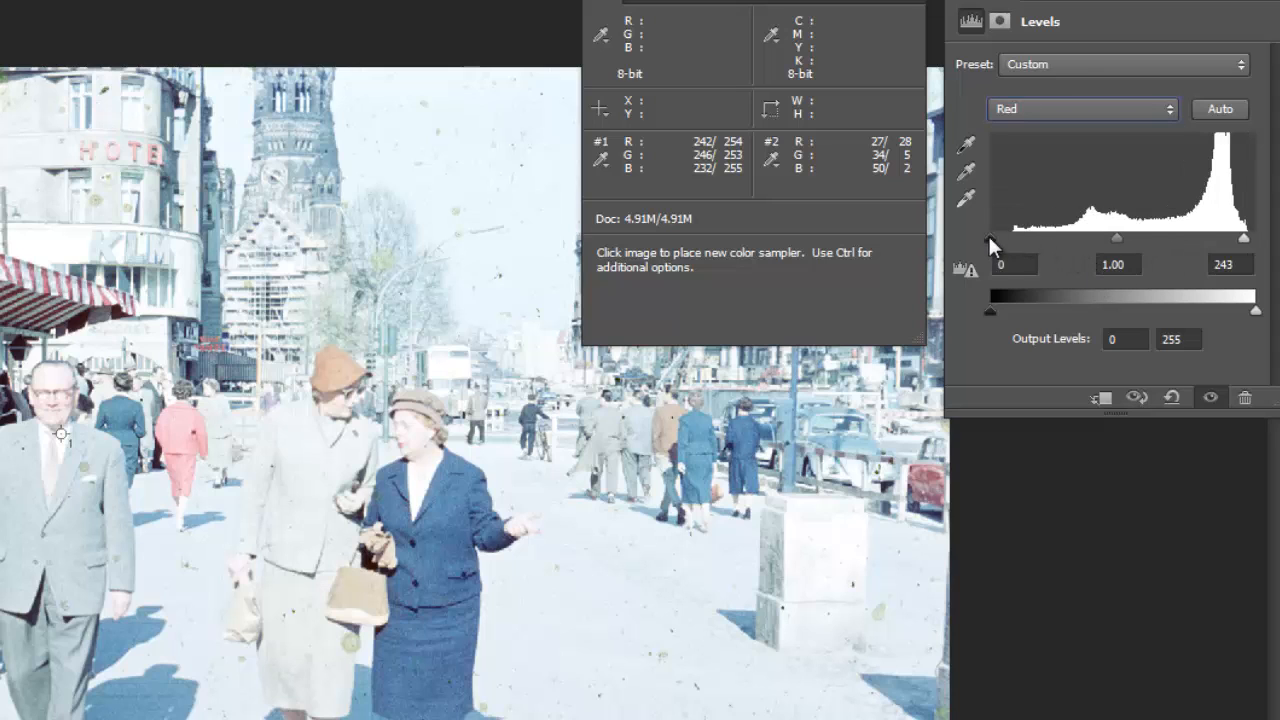
{"action": "left_click_drag", "start_coordinate": [990, 238], "coordinate": [1004, 238]}
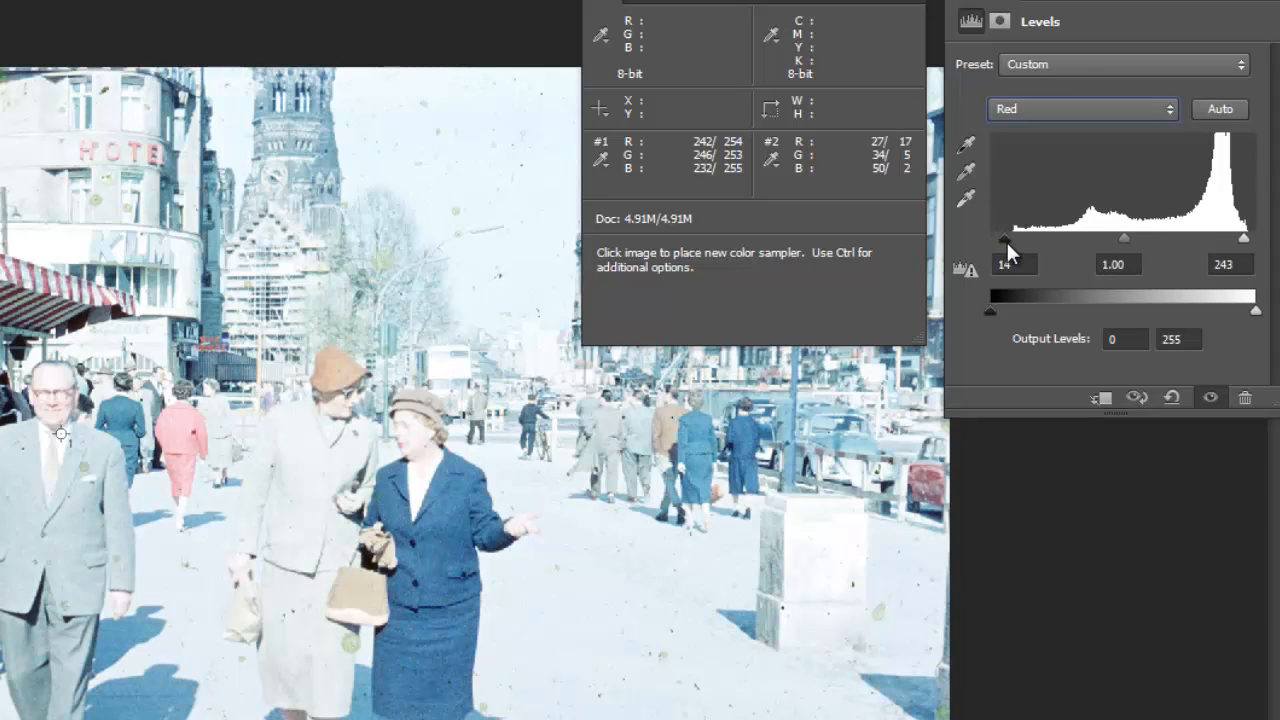
{"action": "left_click_drag", "start_coordinate": [990, 238], "coordinate": [998, 238]}
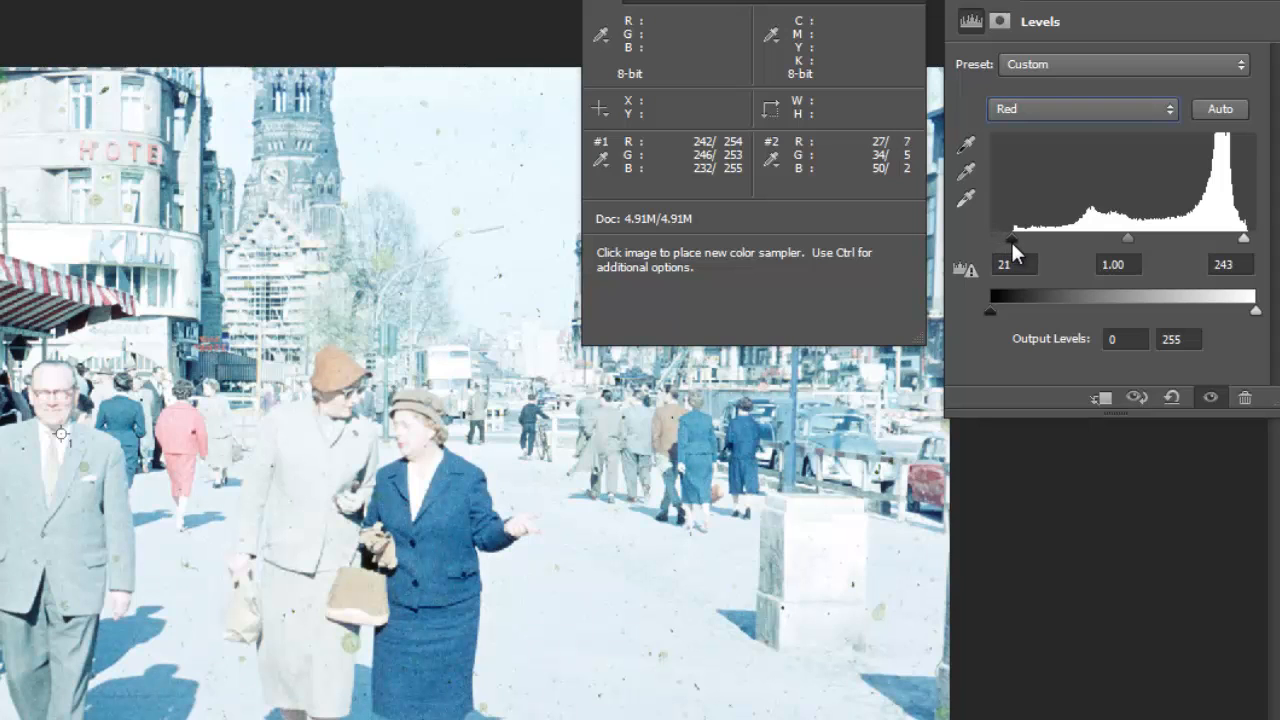
{"action": "left_click_drag", "start_coordinate": [990, 238], "coordinate": [994, 238]}
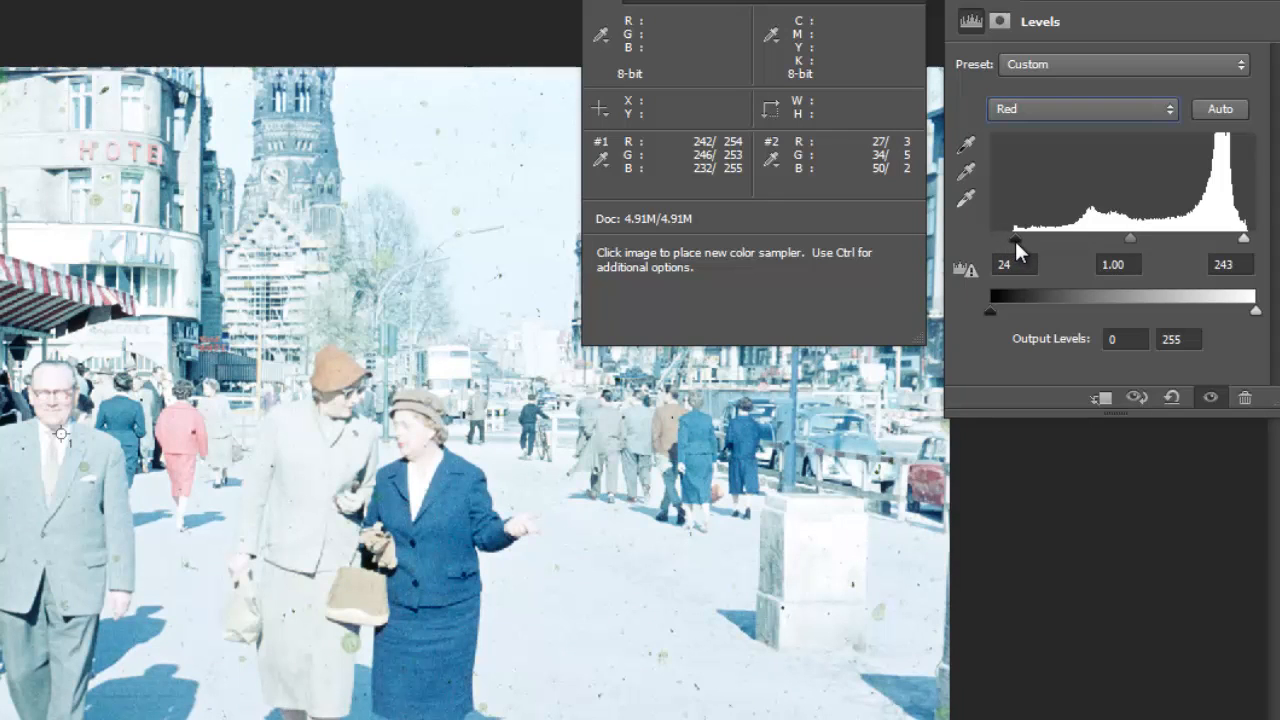
{"action": "left_click_drag", "start_coordinate": [1128, 238], "coordinate": [1134, 238]}
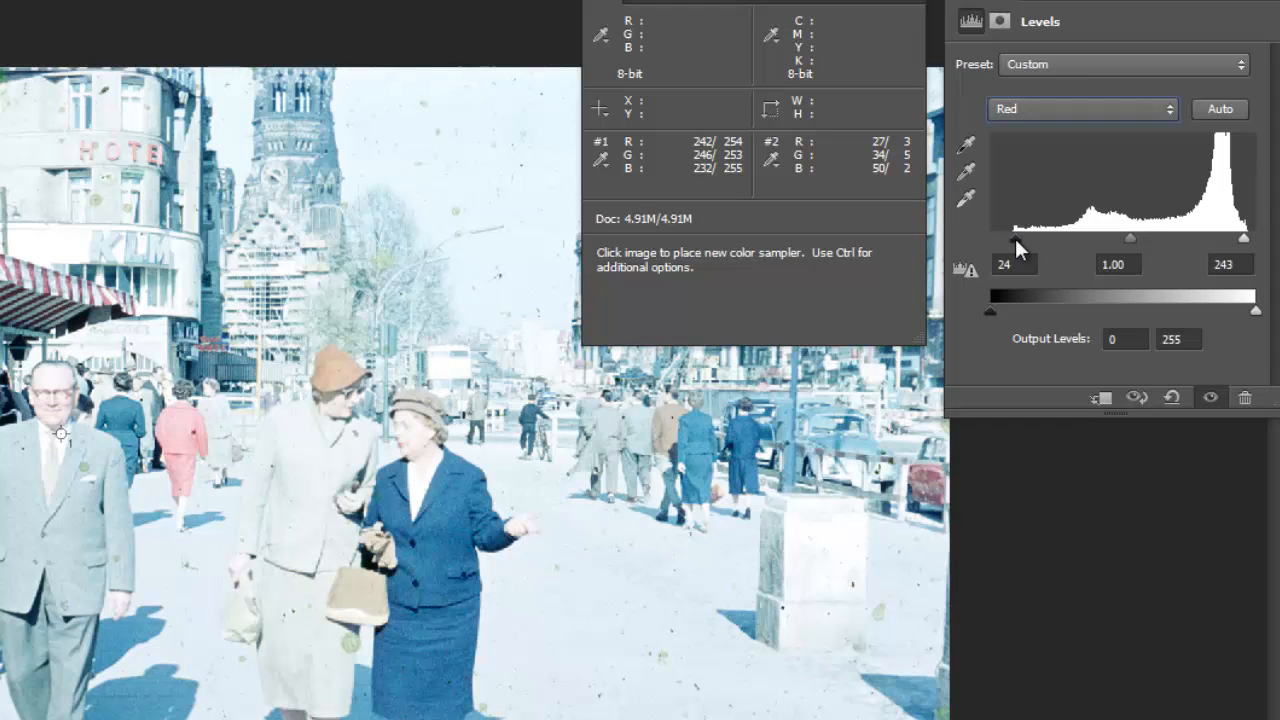
Step: Fine-tune the green channel's input levels to 30, 0.90, 248
{"action": "left_click", "coordinate": [1082, 108]}
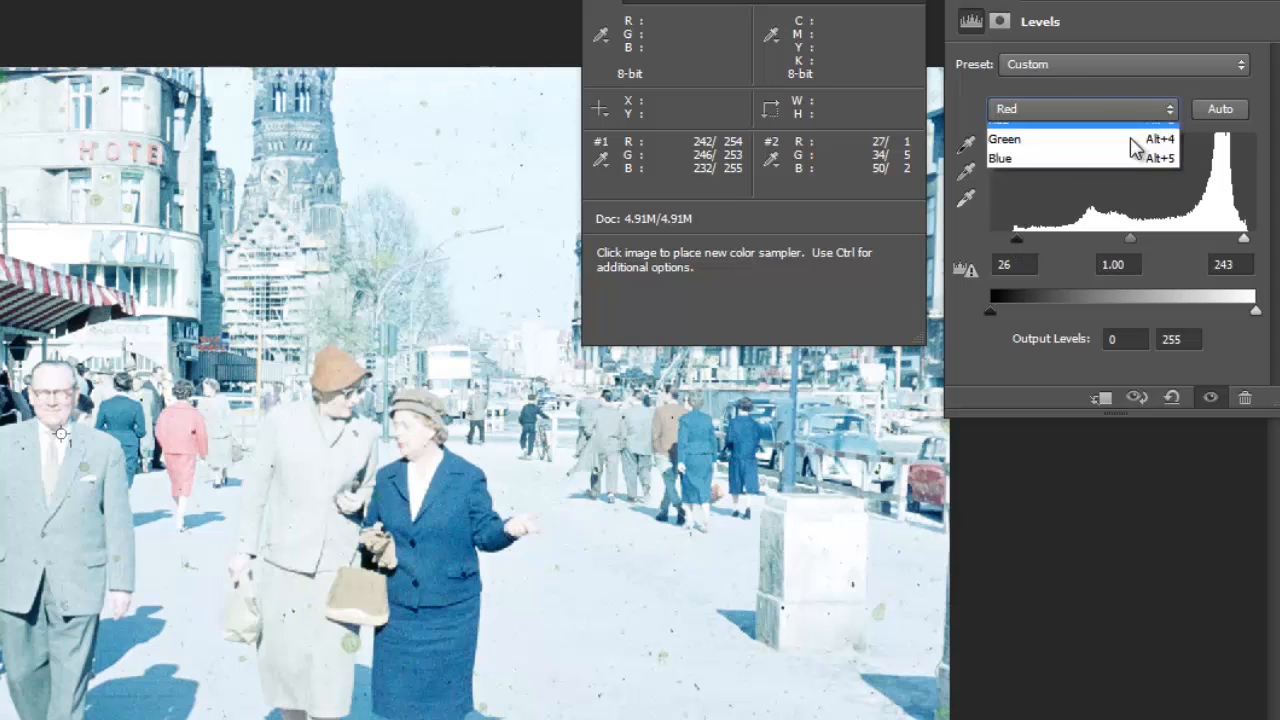
{"action": "left_click", "coordinate": [1004, 140]}
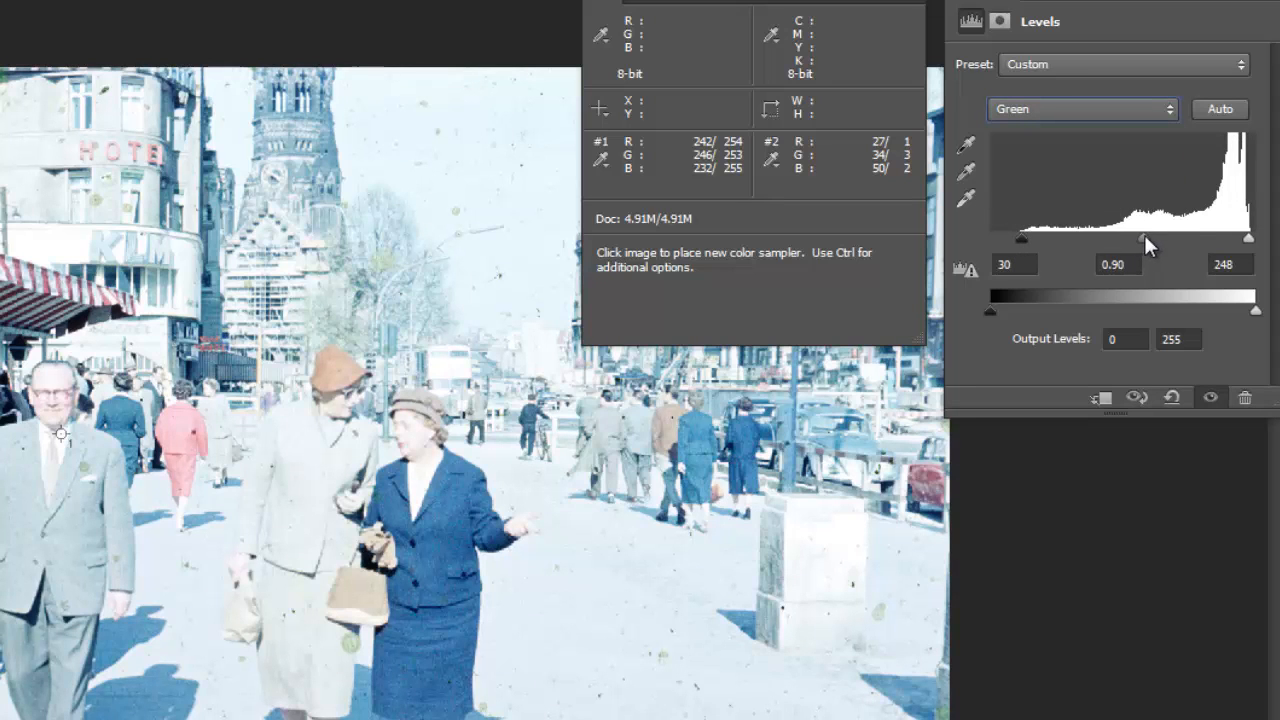
{"action": "left_click_drag", "start_coordinate": [1148, 240], "coordinate": [1140, 240]}
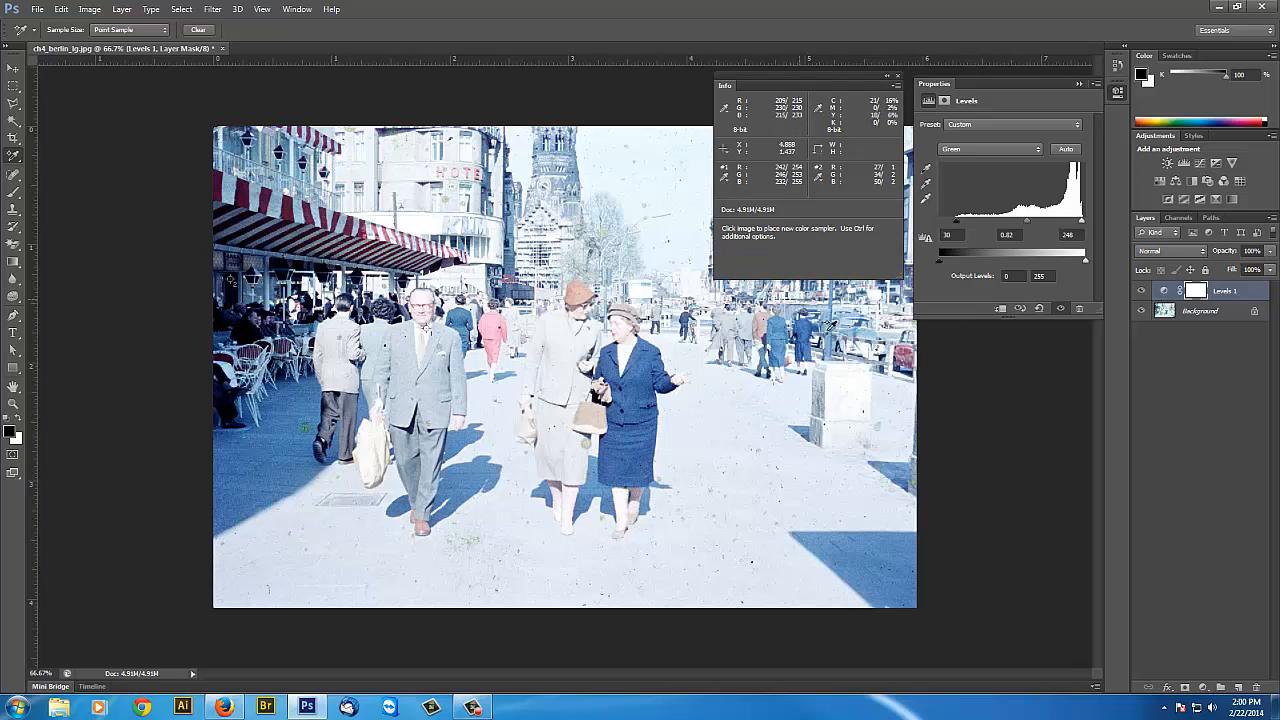
{"action": "mouse_move", "coordinate": [690, 278]}
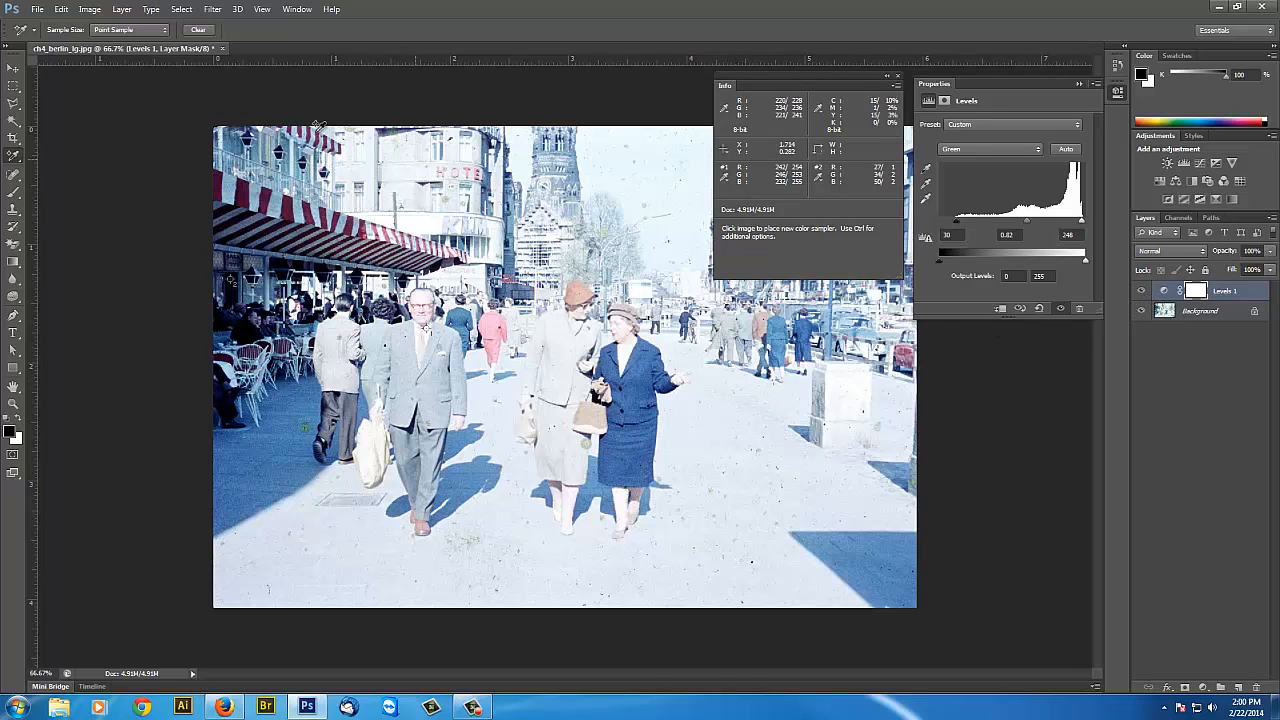
Step: Flatten the image, then duplicate the Background layer with Ctrl+J
{"action": "left_click", "coordinate": [124, 8]}
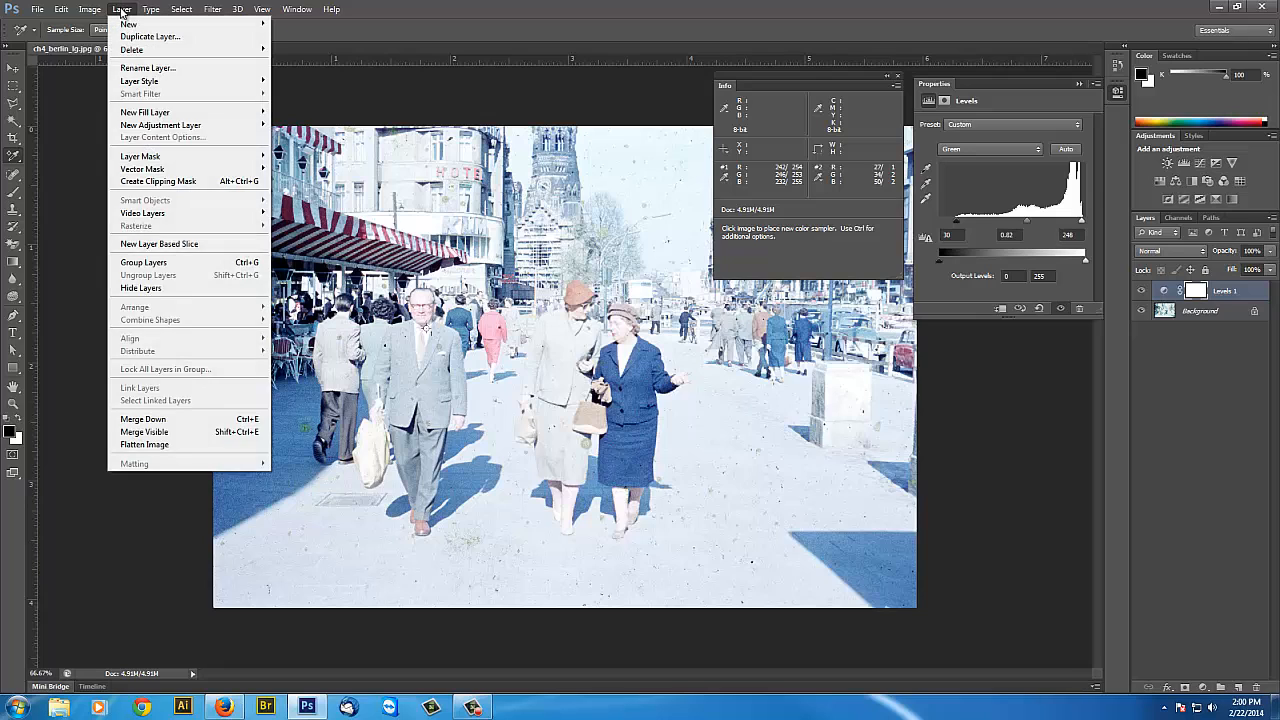
{"action": "mouse_move", "coordinate": [144, 444]}
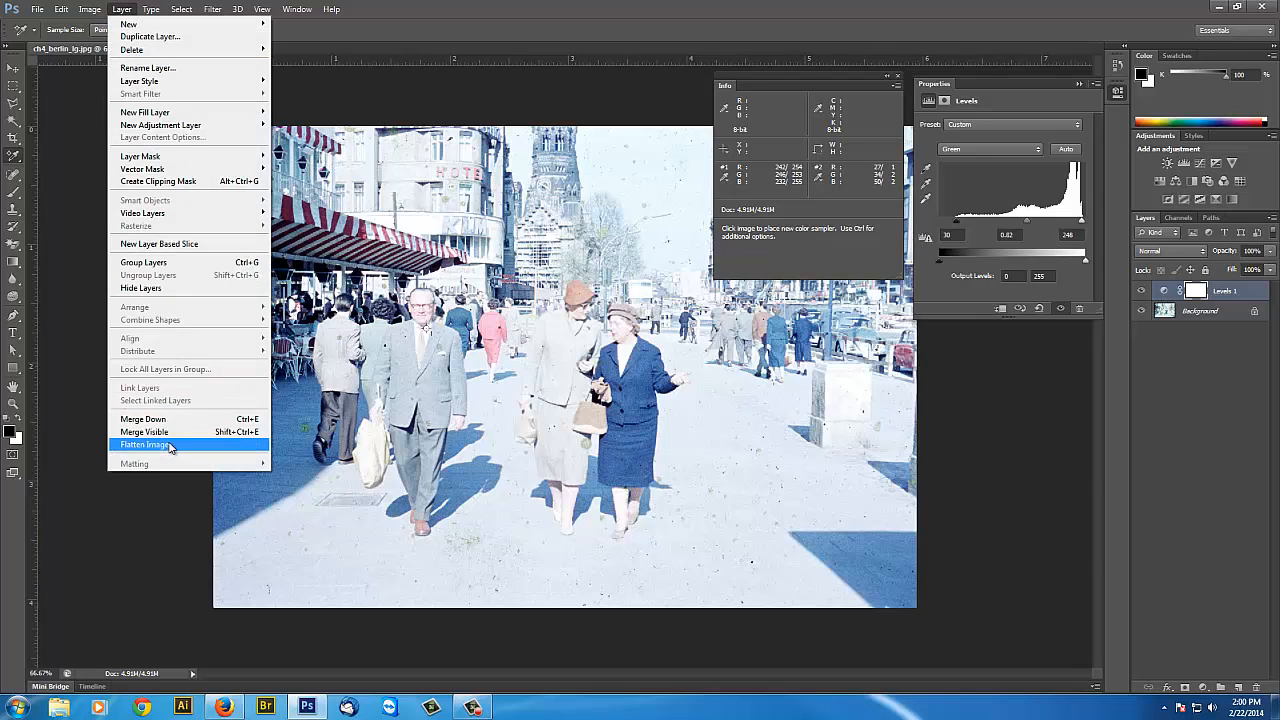
{"action": "mouse_move", "coordinate": [178, 436]}
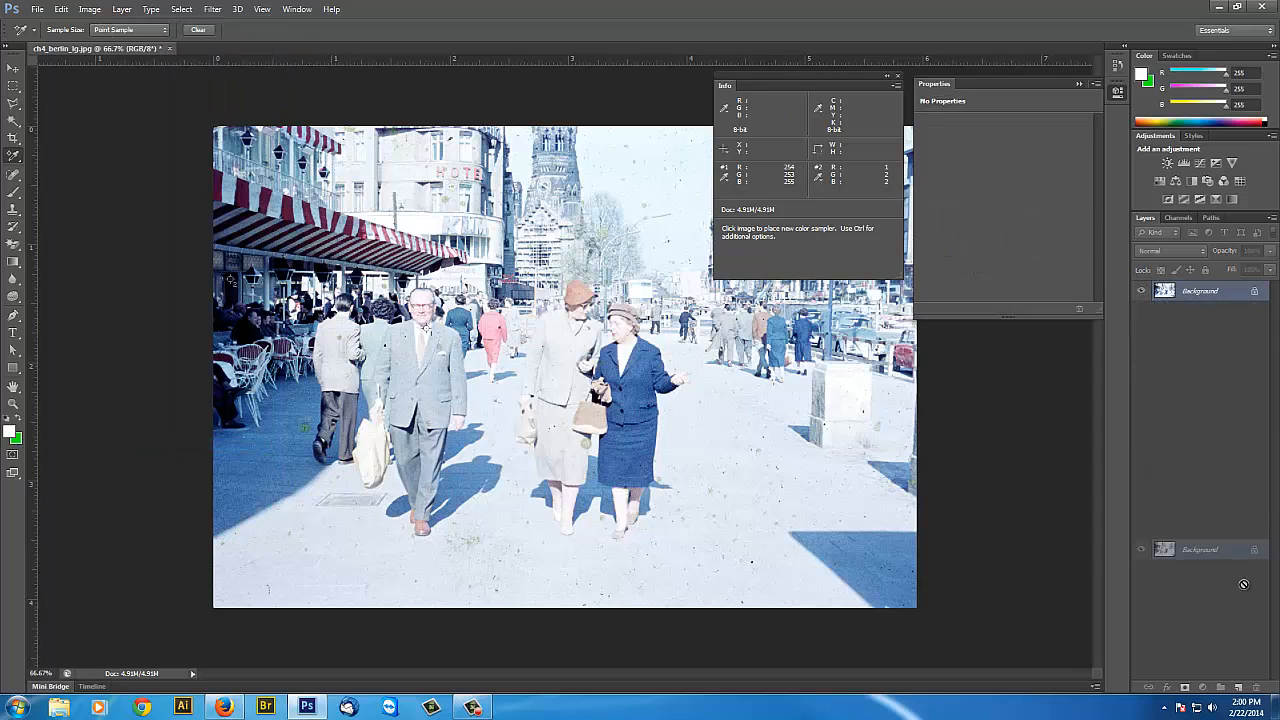
{"action": "key", "text": "Ctrl+J"}
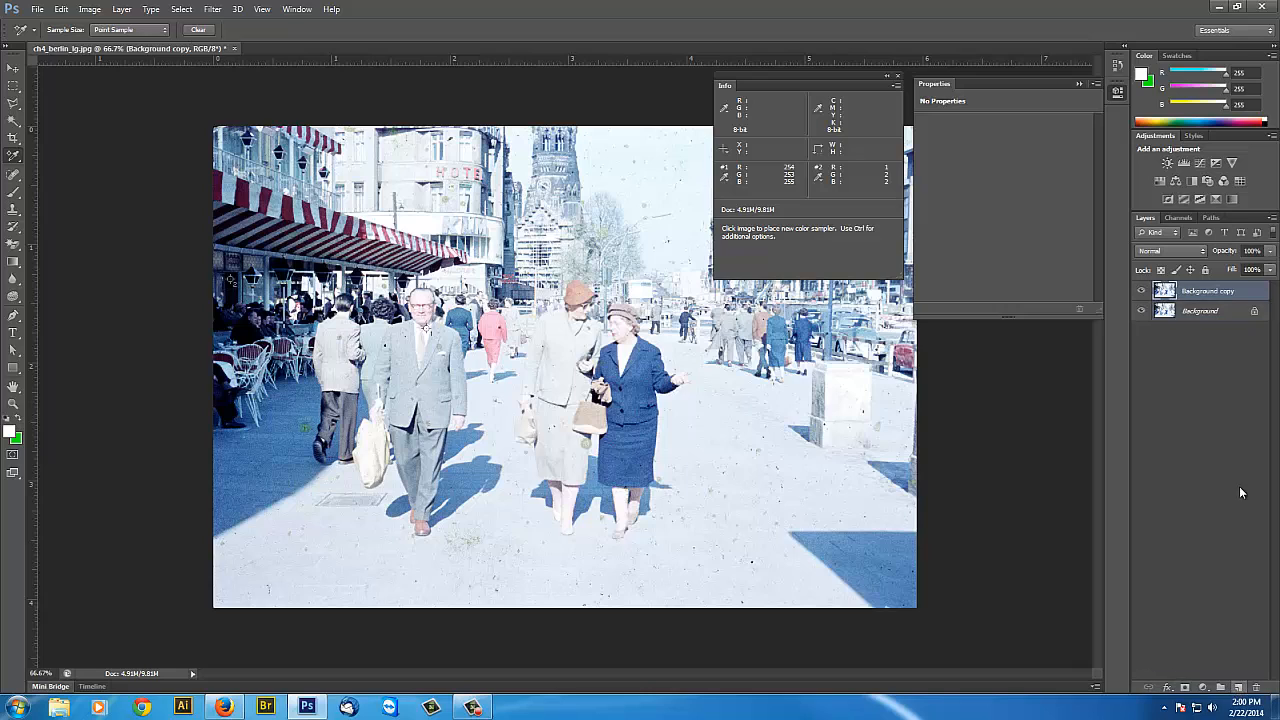
{"action": "mouse_move", "coordinate": [1204, 578]}
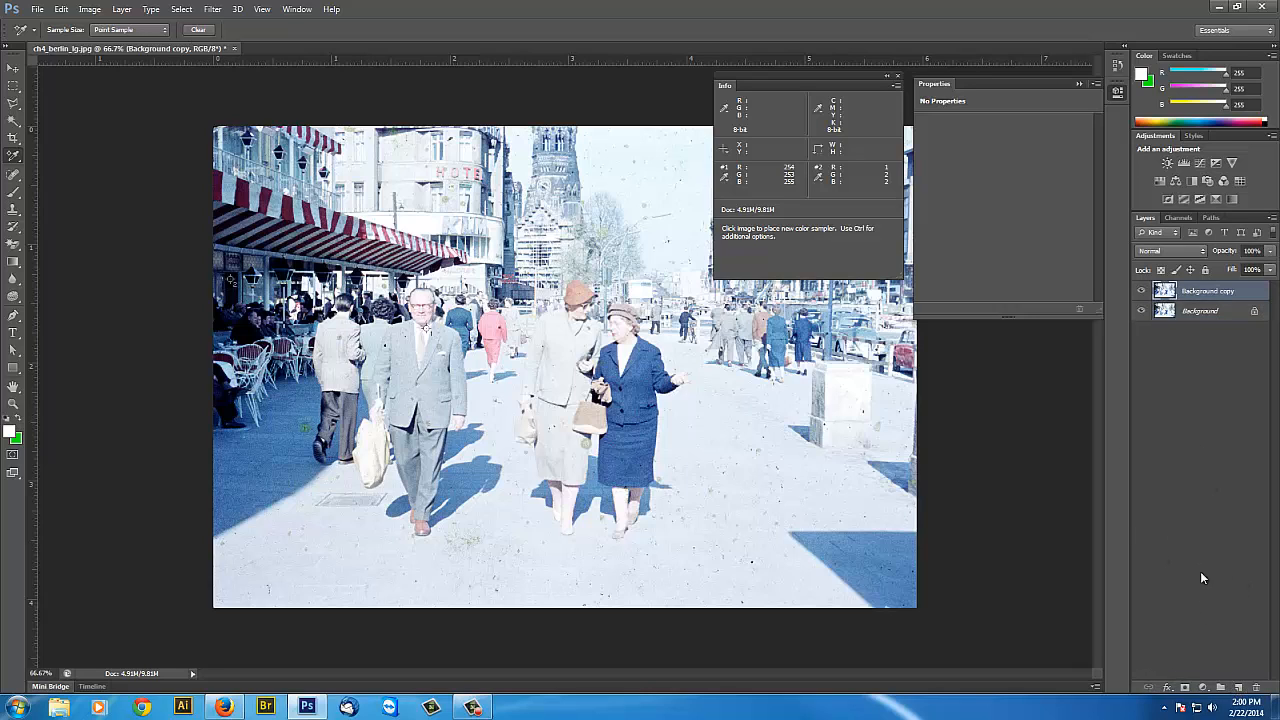
{"action": "mouse_move", "coordinate": [730, 356]}
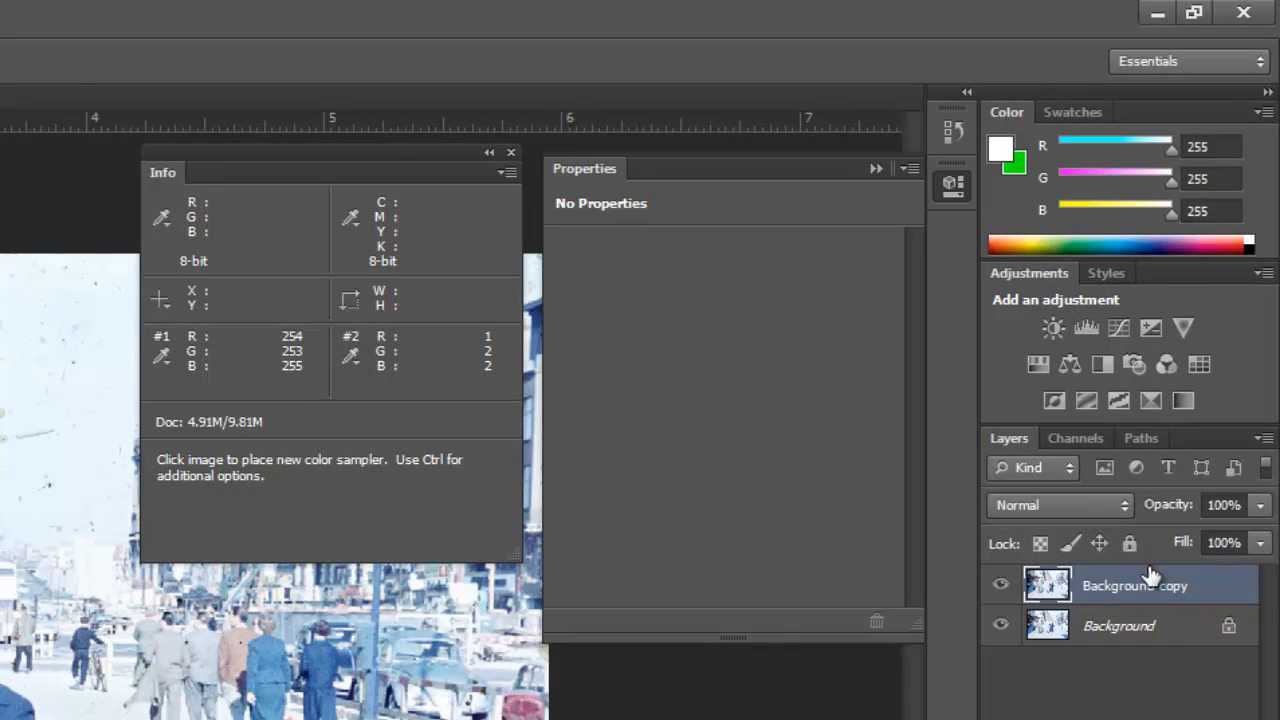
{"action": "mouse_move", "coordinate": [1156, 626]}
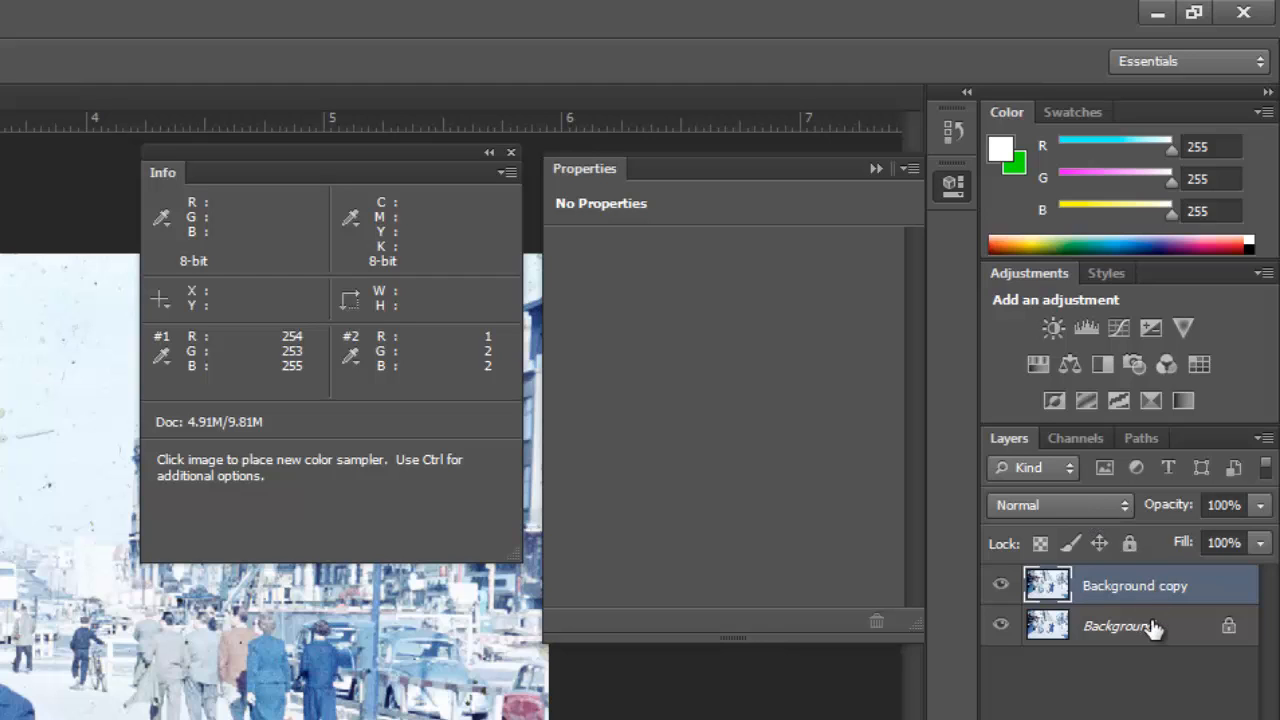
{"action": "mouse_move", "coordinate": [1118, 510]}
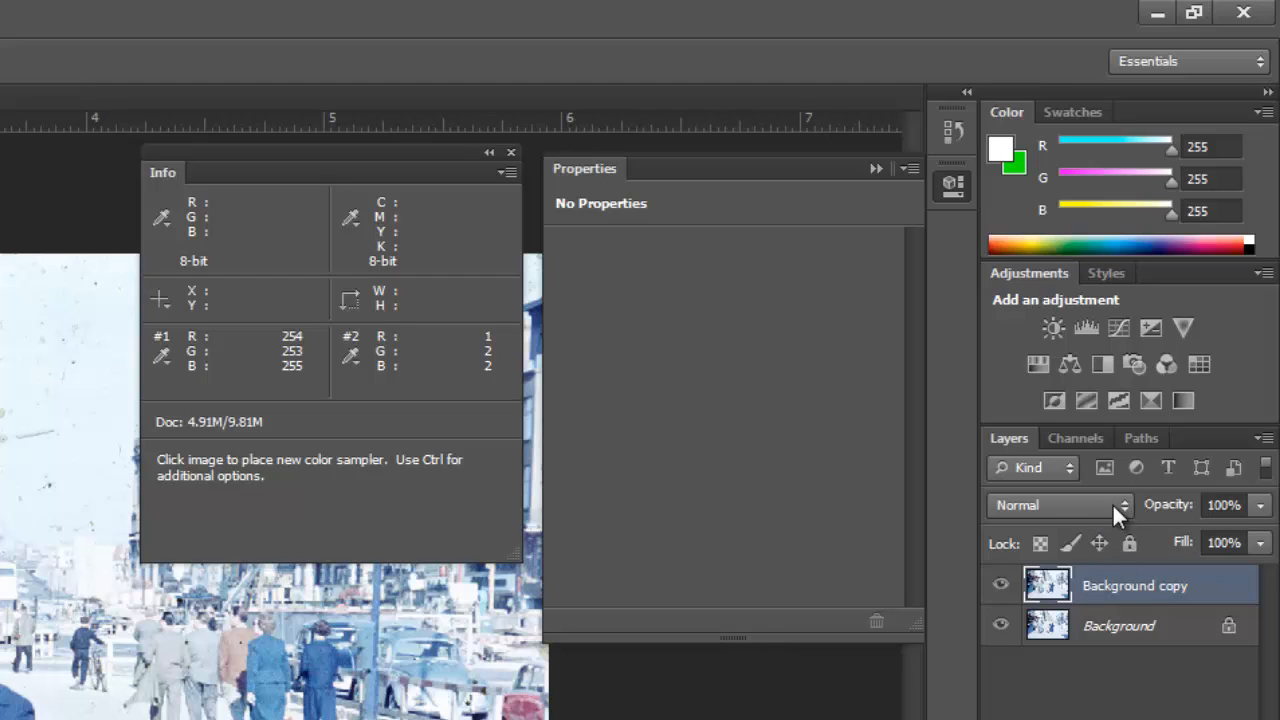
{"action": "mouse_move", "coordinate": [444, 696]}
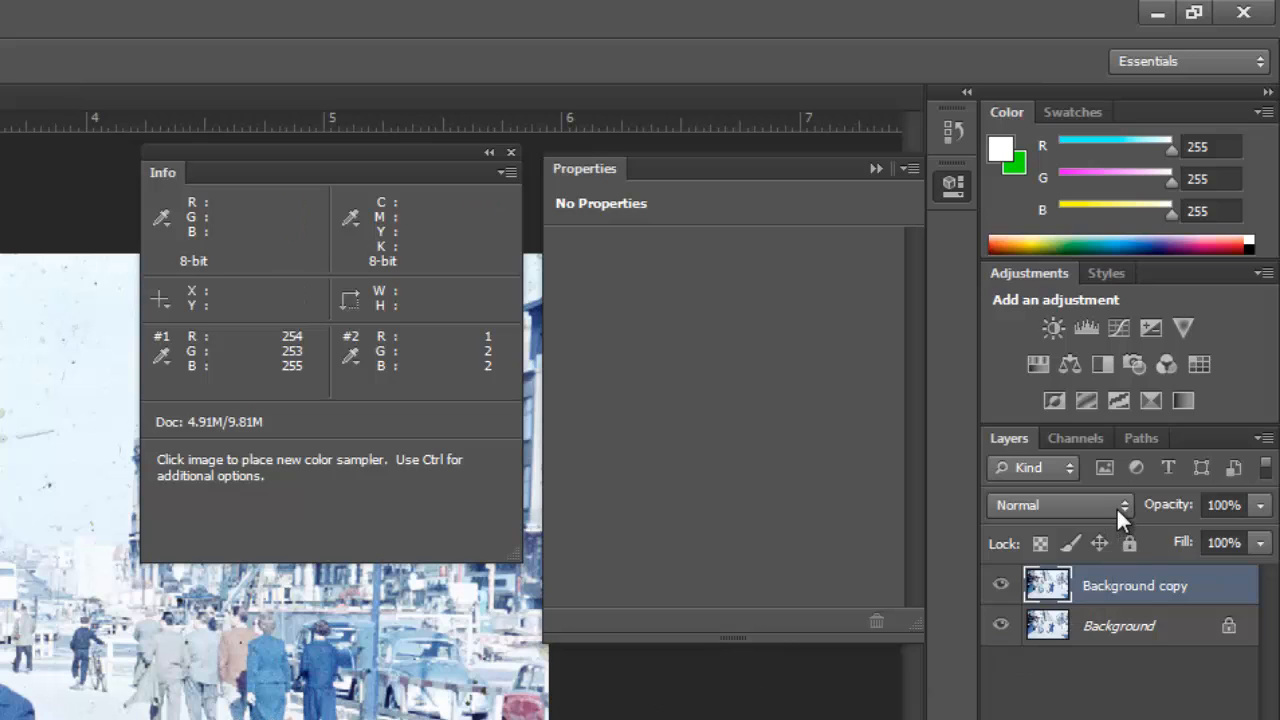
Step: Set the Background copy layer's blend mode to Multiply and move the Info panel aside
{"action": "left_click", "coordinate": [1060, 504]}
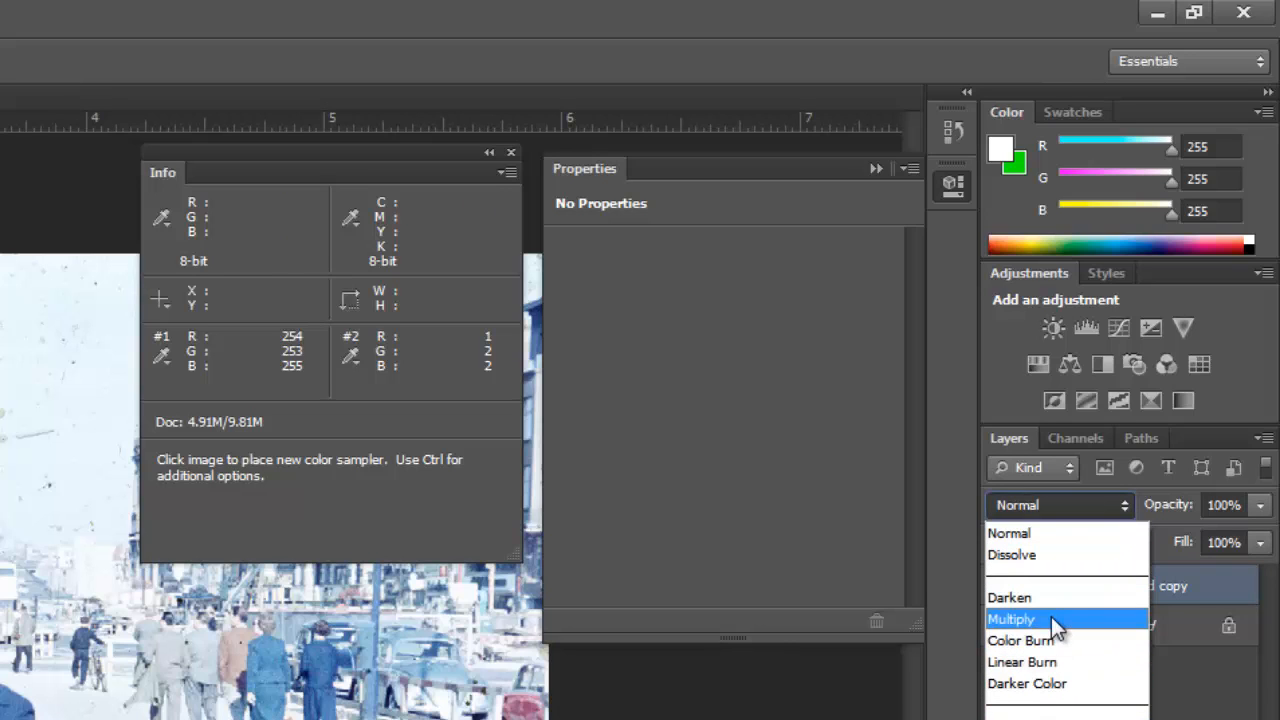
{"action": "left_click", "coordinate": [1028, 620]}
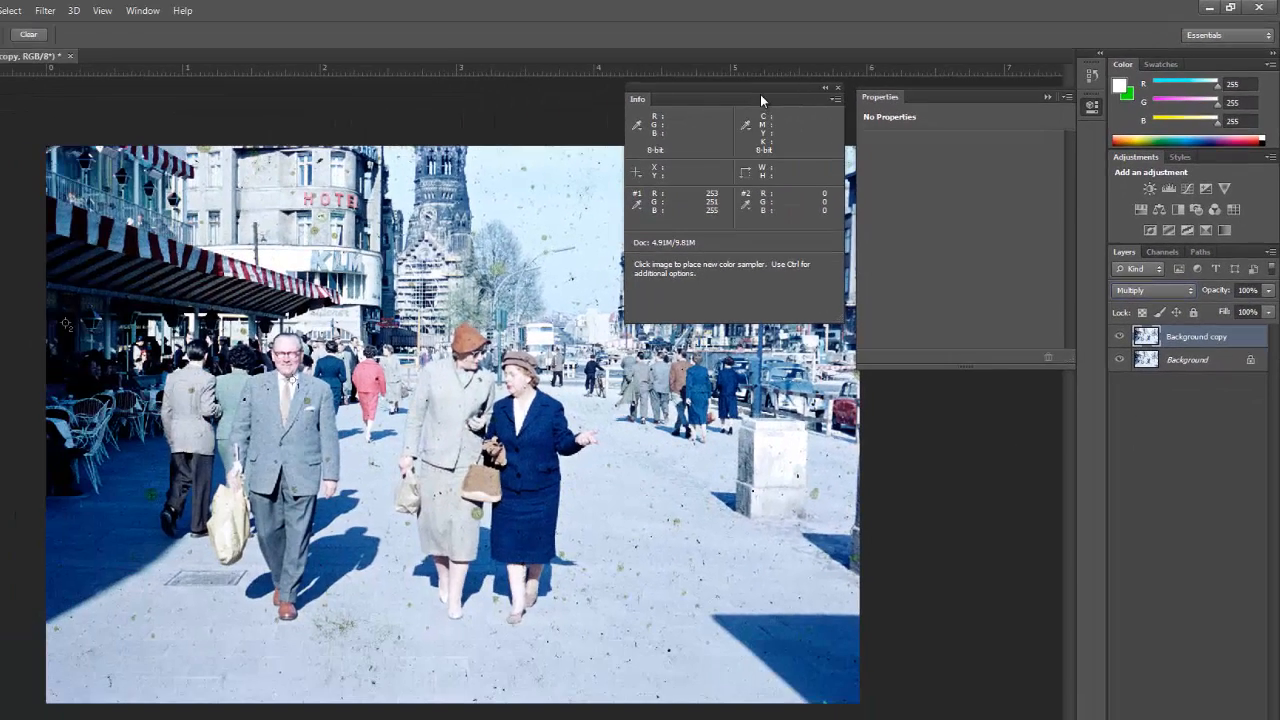
{"action": "left_click_drag", "start_coordinate": [760, 100], "coordinate": [116, 122]}
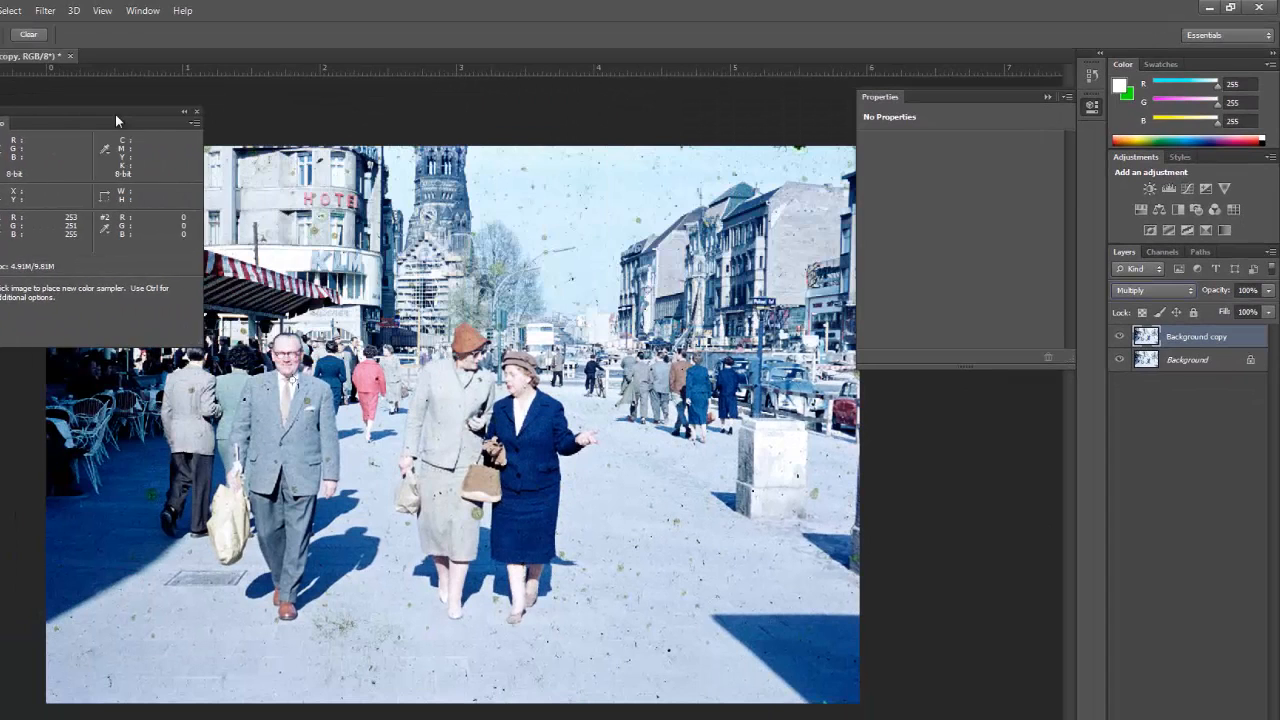
{"action": "mouse_move", "coordinate": [650, 210]}
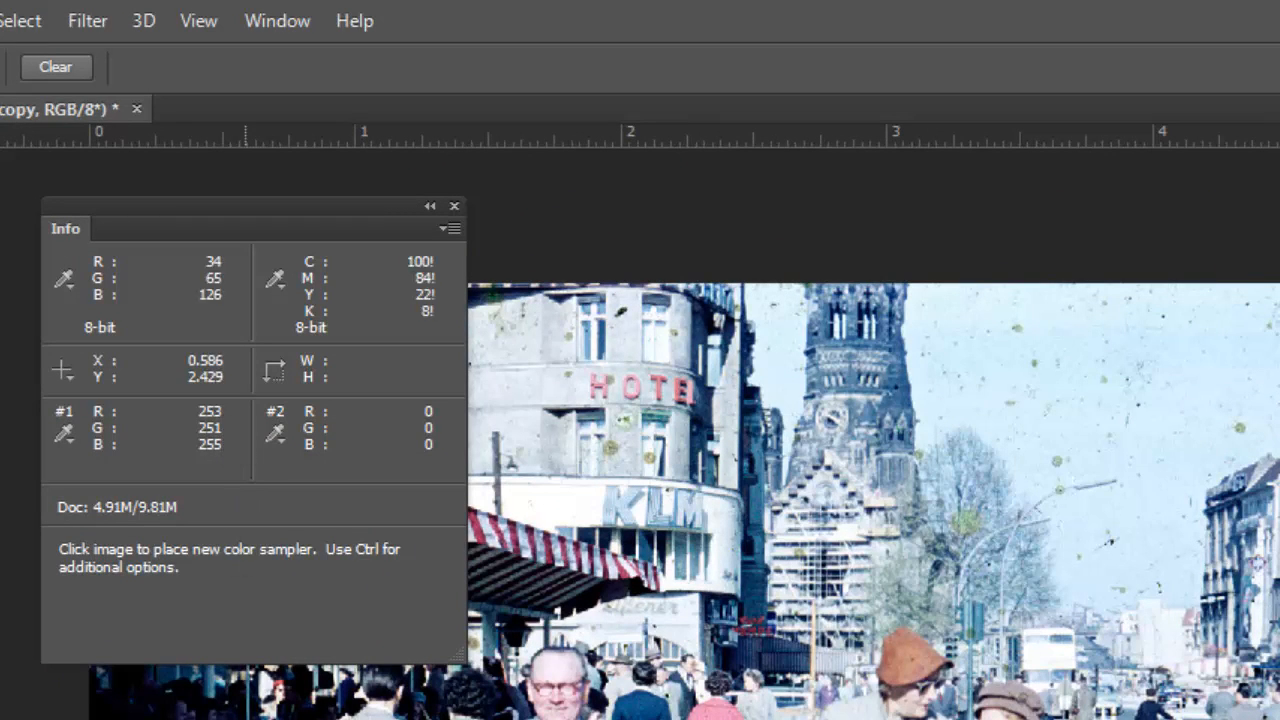
{"action": "mouse_move", "coordinate": [1076, 690]}
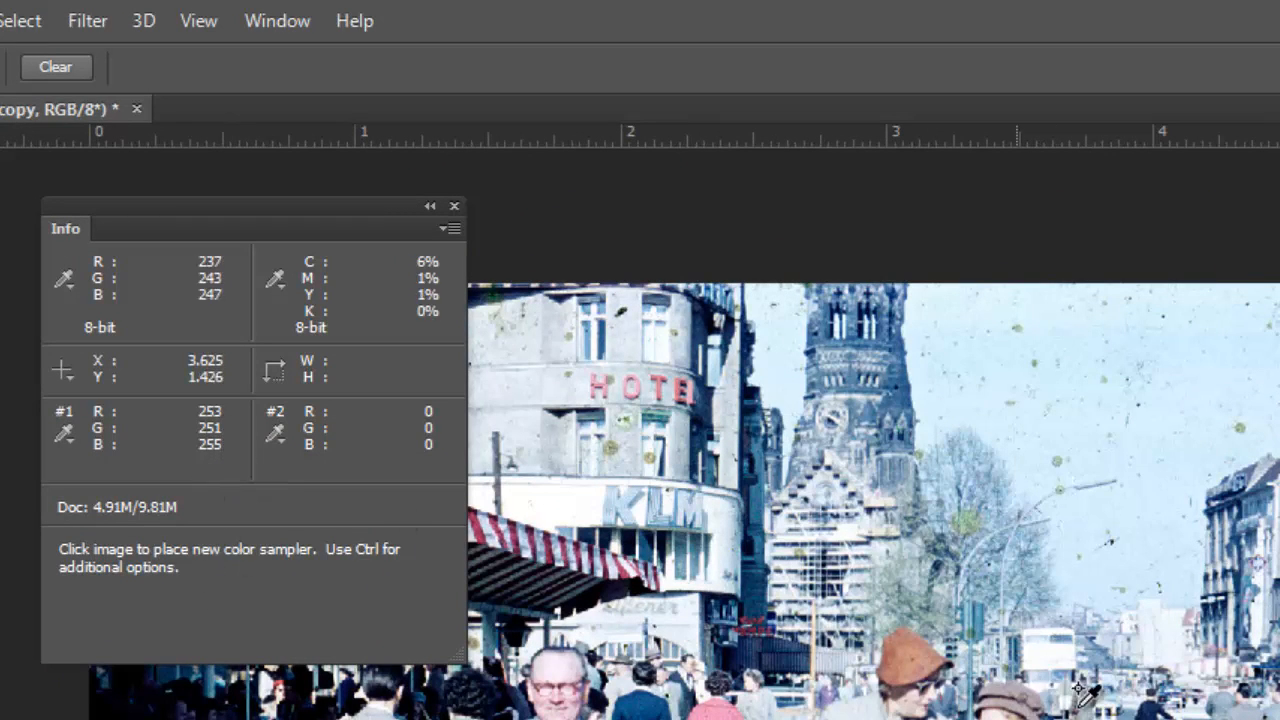
{"action": "mouse_move", "coordinate": [1116, 690]}
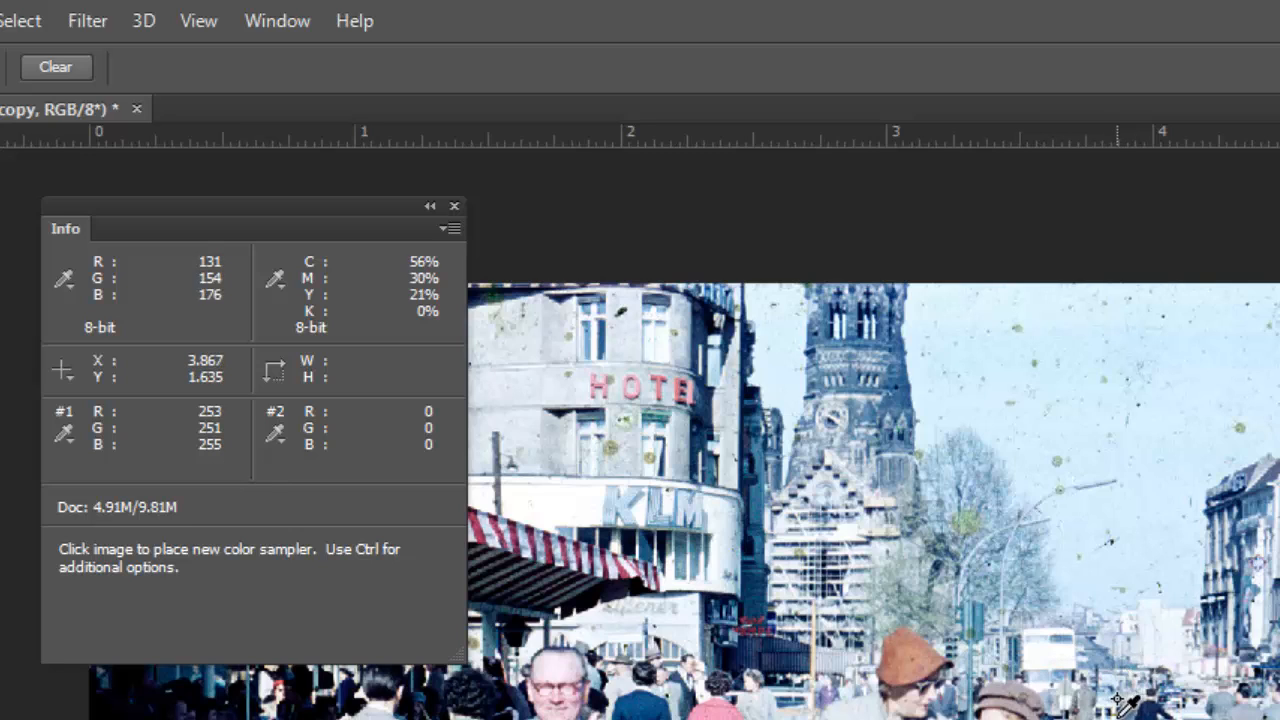
{"action": "mouse_move", "coordinate": [442, 462]}
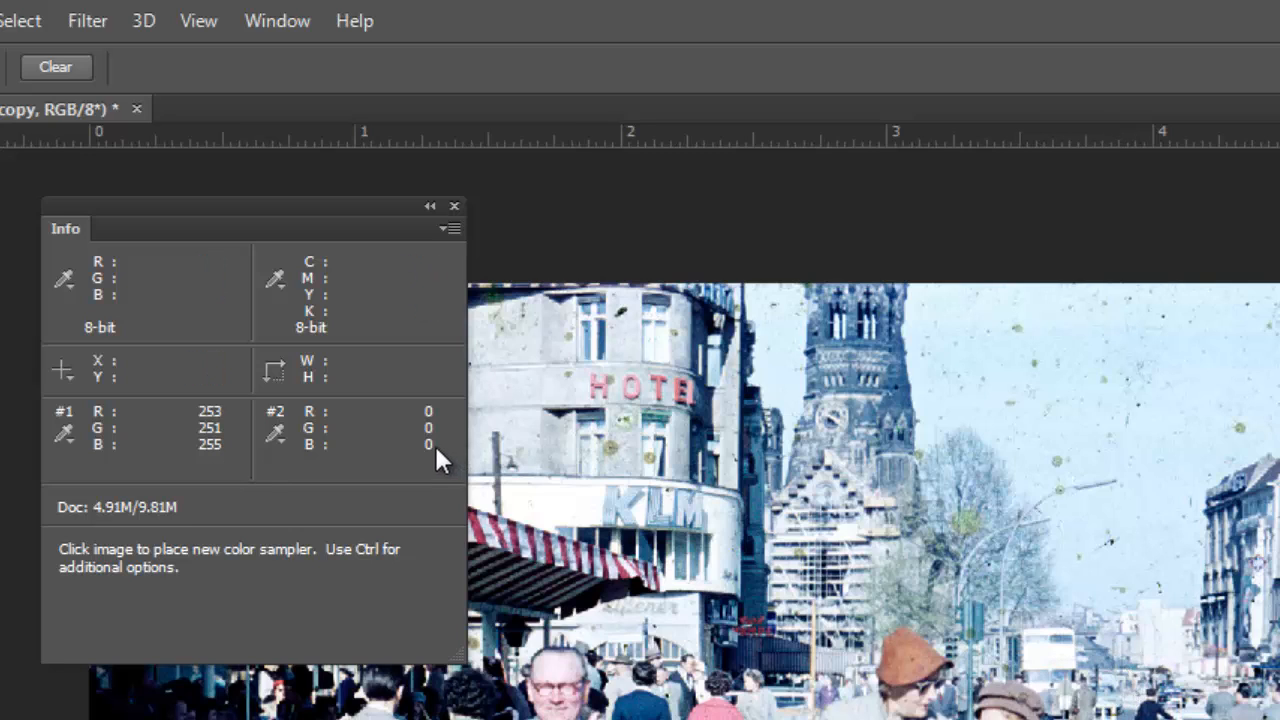
{"action": "mouse_move", "coordinate": [228, 448]}
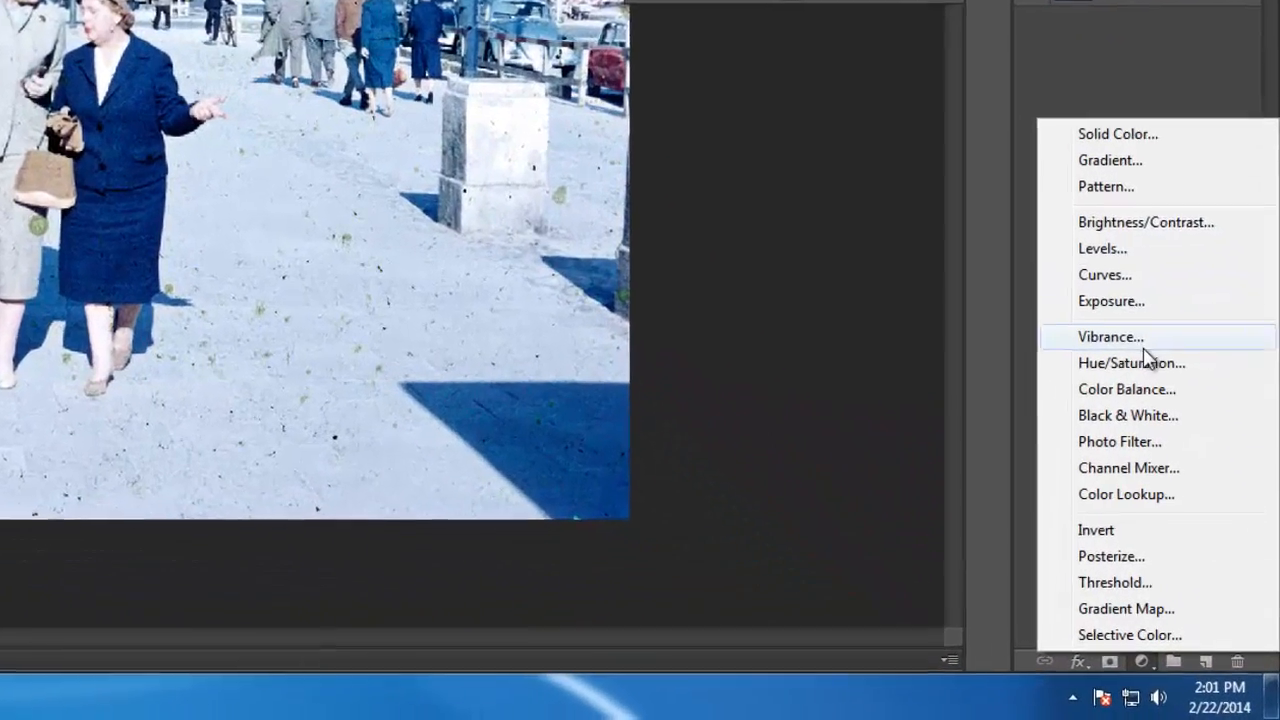
Step: Add a second Levels layer and refine its green input levels and red midtones
{"action": "left_click", "coordinate": [1102, 248]}
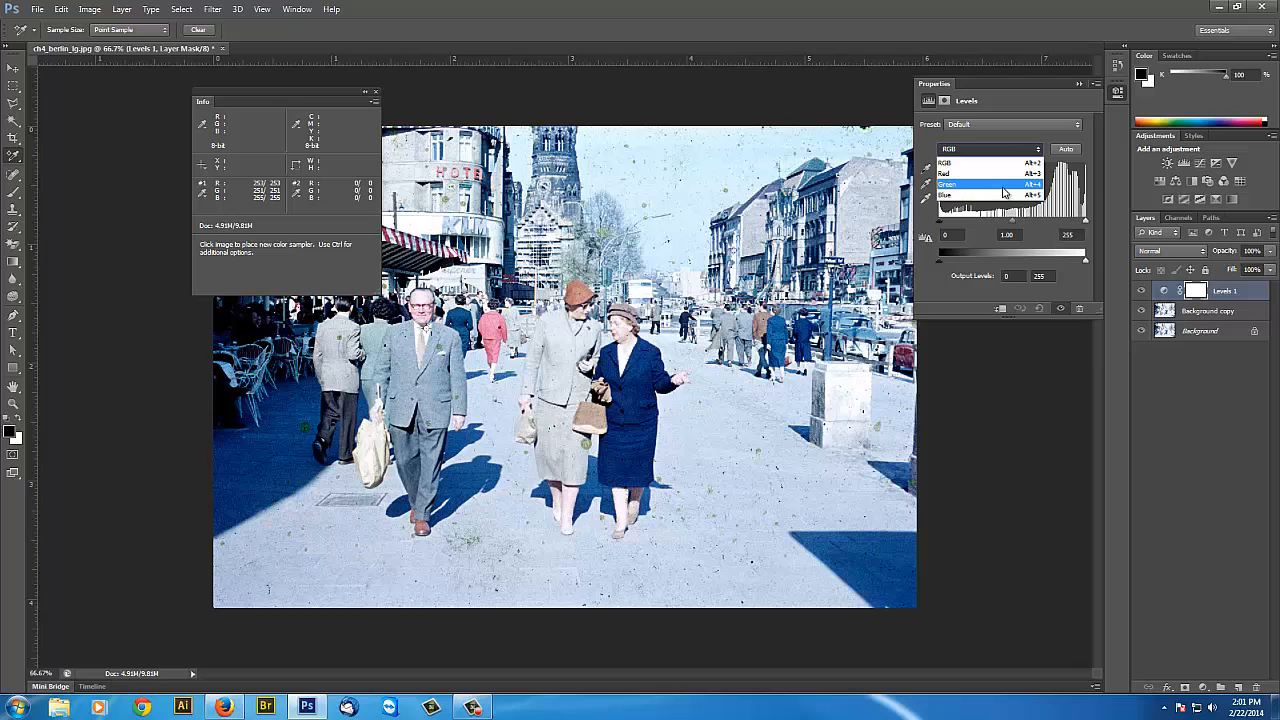
{"action": "left_click", "coordinate": [1004, 190]}
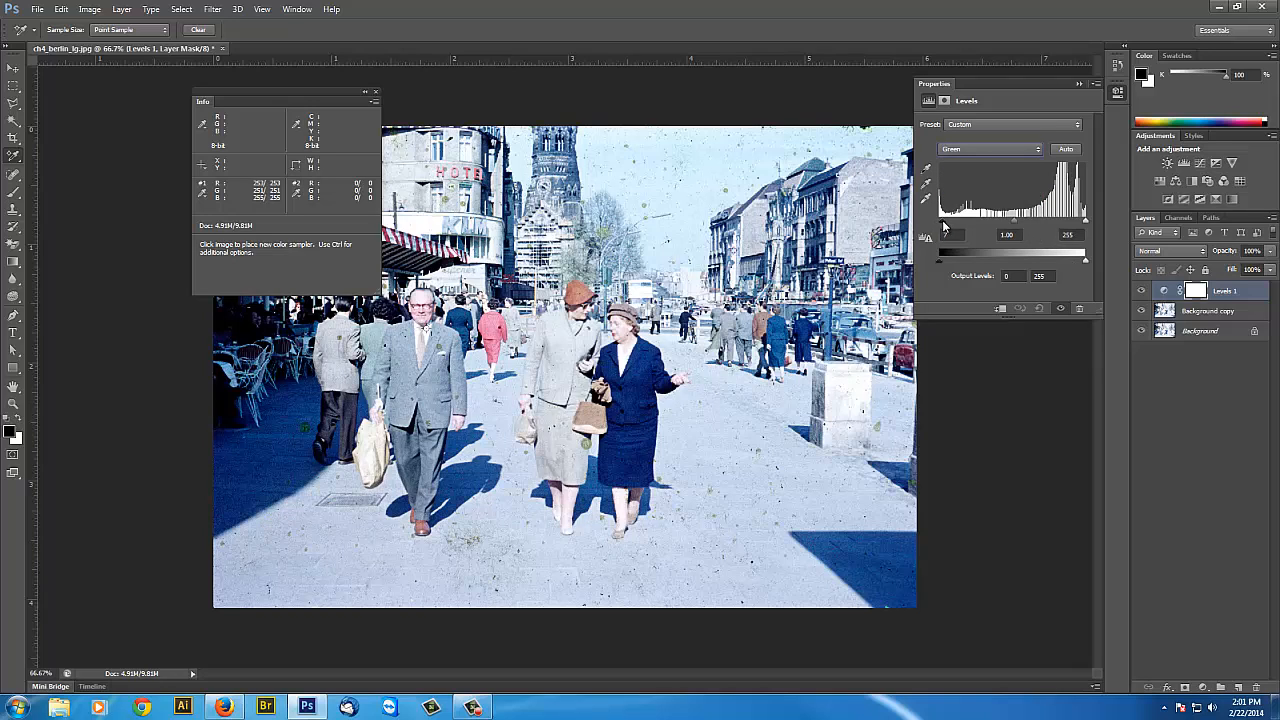
{"action": "left_click_drag", "start_coordinate": [940, 234], "coordinate": [948, 234]}
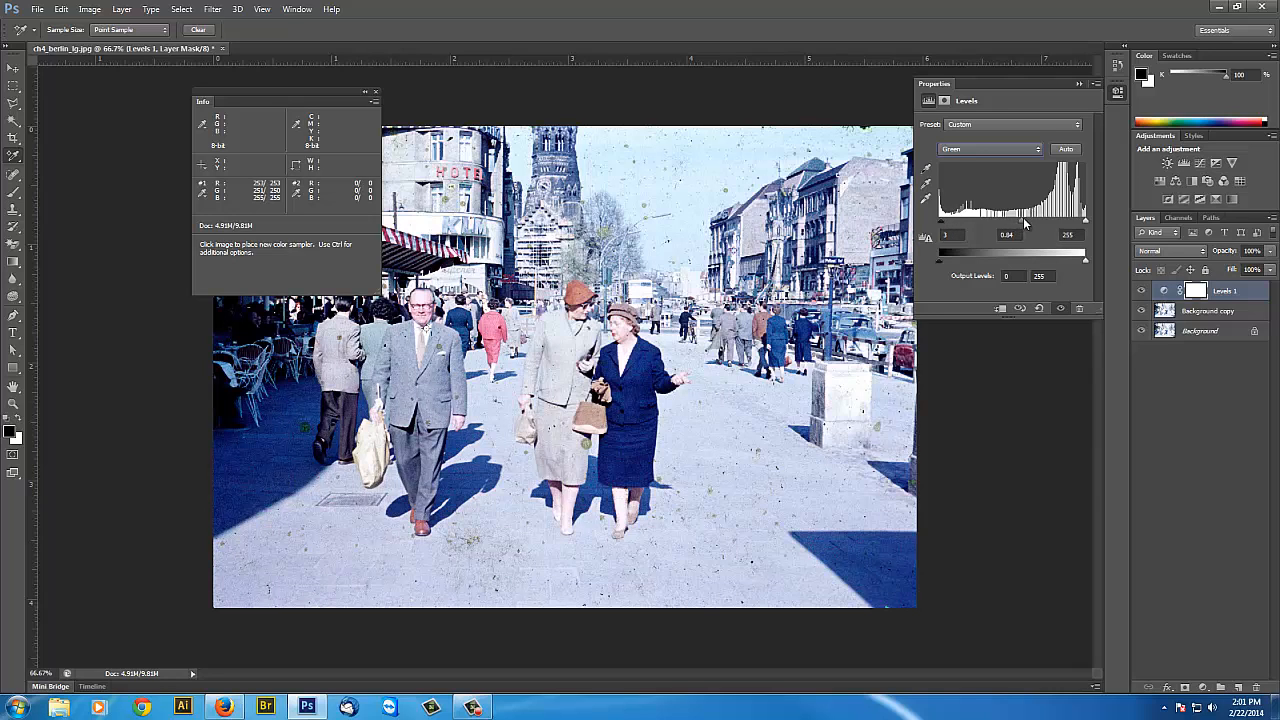
{"action": "left_click_drag", "start_coordinate": [1020, 224], "coordinate": [1008, 224]}
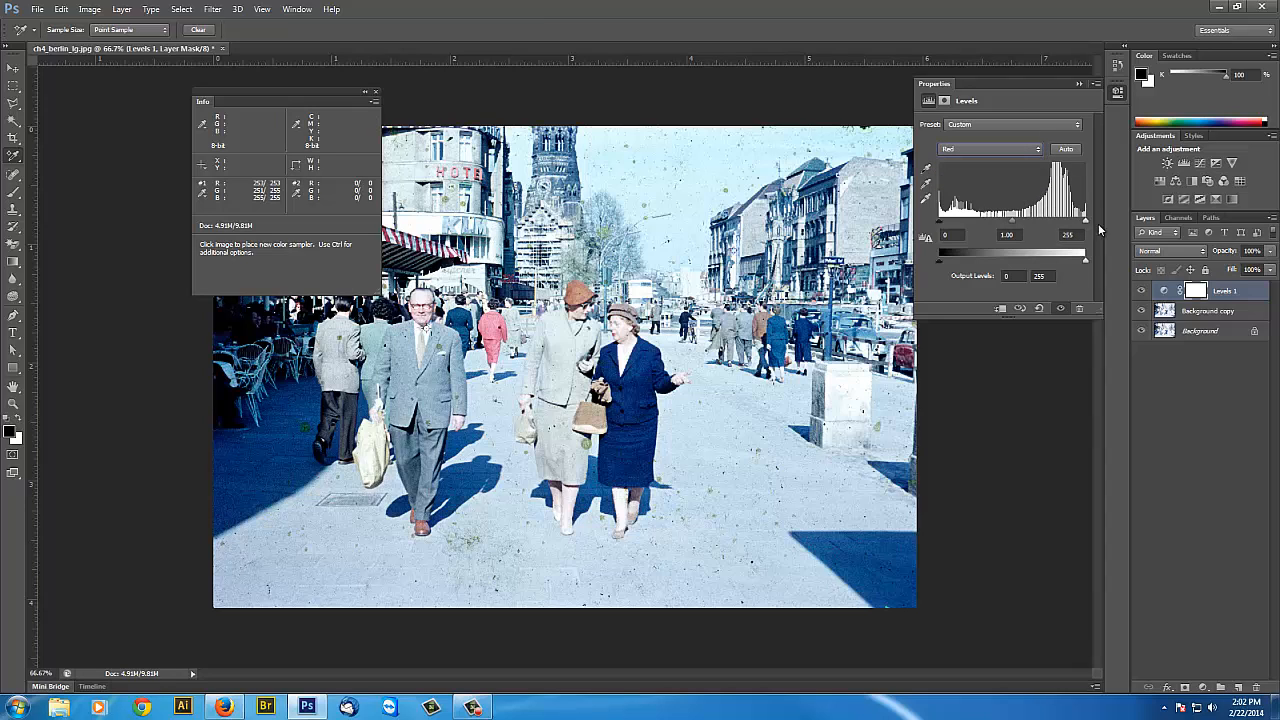
{"action": "mouse_move", "coordinate": [1012, 224]}
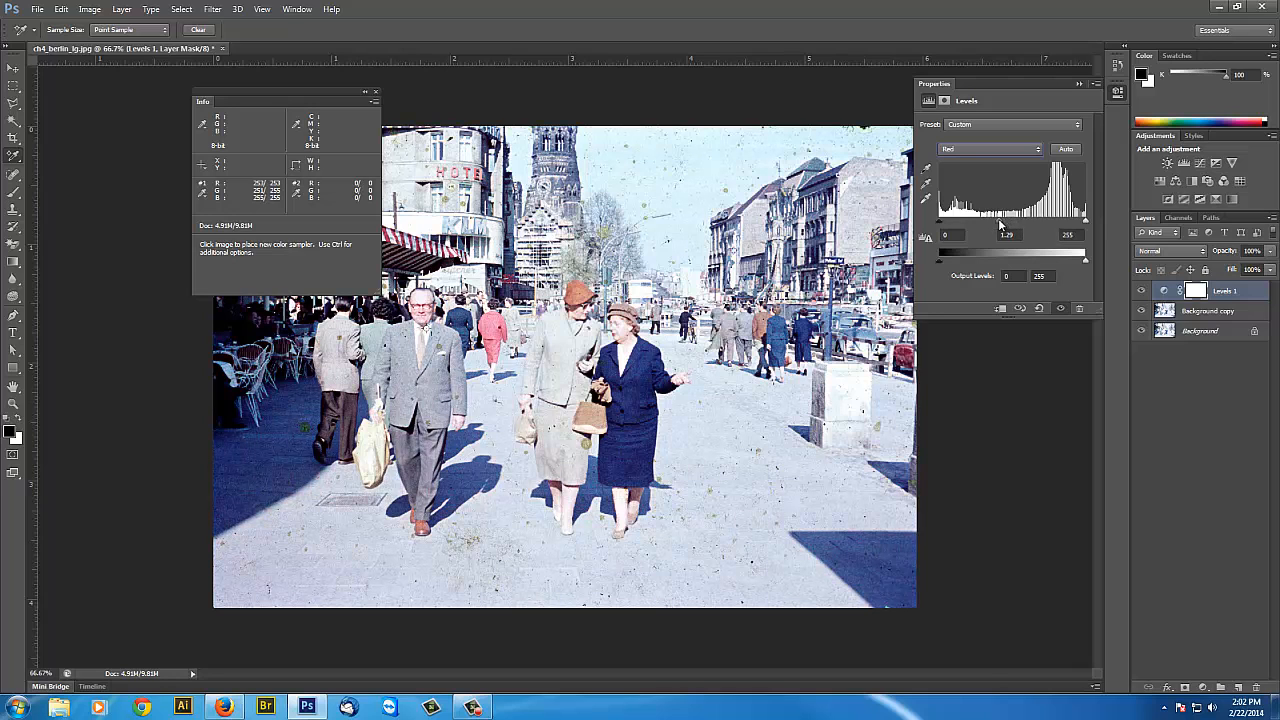
{"action": "left_click_drag", "start_coordinate": [1008, 224], "coordinate": [1004, 224]}
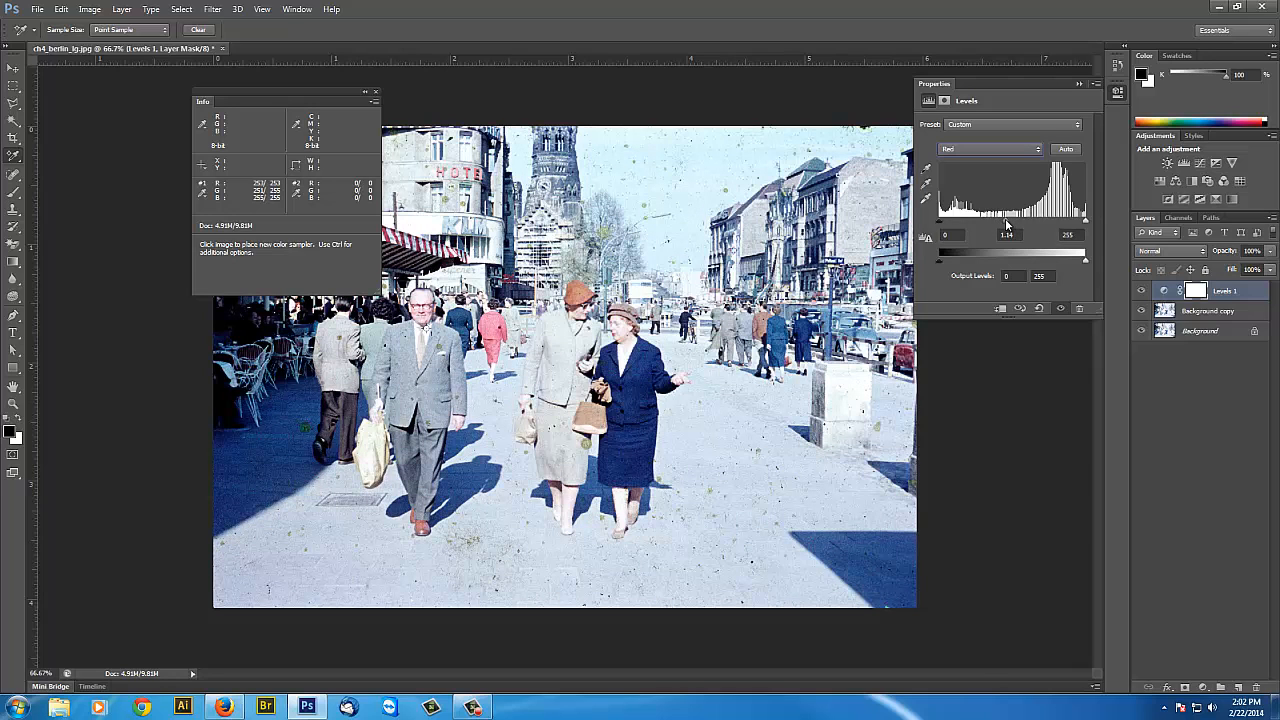